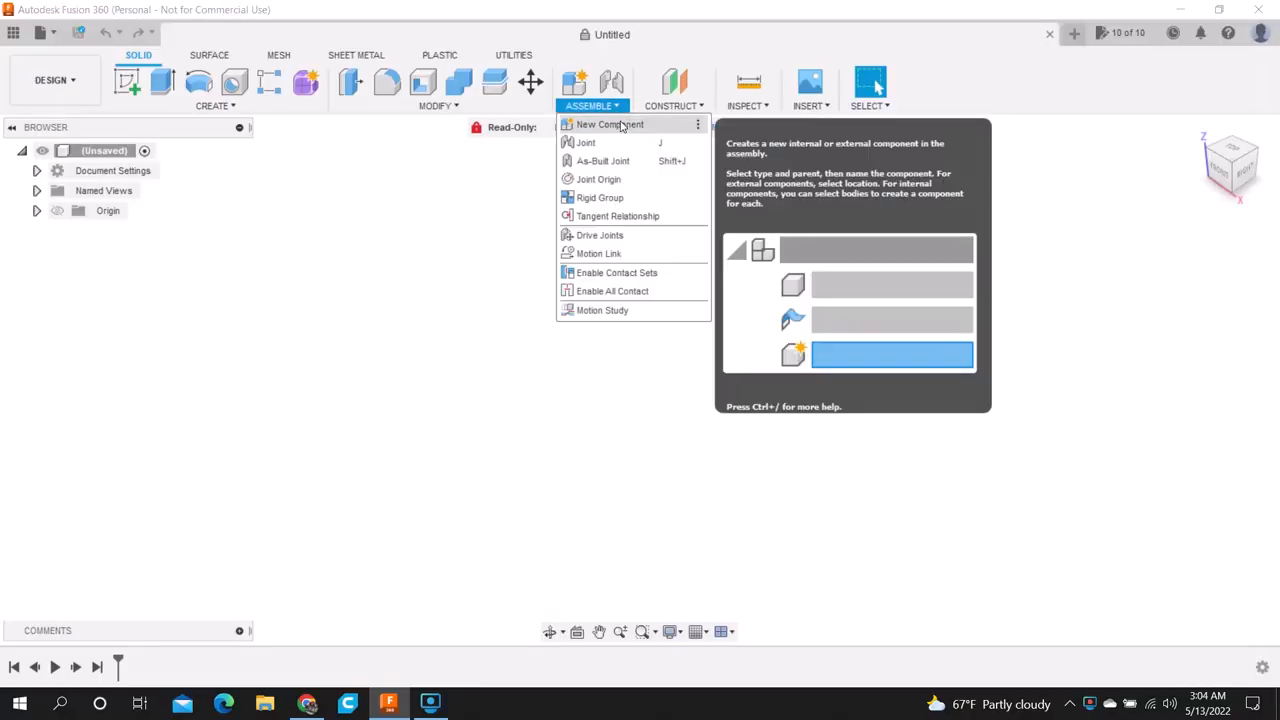
Step: In a new component, sketch a Ø30 centre-diameter circle at the origin
{"action": "left_click", "coordinate": [608, 124]}
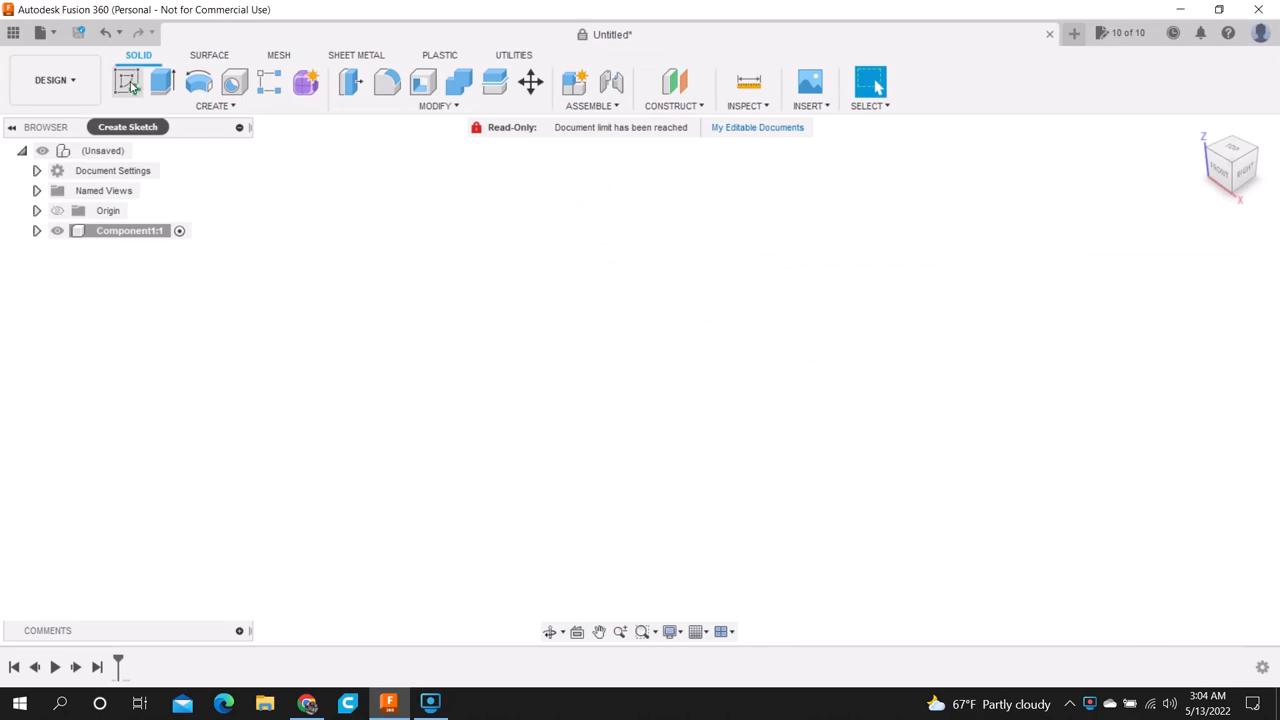
{"action": "left_click", "coordinate": [128, 80]}
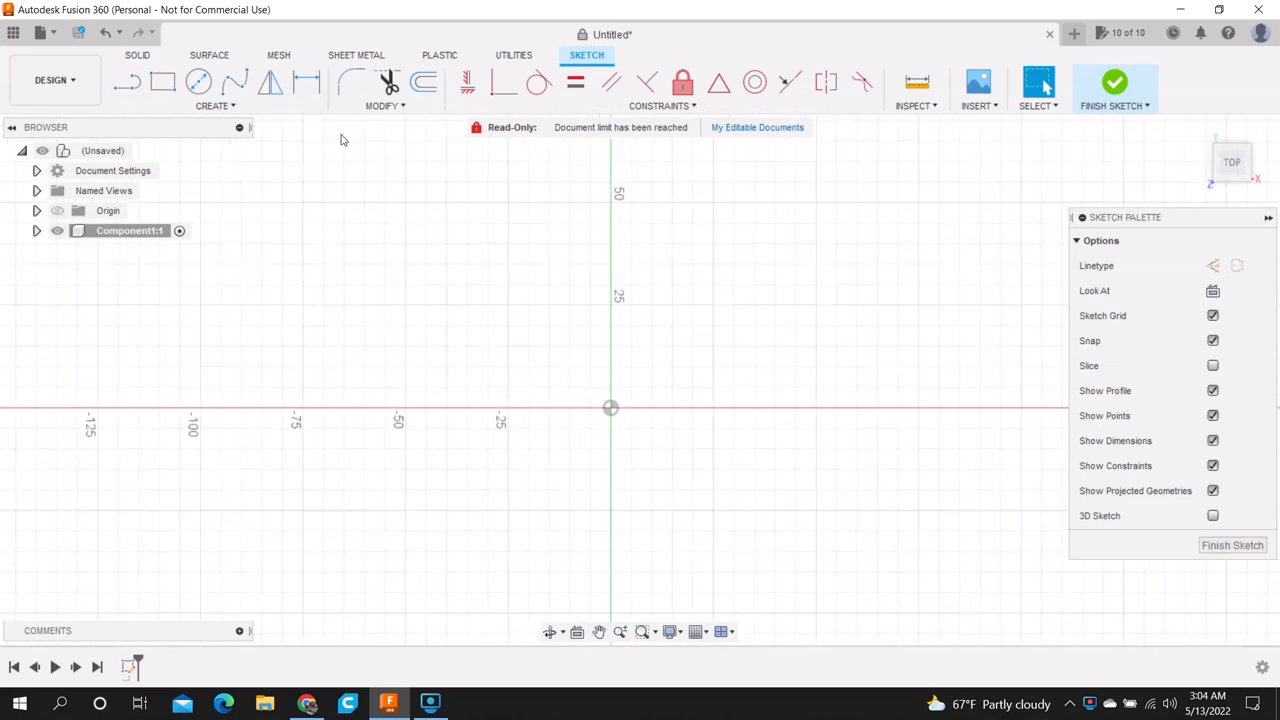
{"action": "left_click", "coordinate": [164, 82]}
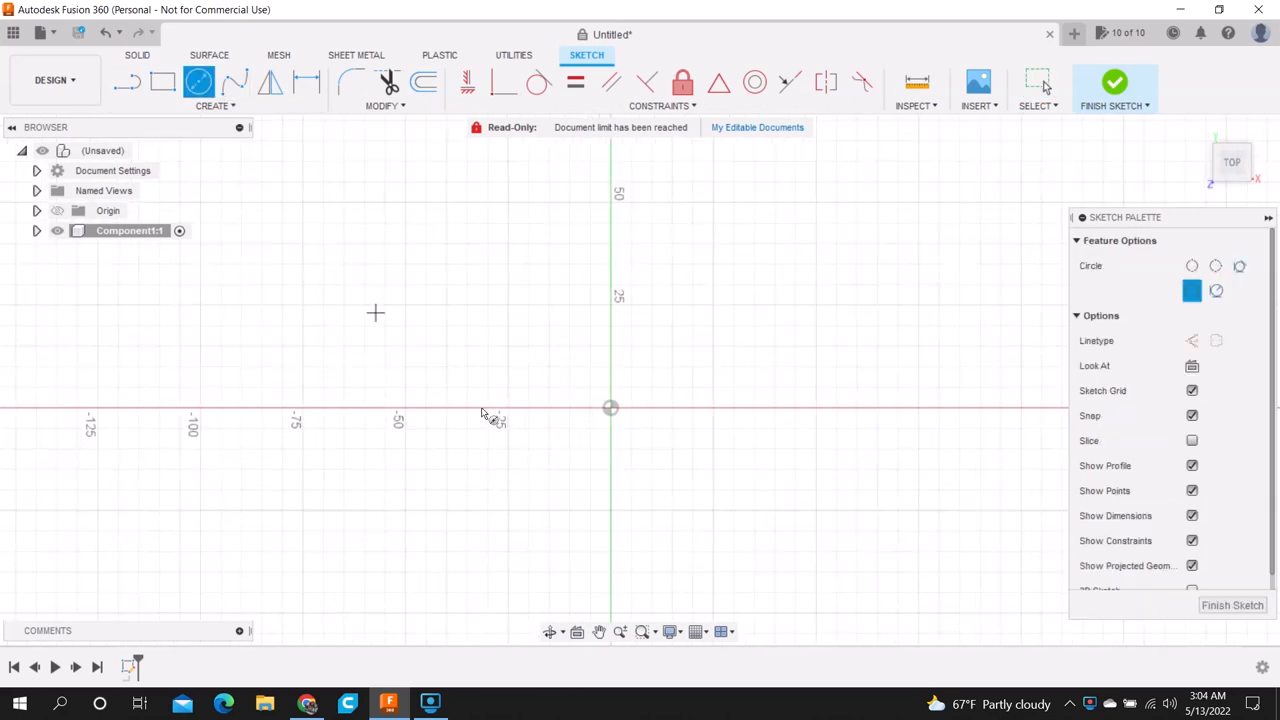
{"action": "left_click_drag", "start_coordinate": [612, 408], "coordinate": [672, 470]}
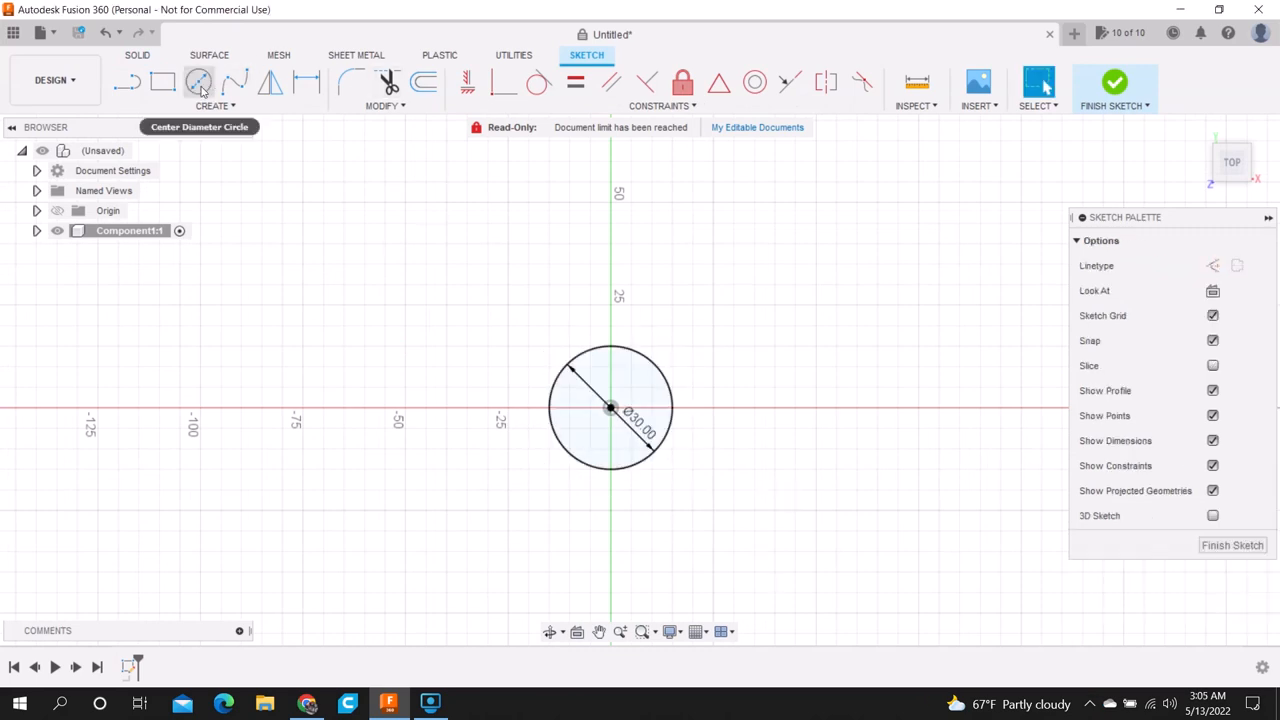
Step: Add two small bolt-hole circles on the horizontal axis either side of the centre
{"action": "left_click", "coordinate": [198, 82]}
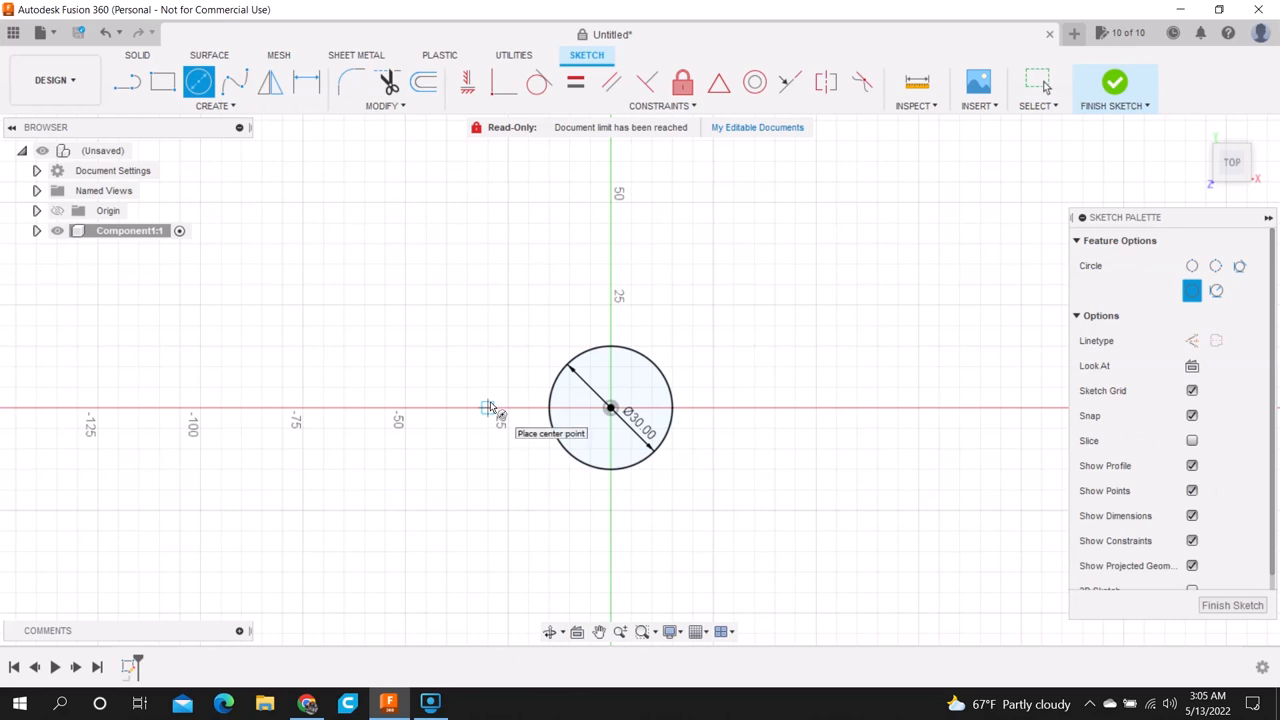
{"action": "left_click", "coordinate": [490, 410]}
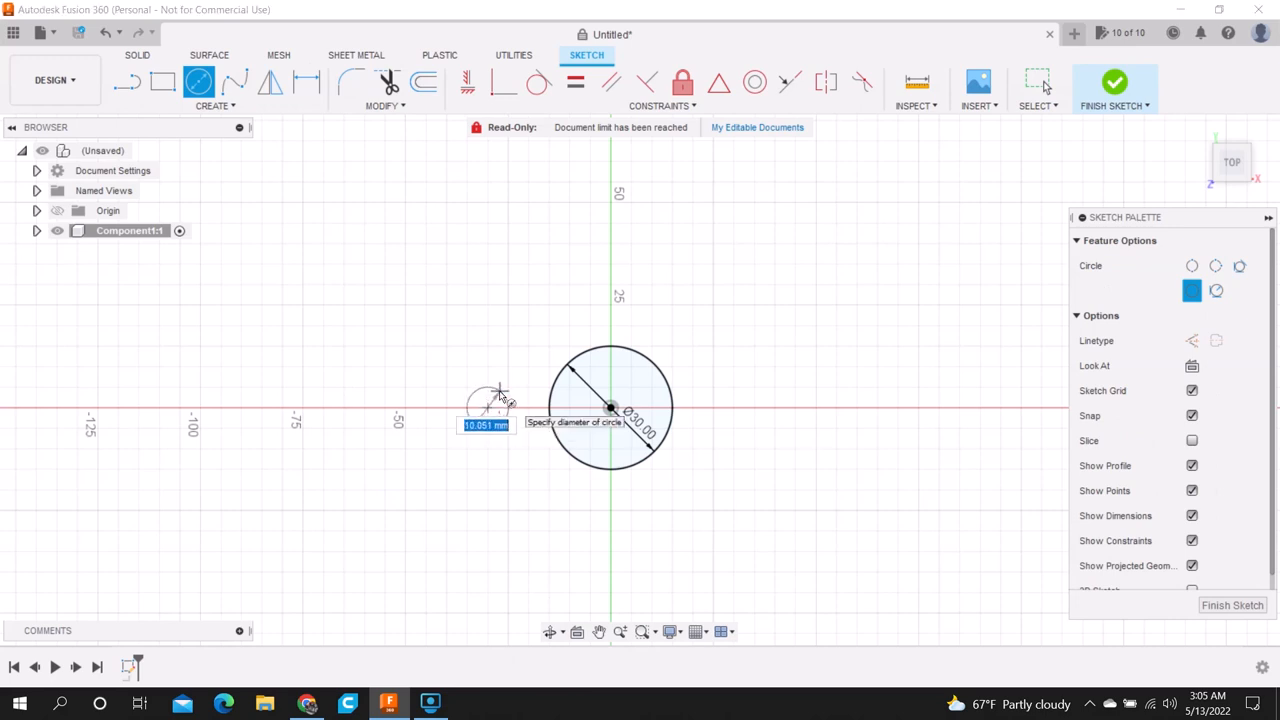
{"action": "type", "text": "8"}
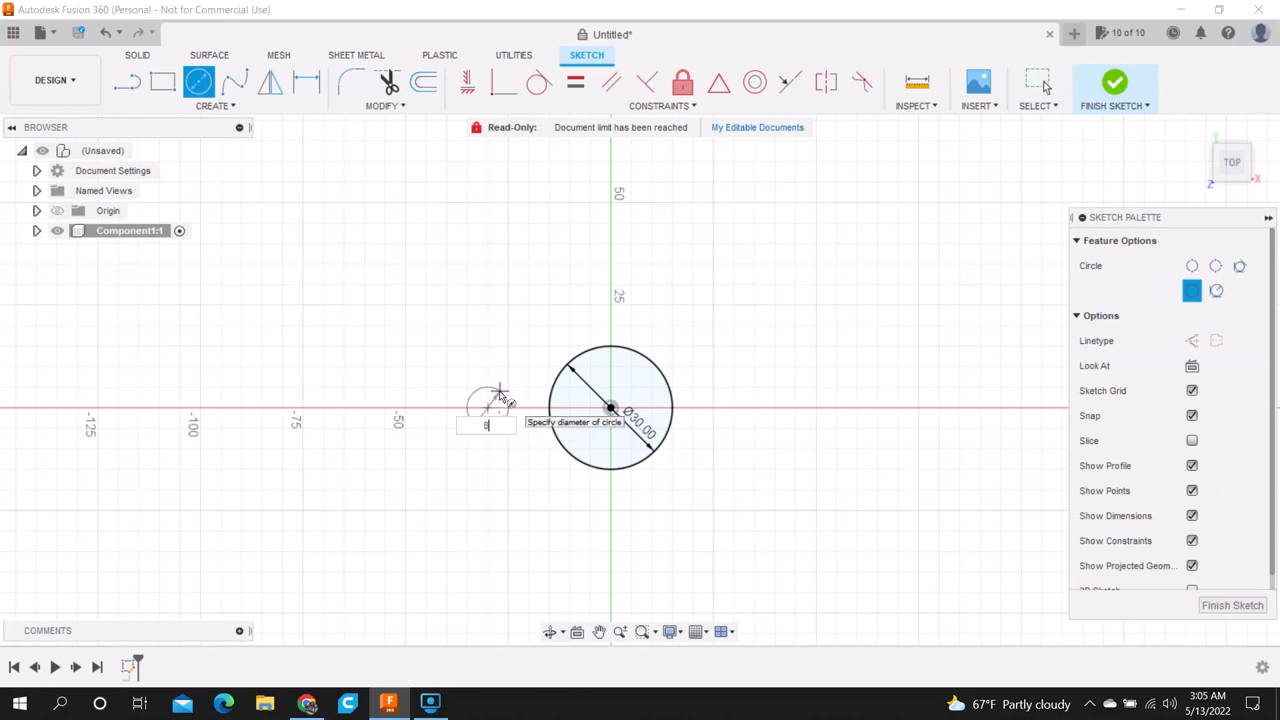
{"action": "type", "text": "3.5"}
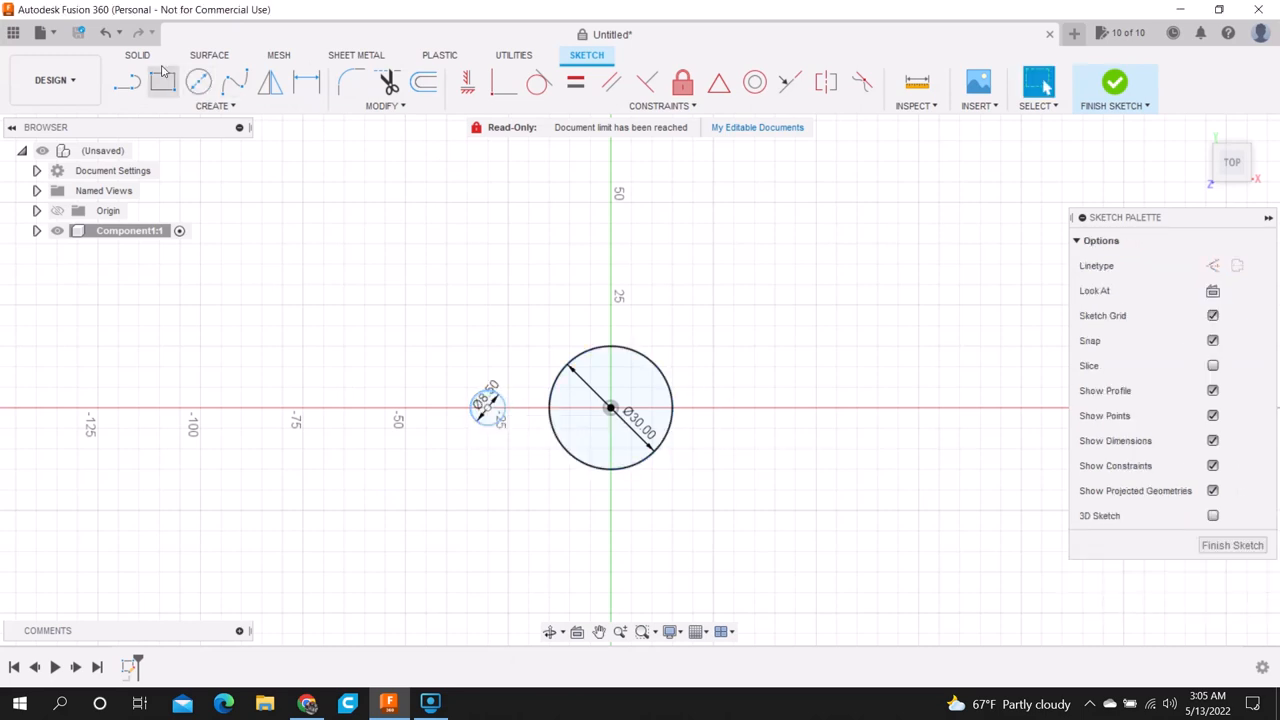
{"action": "left_click", "coordinate": [198, 82]}
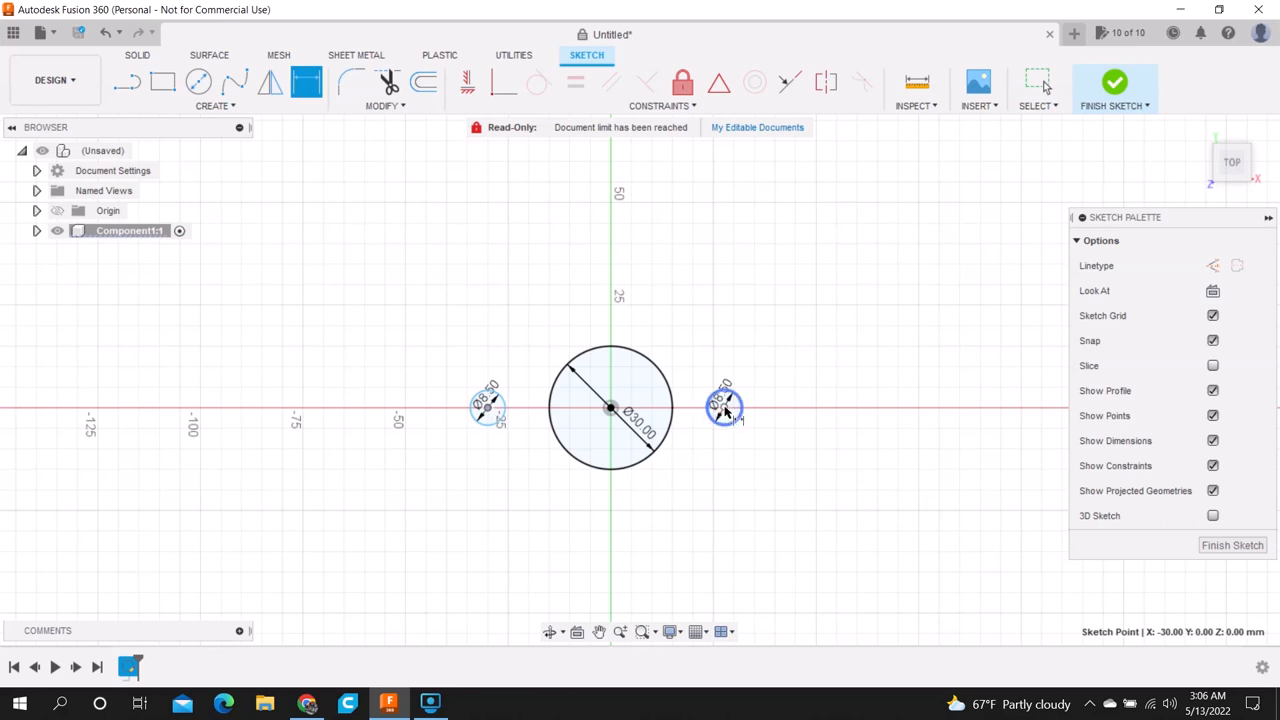
Step: Dimension the hole centres 50 mm apart and constrain them symmetric about the centre
{"action": "left_click", "coordinate": [724, 408]}
{"action": "type", "text": "80"}
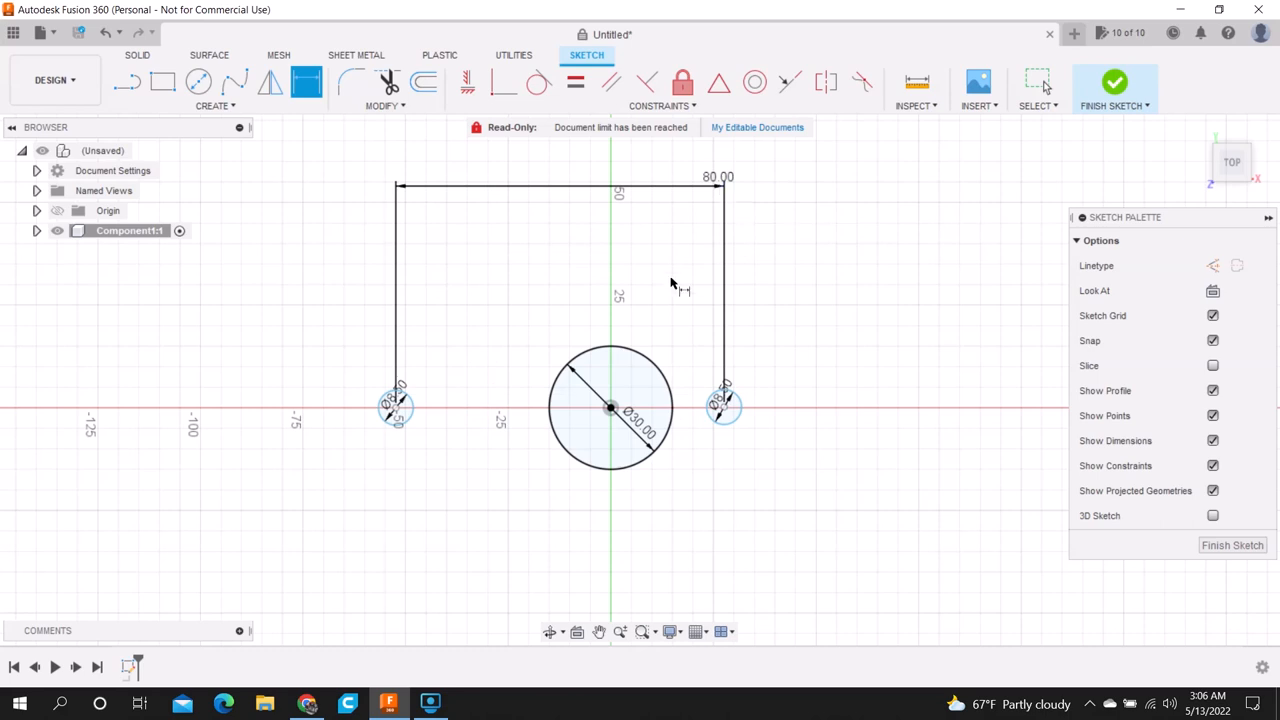
{"action": "left_click", "coordinate": [710, 184]}
{"action": "type", "text": "50"}
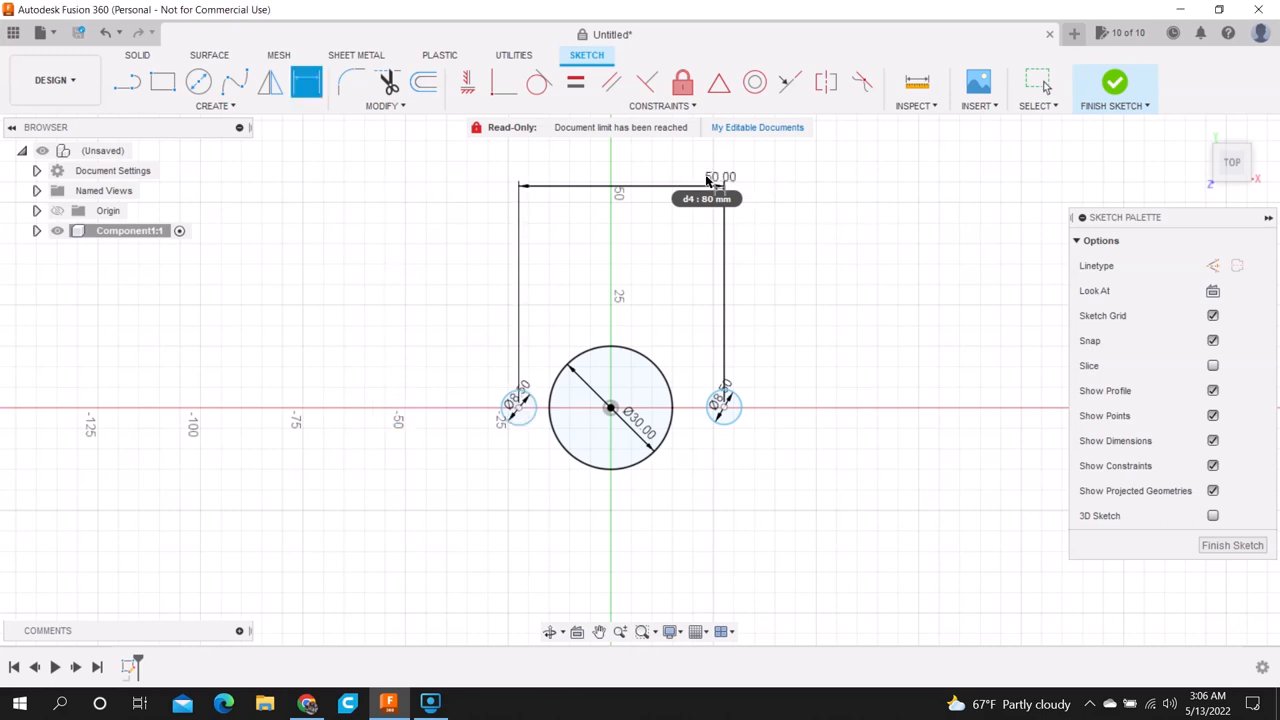
{"action": "mouse_move", "coordinate": [684, 398]}
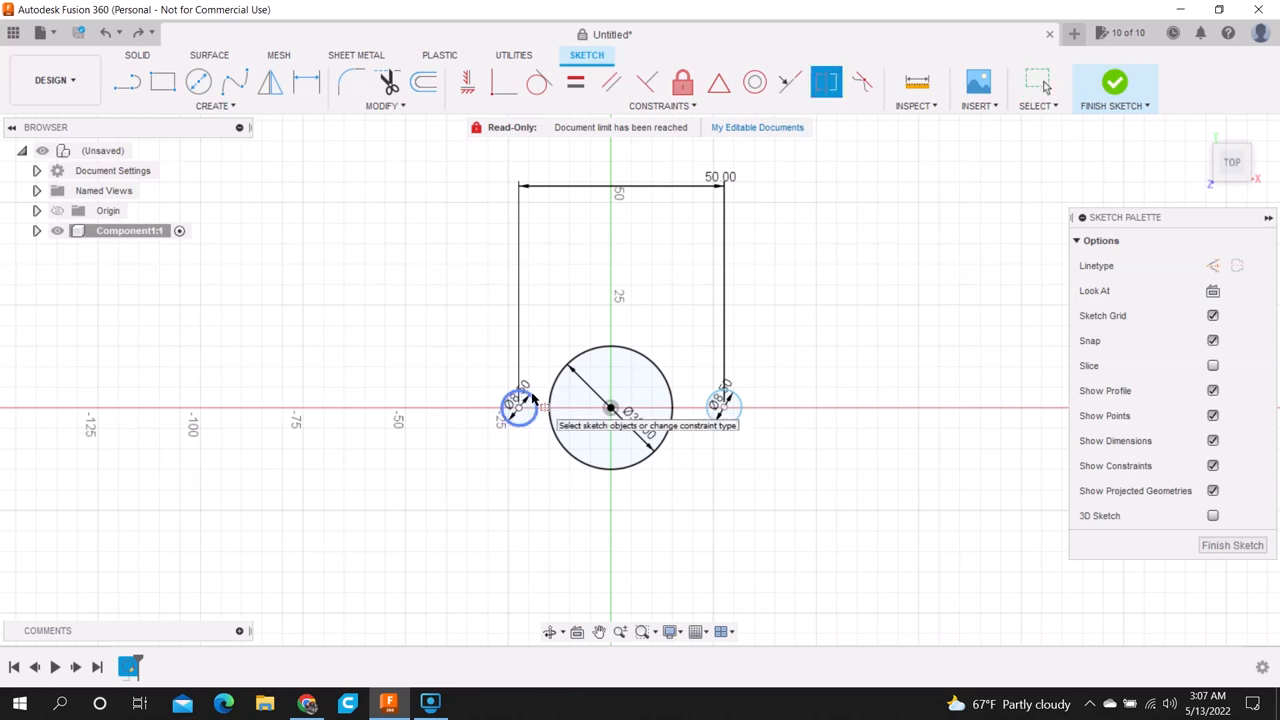
{"action": "left_click", "coordinate": [724, 406]}
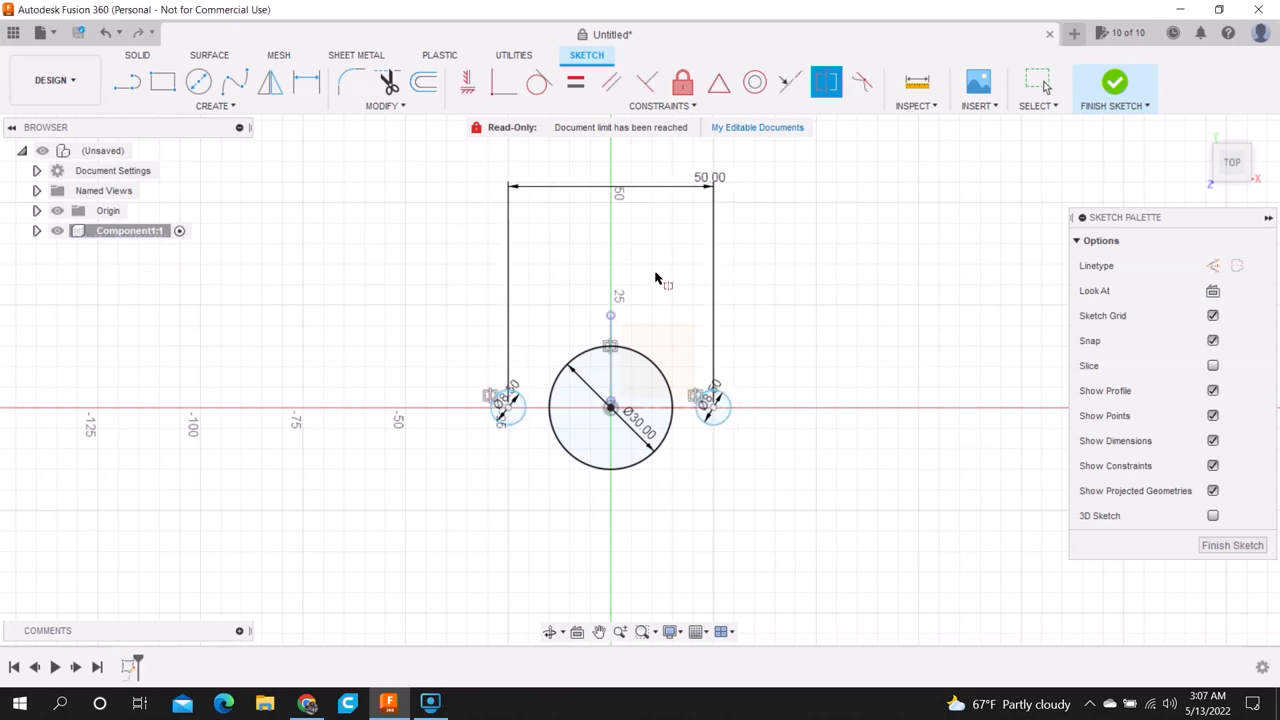
{"action": "mouse_move", "coordinate": [804, 276]}
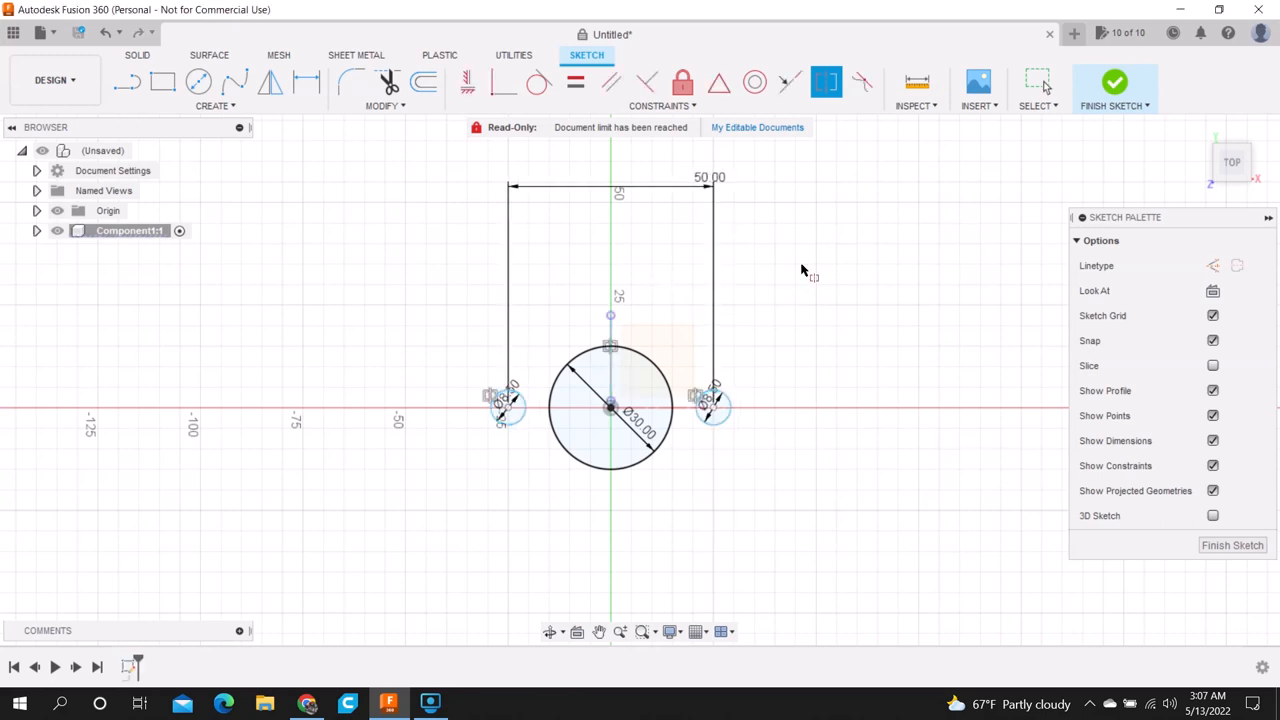
{"action": "mouse_move", "coordinate": [950, 292]}
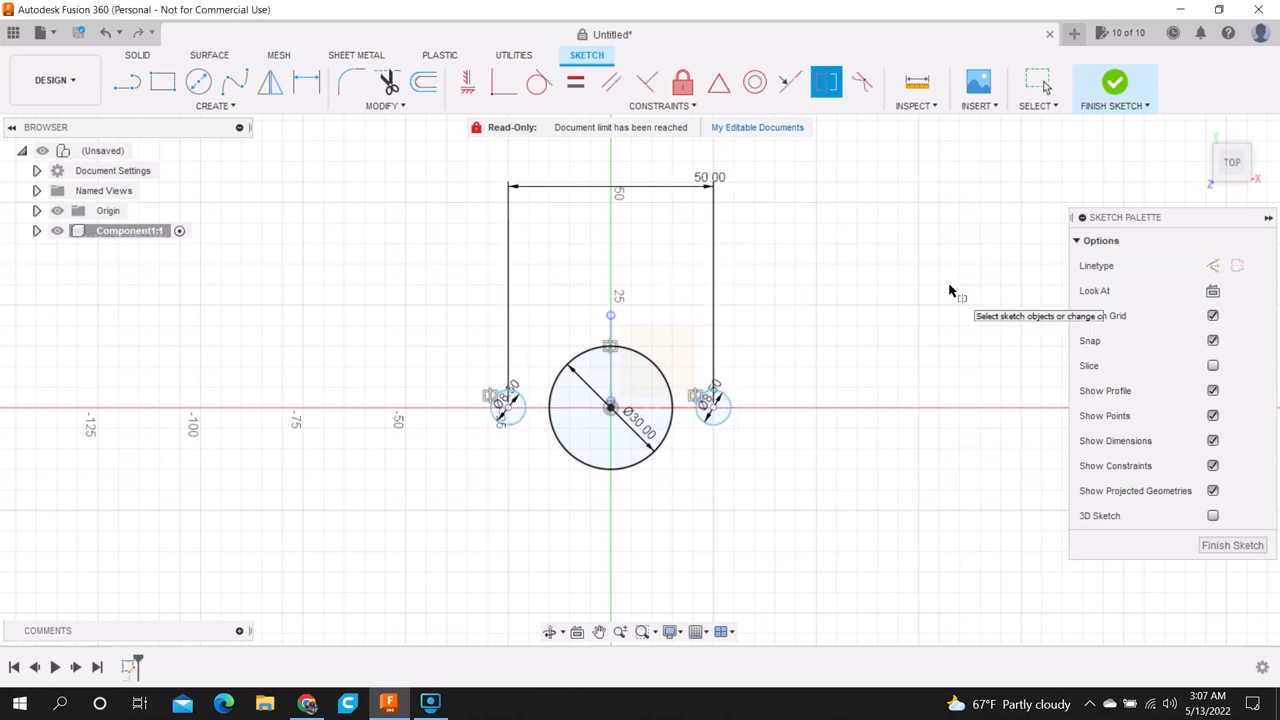
Step: Draw larger concentric circles around each bolt hole and around the central circle
{"action": "left_click", "coordinate": [198, 82]}
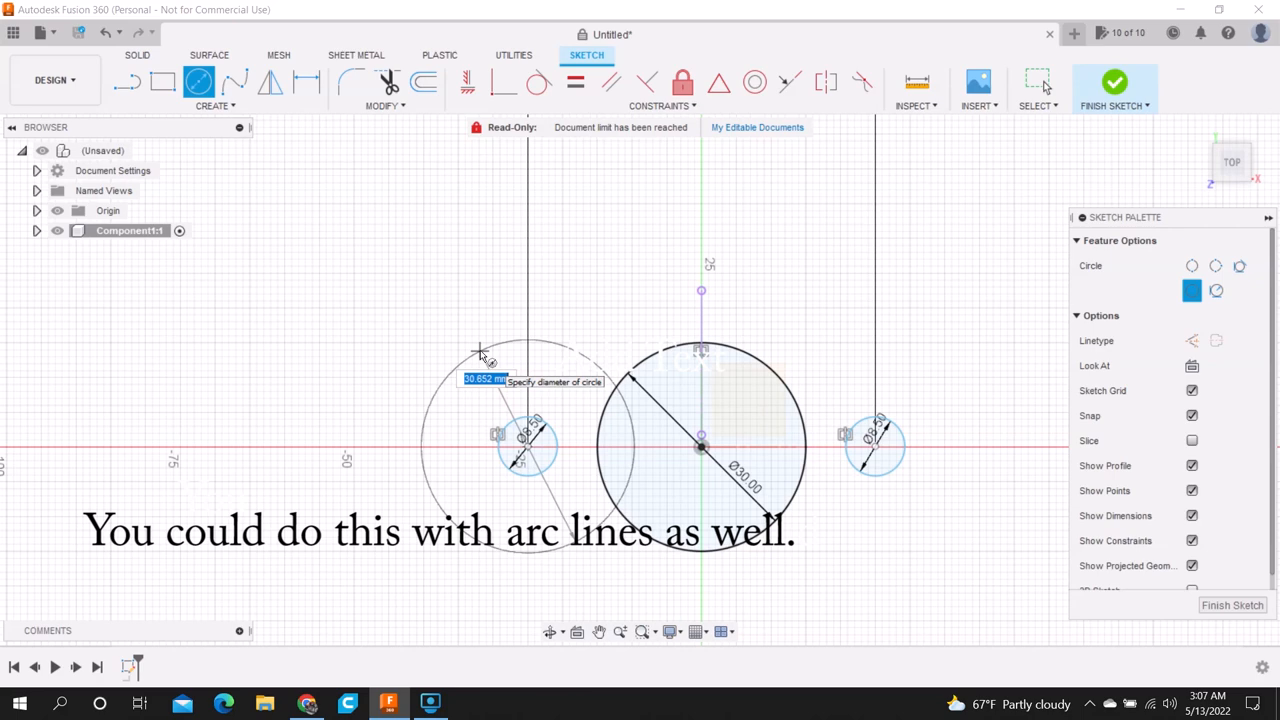
{"action": "type", "text": "8.5+1"}
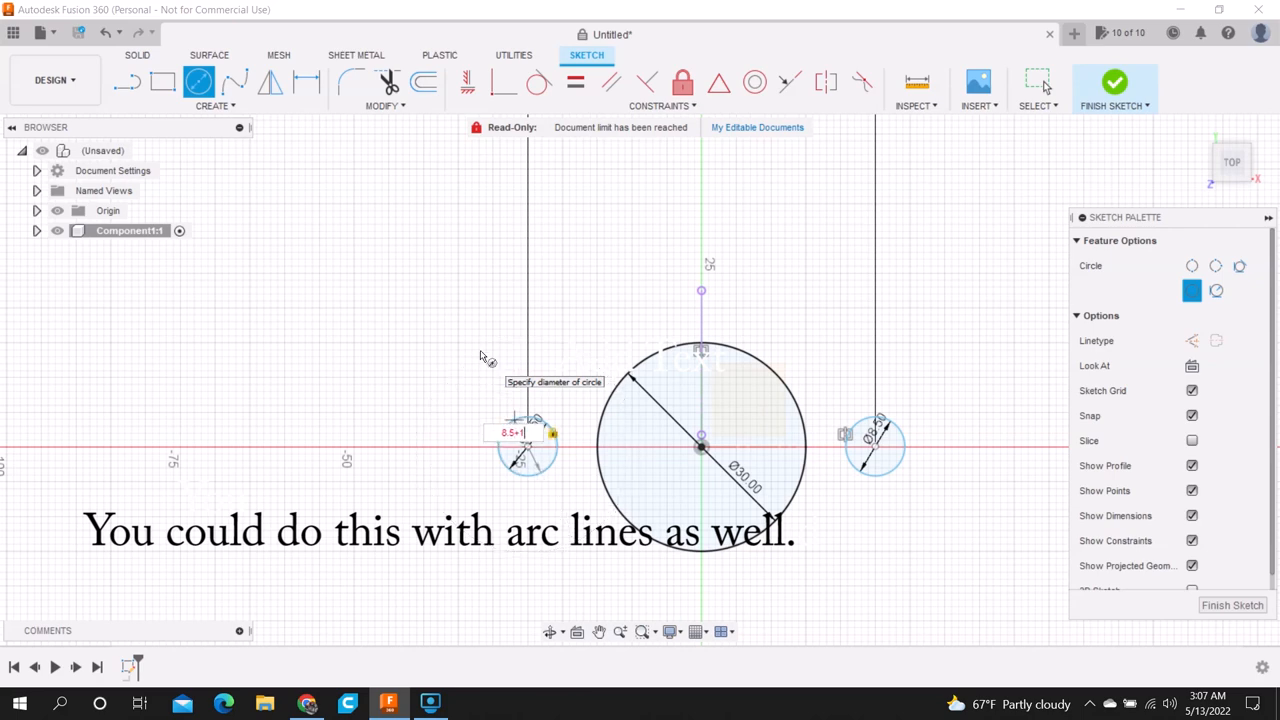
{"action": "type", "text": "4"}
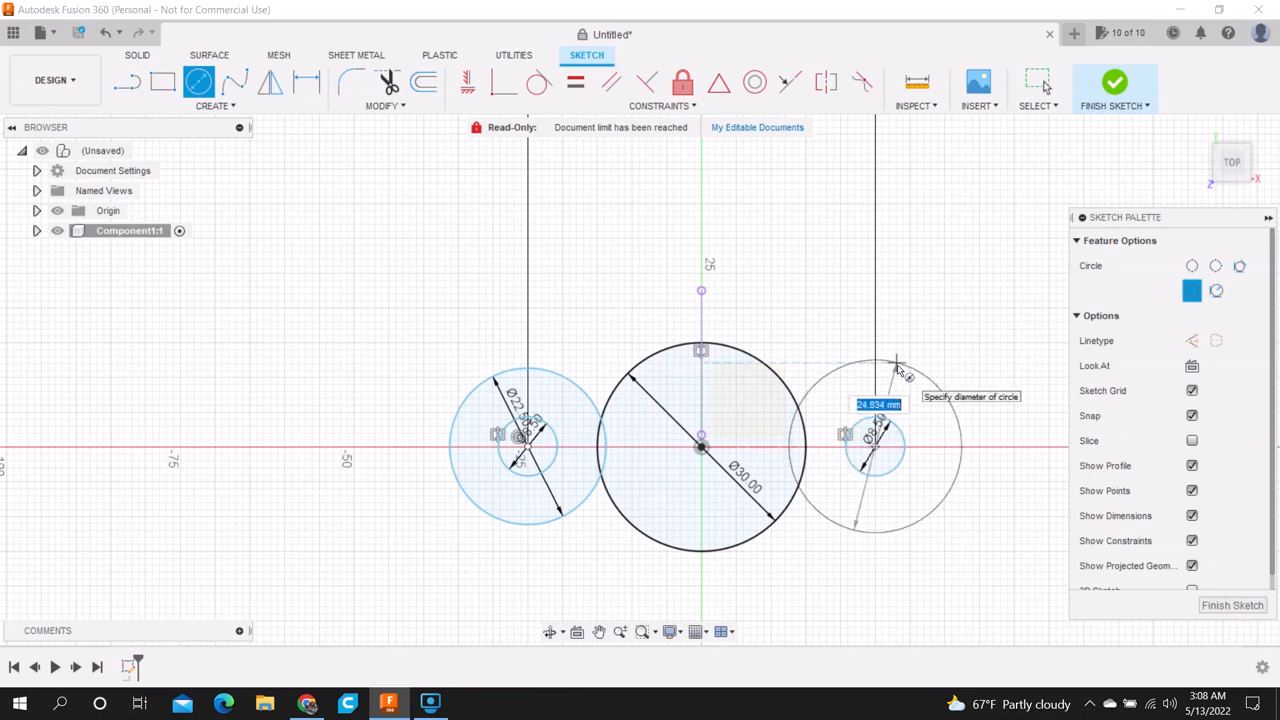
{"action": "type", "text": "8.5+1"}
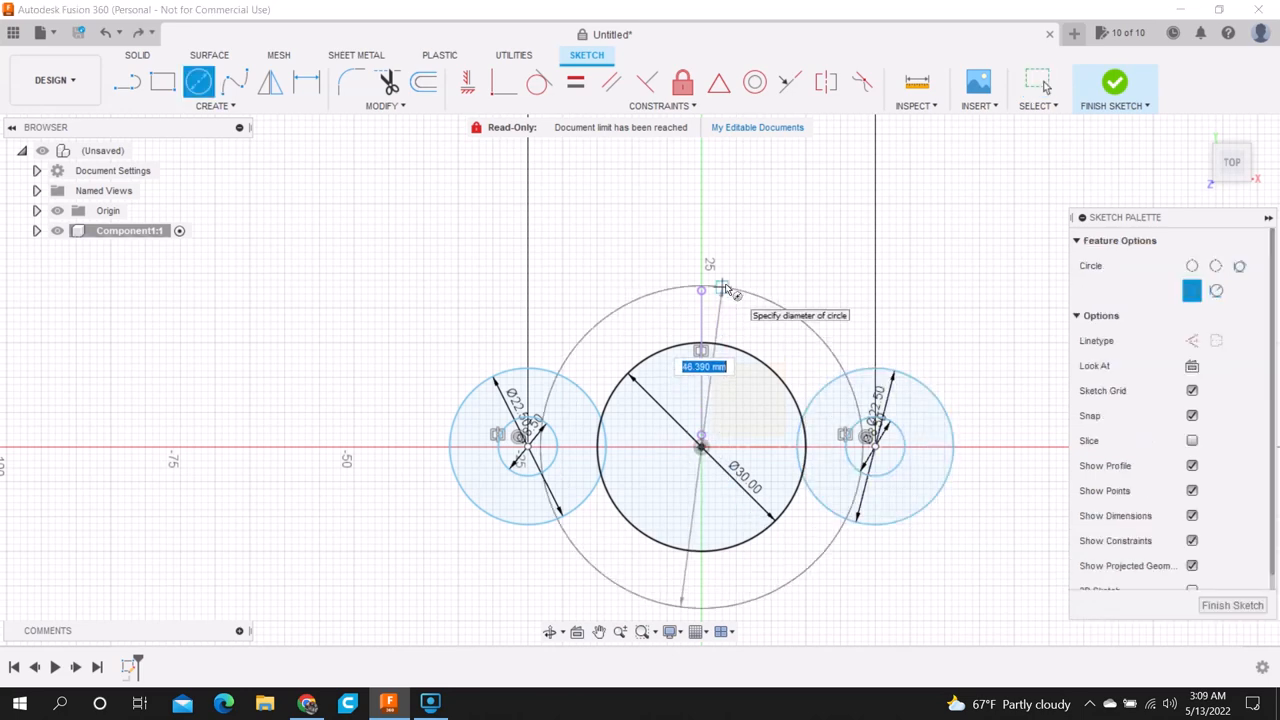
{"action": "type", "text": "30+"}
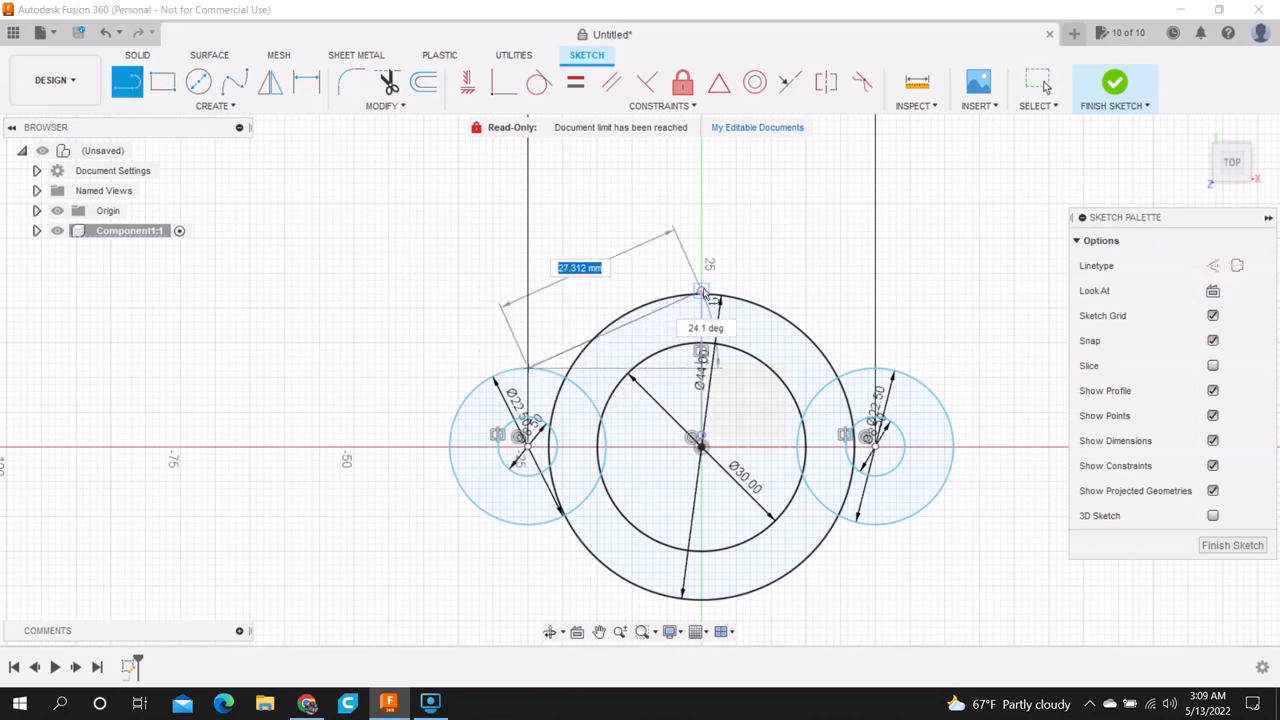
{"action": "mouse_move", "coordinate": [704, 292]}
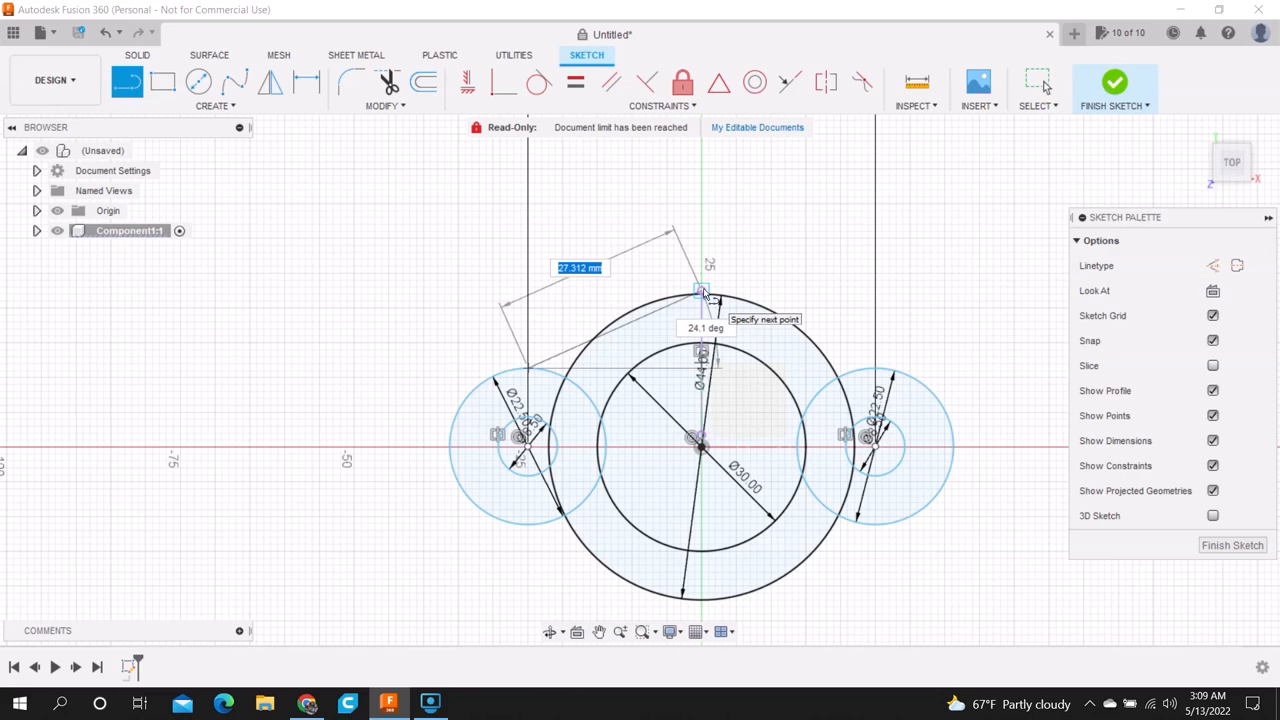
{"action": "mouse_move", "coordinate": [630, 310]}
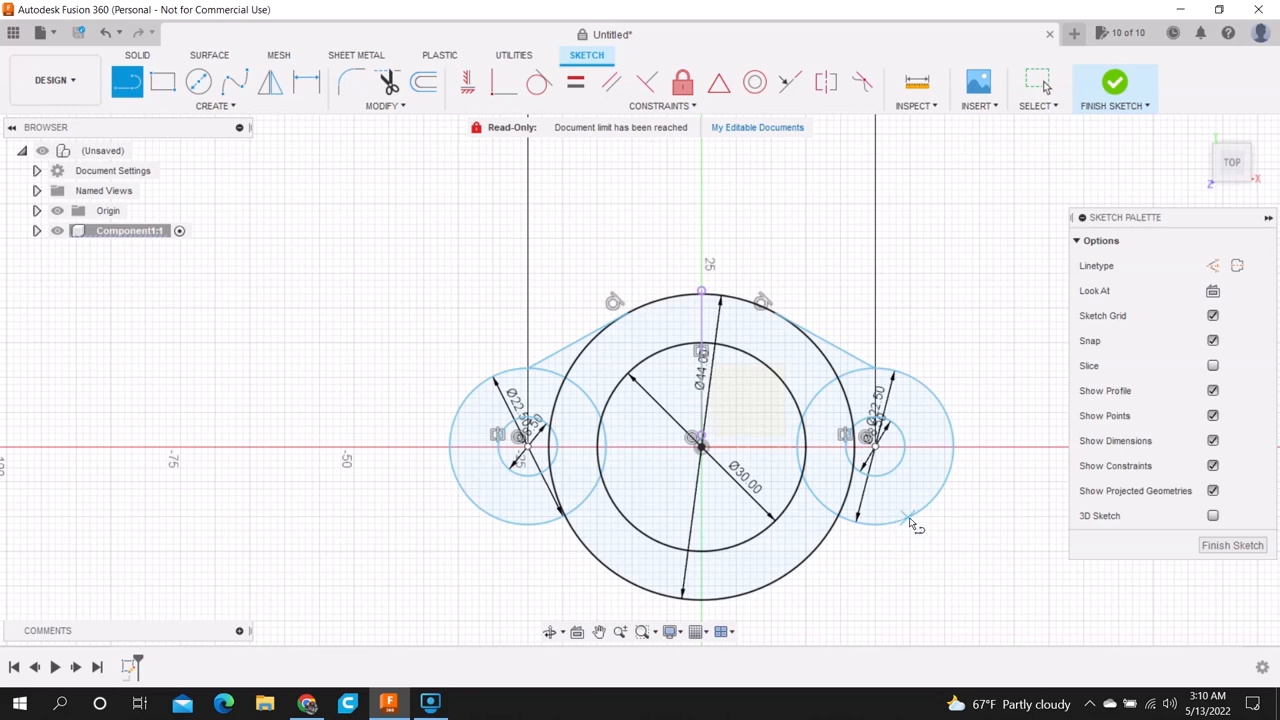
{"action": "mouse_move", "coordinate": [904, 530]}
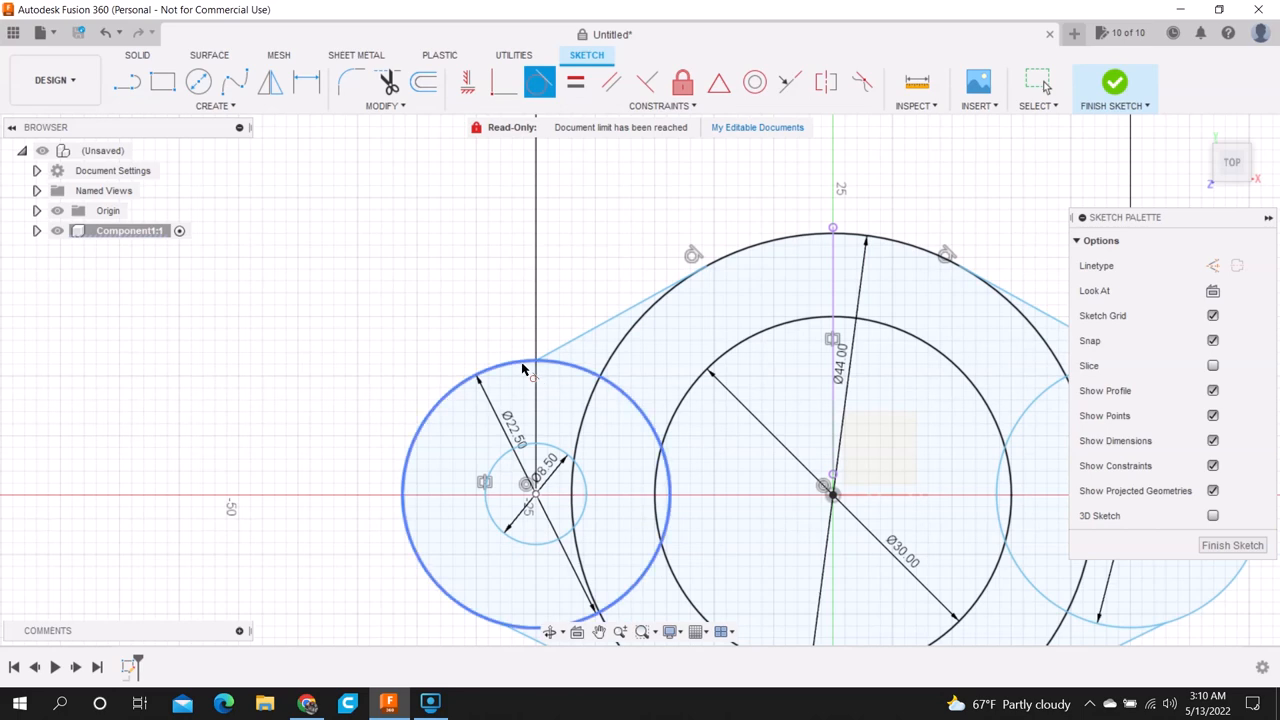
Step: Trim the excess arcs and lines to leave one lobed gasket profile
{"action": "left_click", "coordinate": [528, 366]}
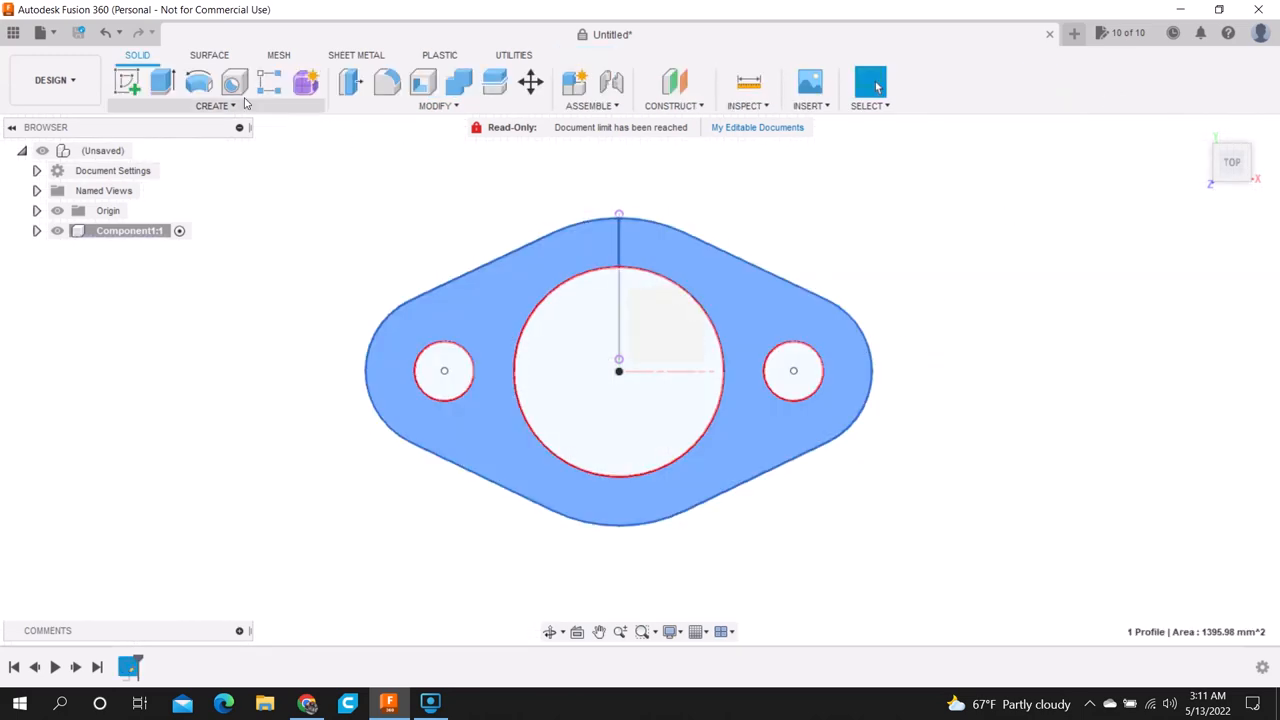
Step: Extrude the gasket profile into a thin plate and export gasket3 v1 as STL
{"action": "left_click", "coordinate": [128, 82]}
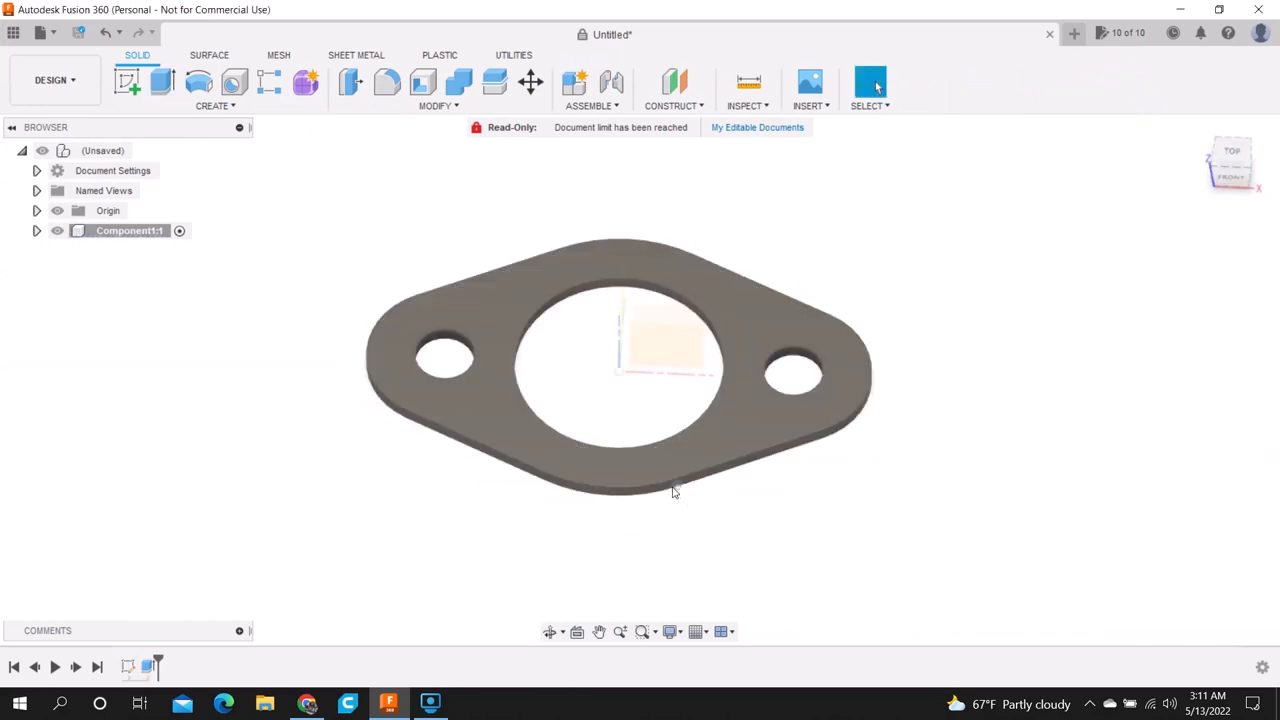
{"action": "mouse_move", "coordinate": [924, 456]}
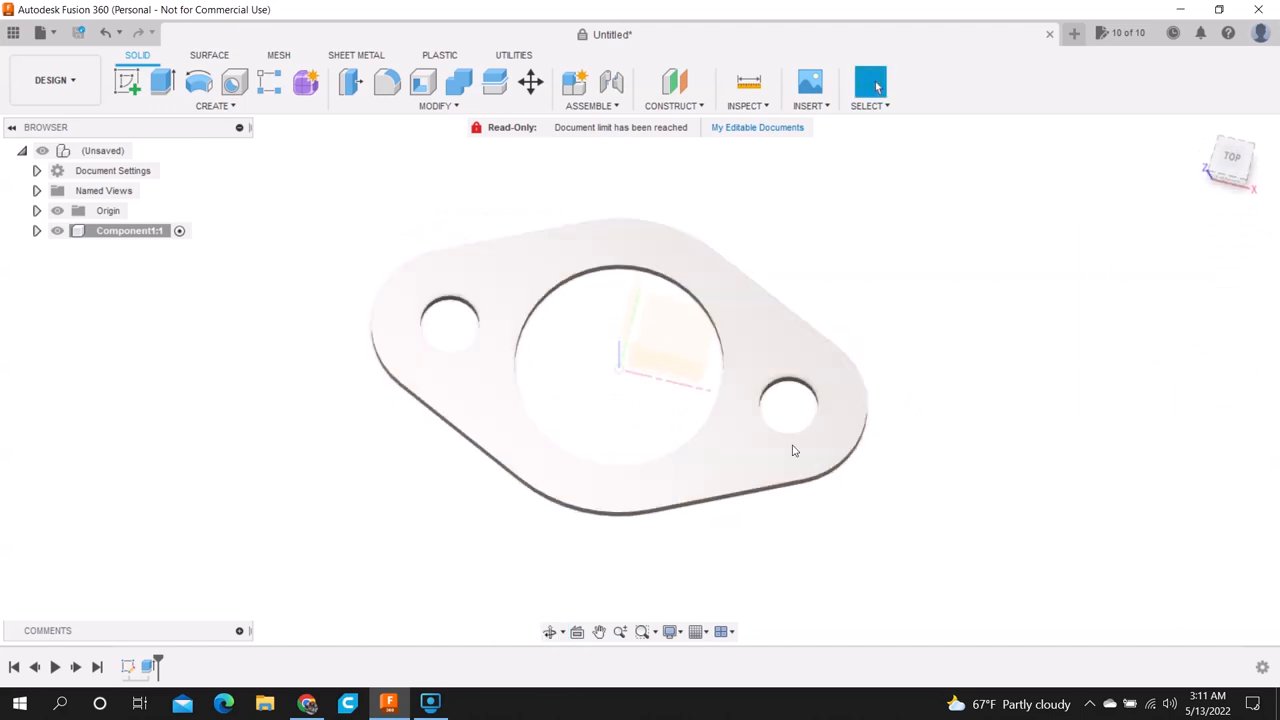
{"action": "mouse_move", "coordinate": [12, 32]}
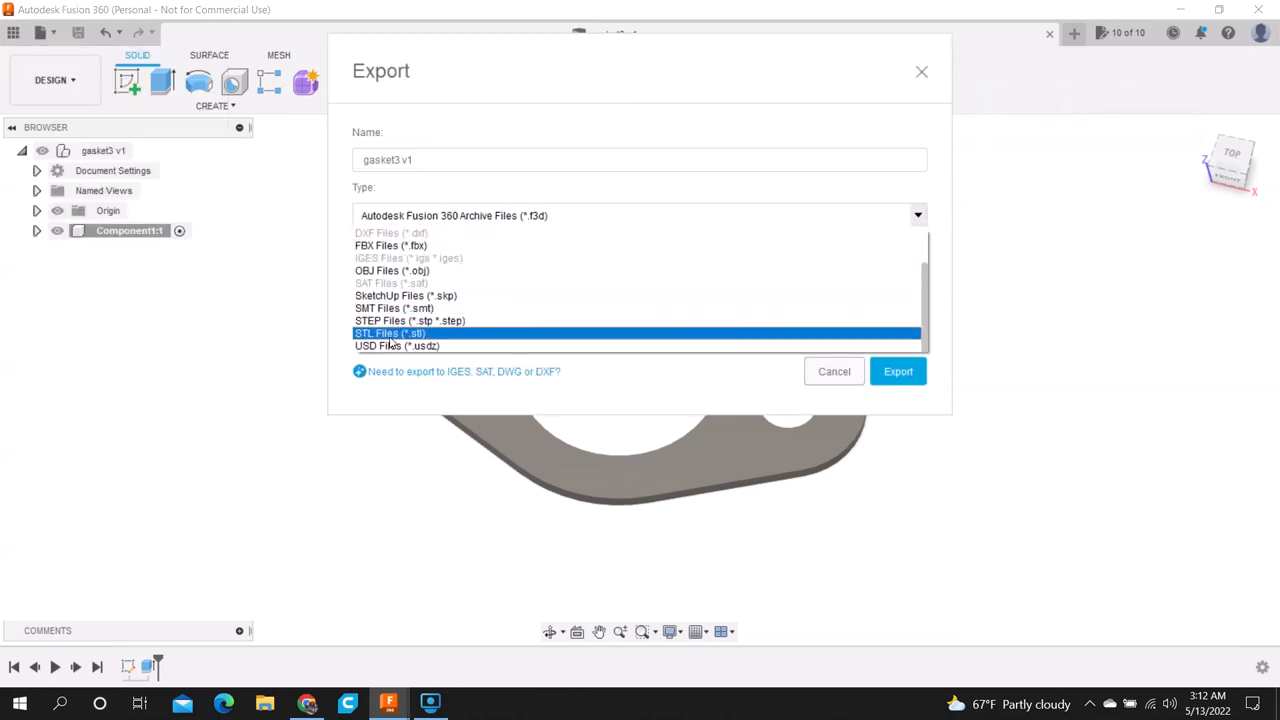
{"action": "left_click", "coordinate": [390, 332]}
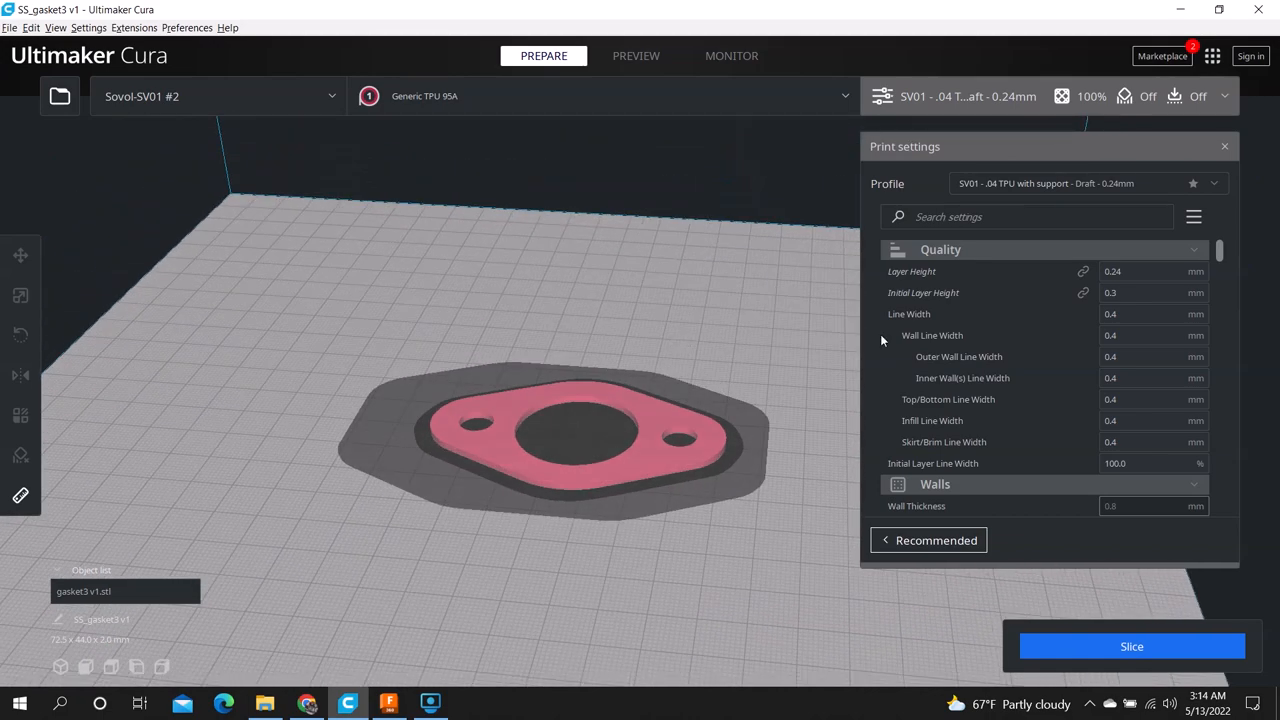
Step: Adjust initial layer height and solid layer settings, then slice the gasket at 100% infill
{"action": "left_click", "coordinate": [1150, 292]}
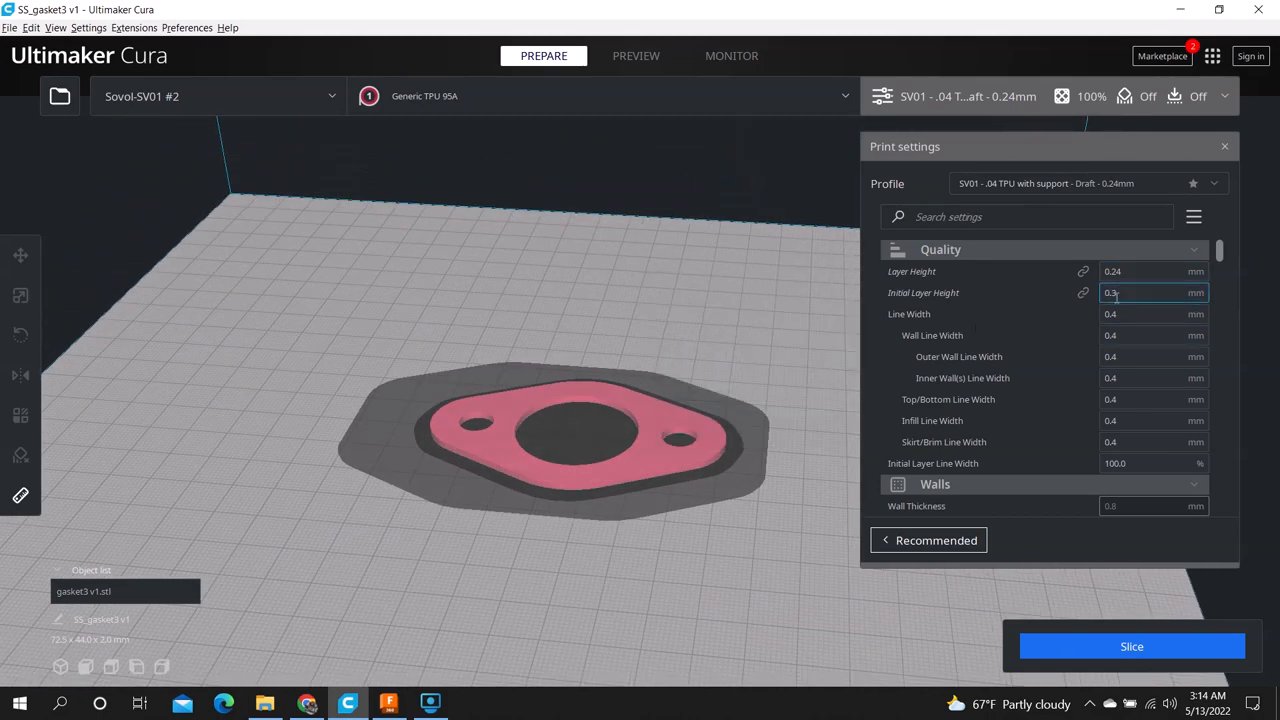
{"action": "scroll", "scroll_direction": "down", "scroll_amount": 3}
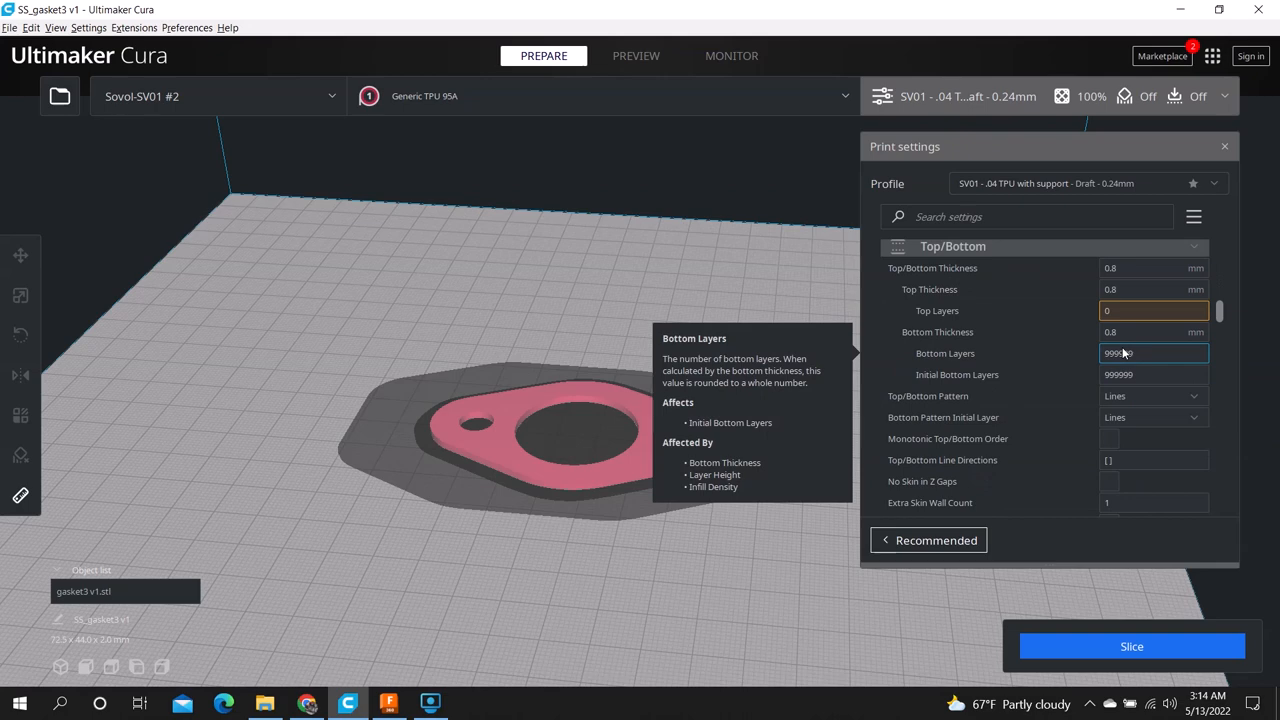
{"action": "scroll", "scroll_direction": "down", "scroll_amount": 3}
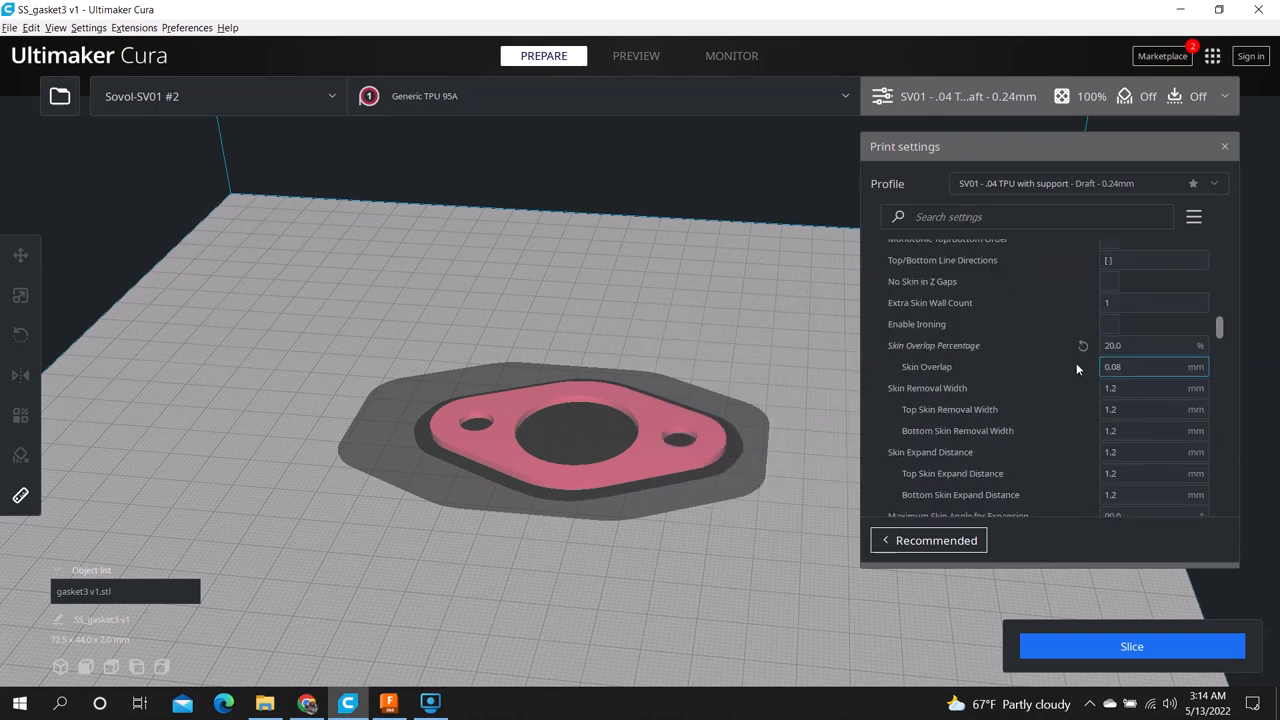
{"action": "scroll", "scroll_direction": "down", "scroll_amount": 3}
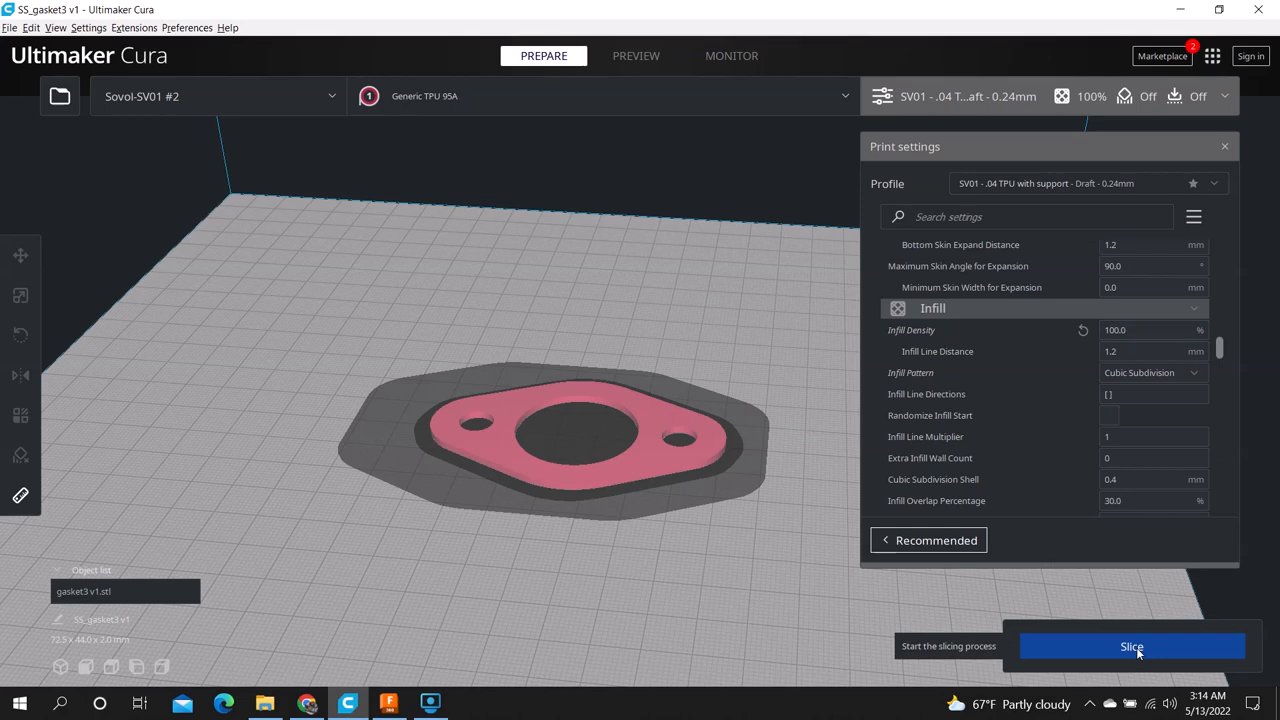
{"action": "left_click", "coordinate": [1132, 646]}
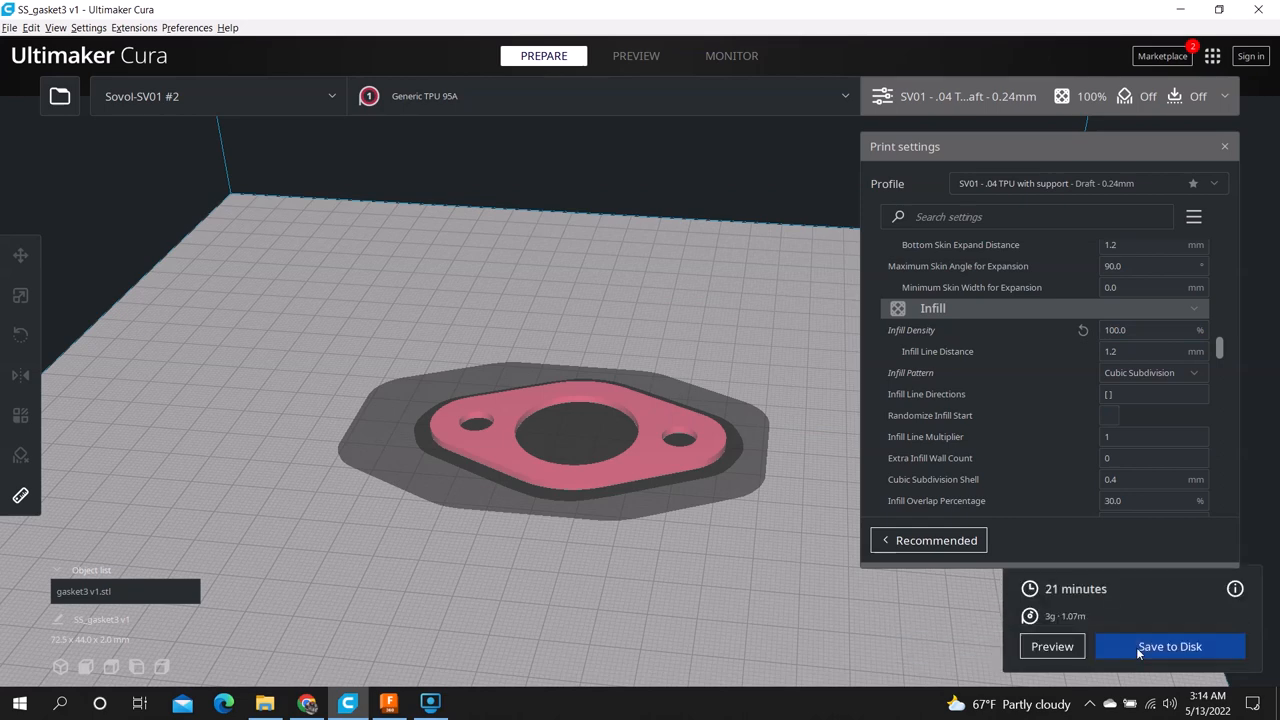
{"action": "mouse_move", "coordinate": [1052, 646]}
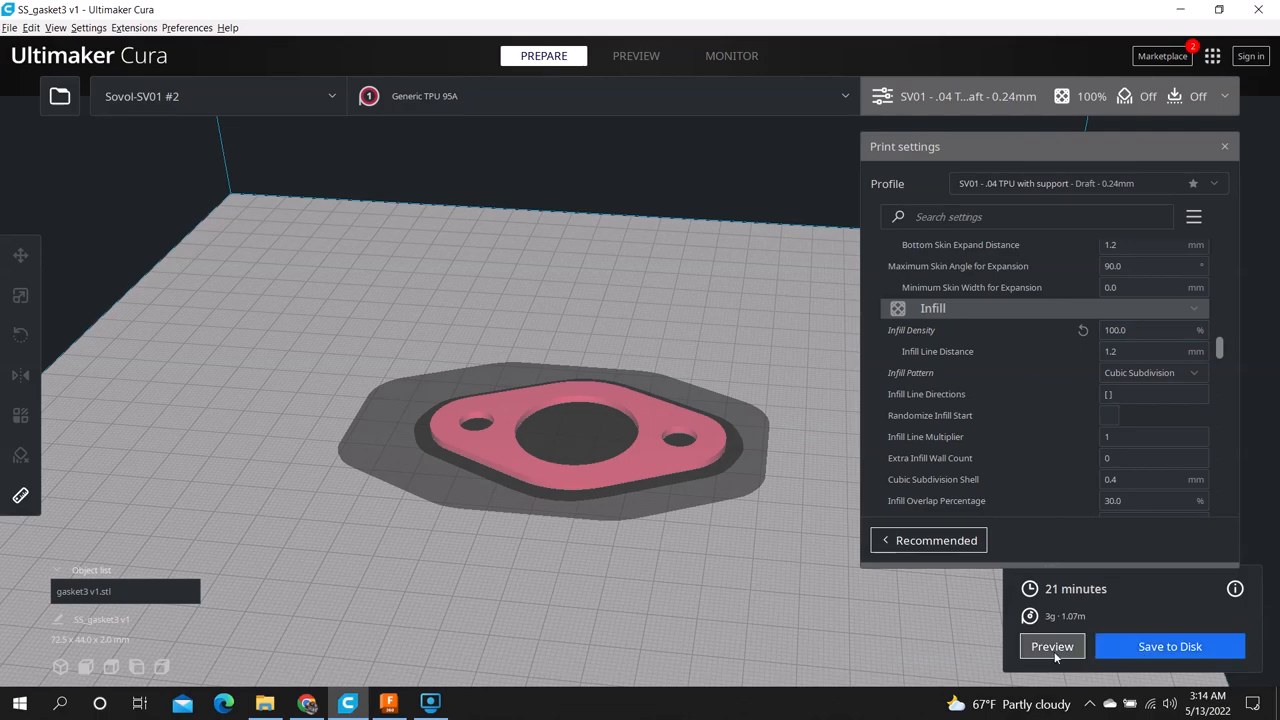
Step: Preview the sliced gasket and step through its layers with the slider
{"action": "left_click", "coordinate": [1052, 646]}
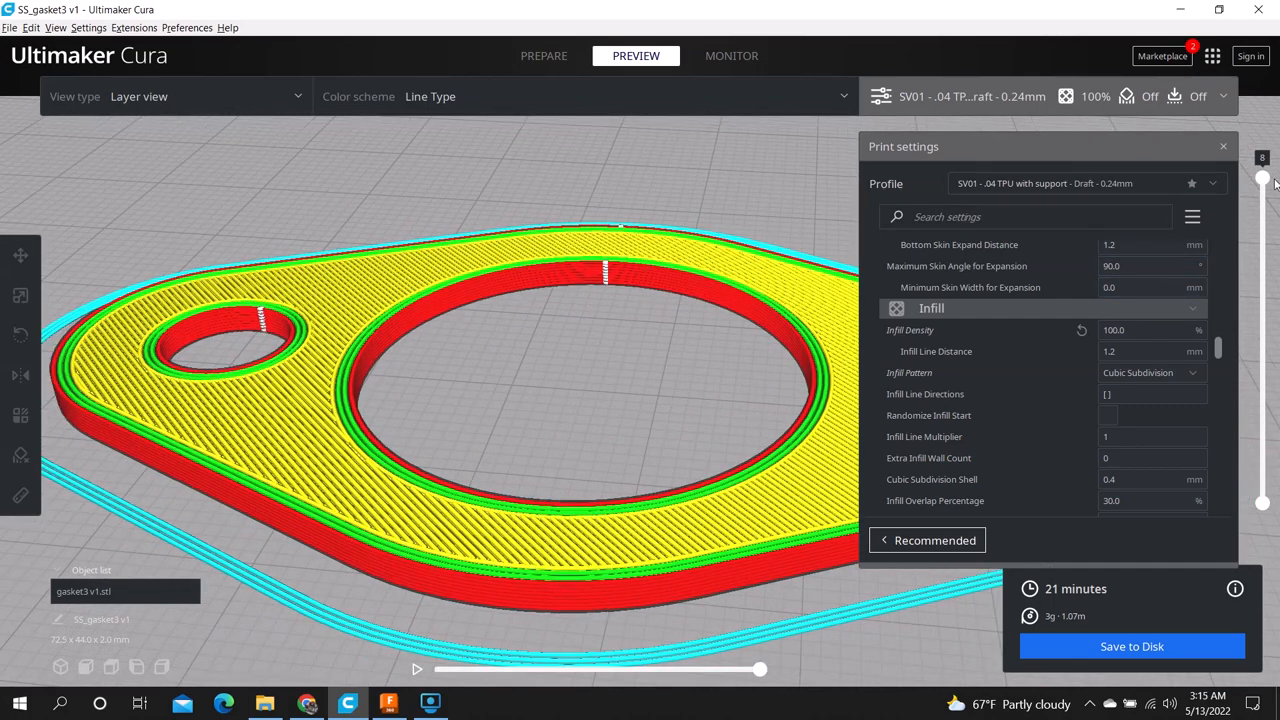
{"action": "left_click_drag", "start_coordinate": [1262, 178], "coordinate": [1262, 228]}
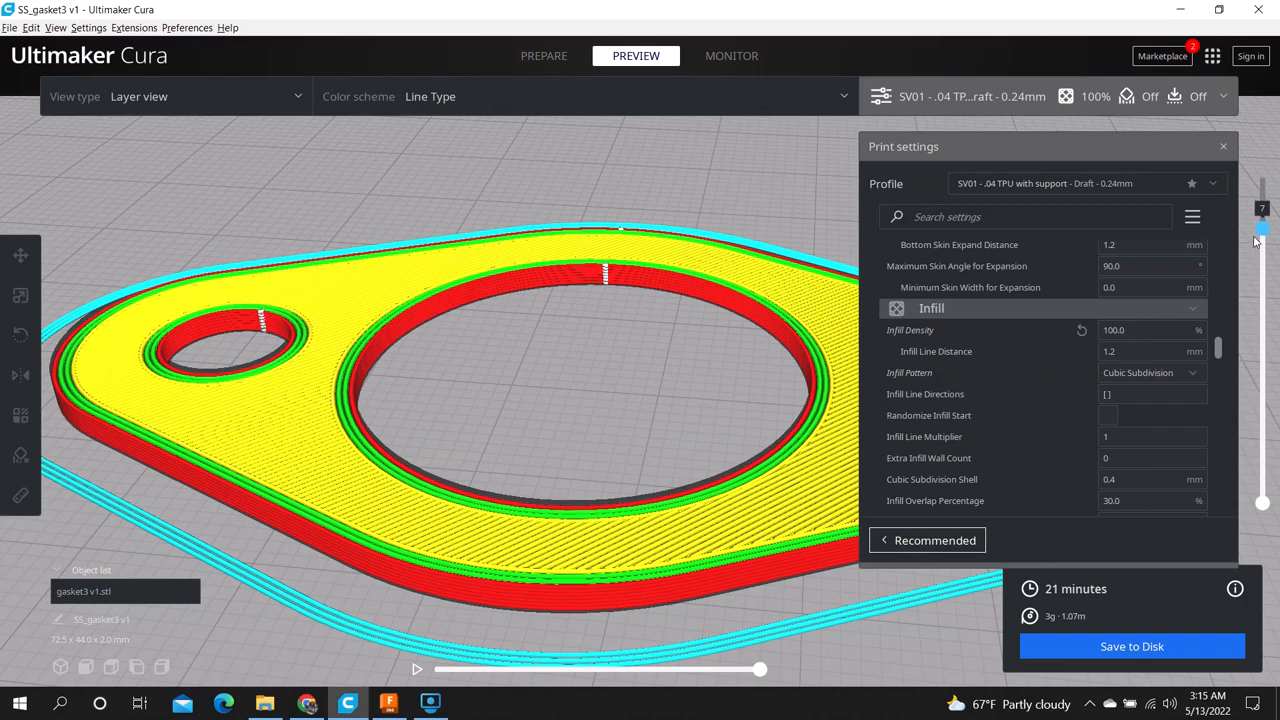
{"action": "left_click_drag", "start_coordinate": [1260, 228], "coordinate": [1260, 296]}
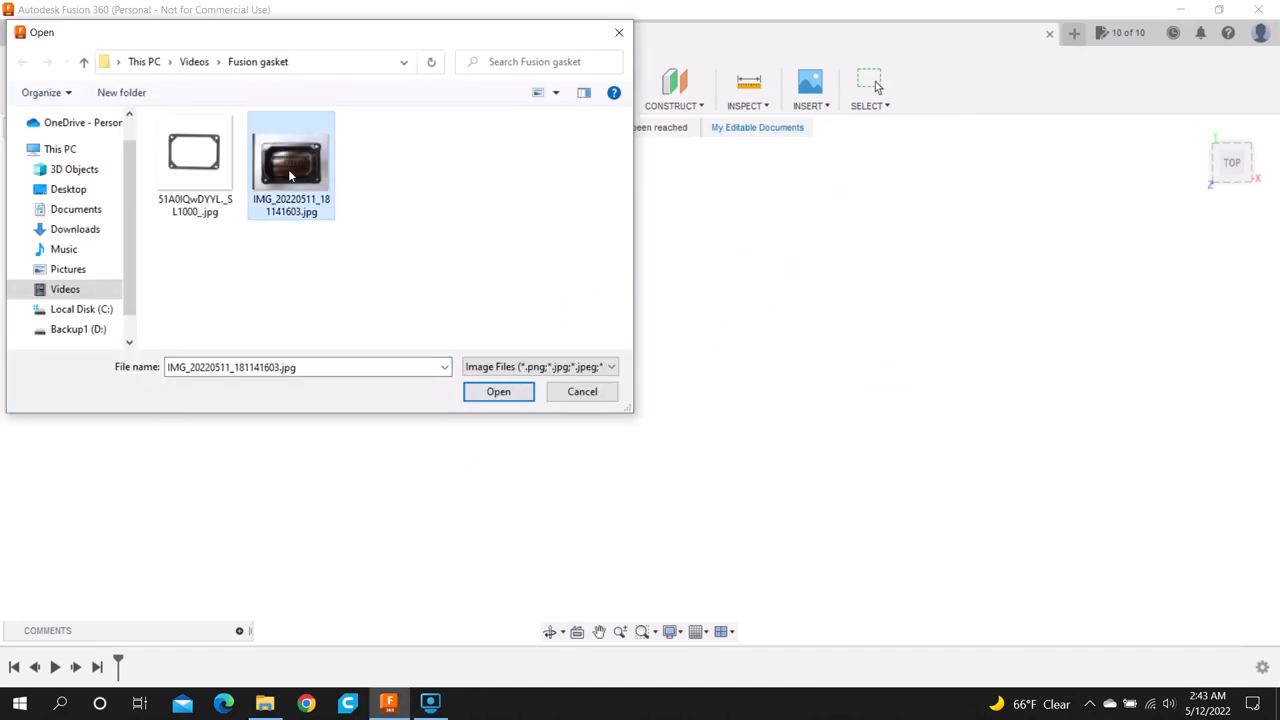
Step: Place the gasket photo as a canvas on the XY plane
{"action": "left_click", "coordinate": [498, 390]}
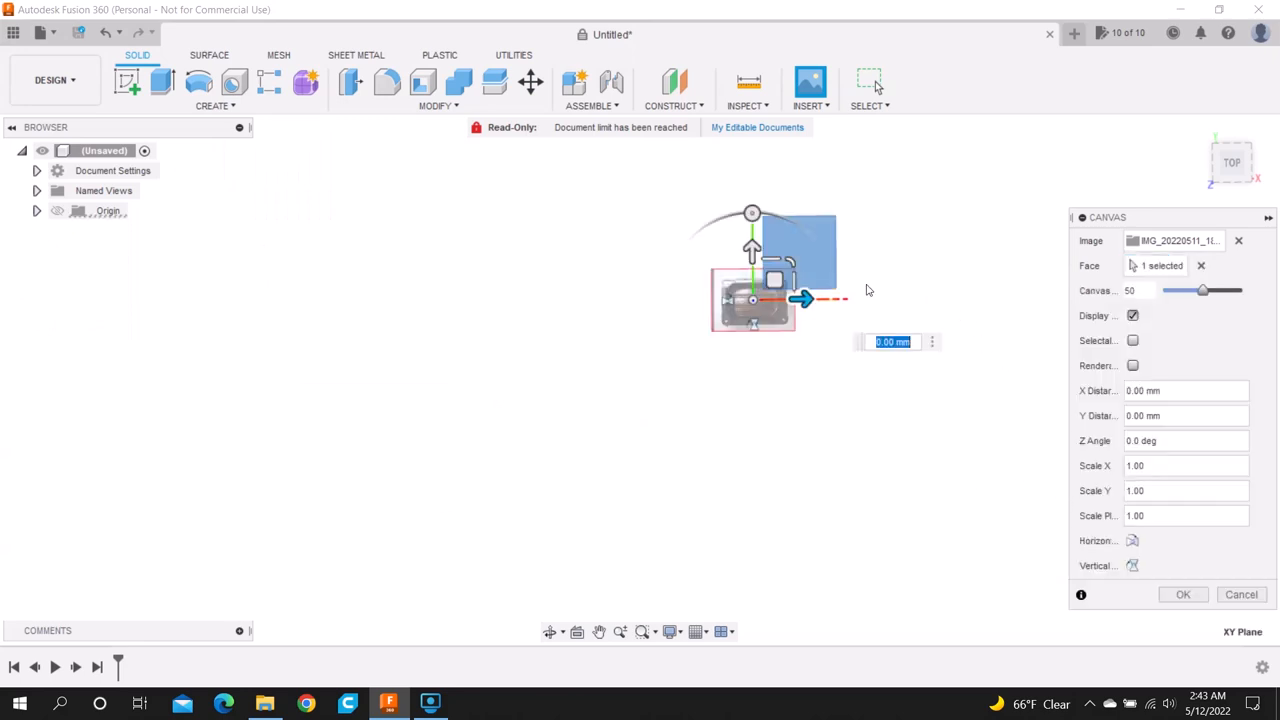
{"action": "left_click", "coordinate": [1182, 594]}
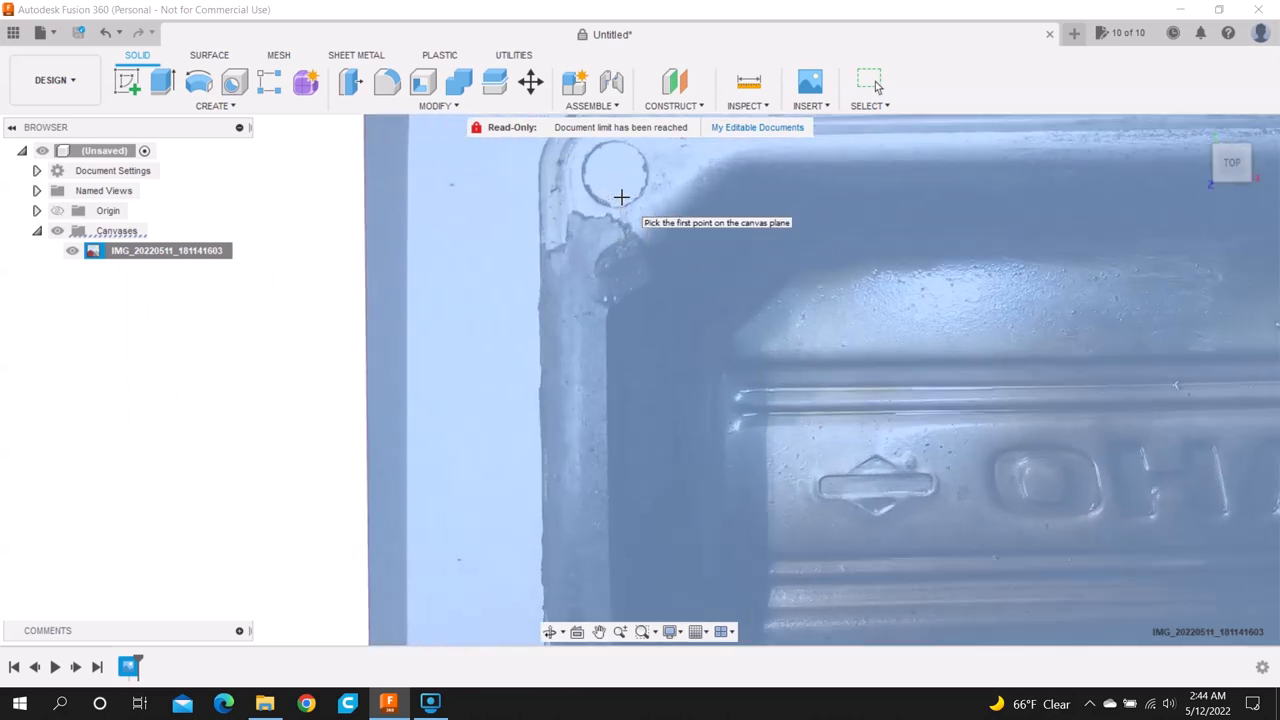
{"action": "mouse_move", "coordinate": [582, 170]}
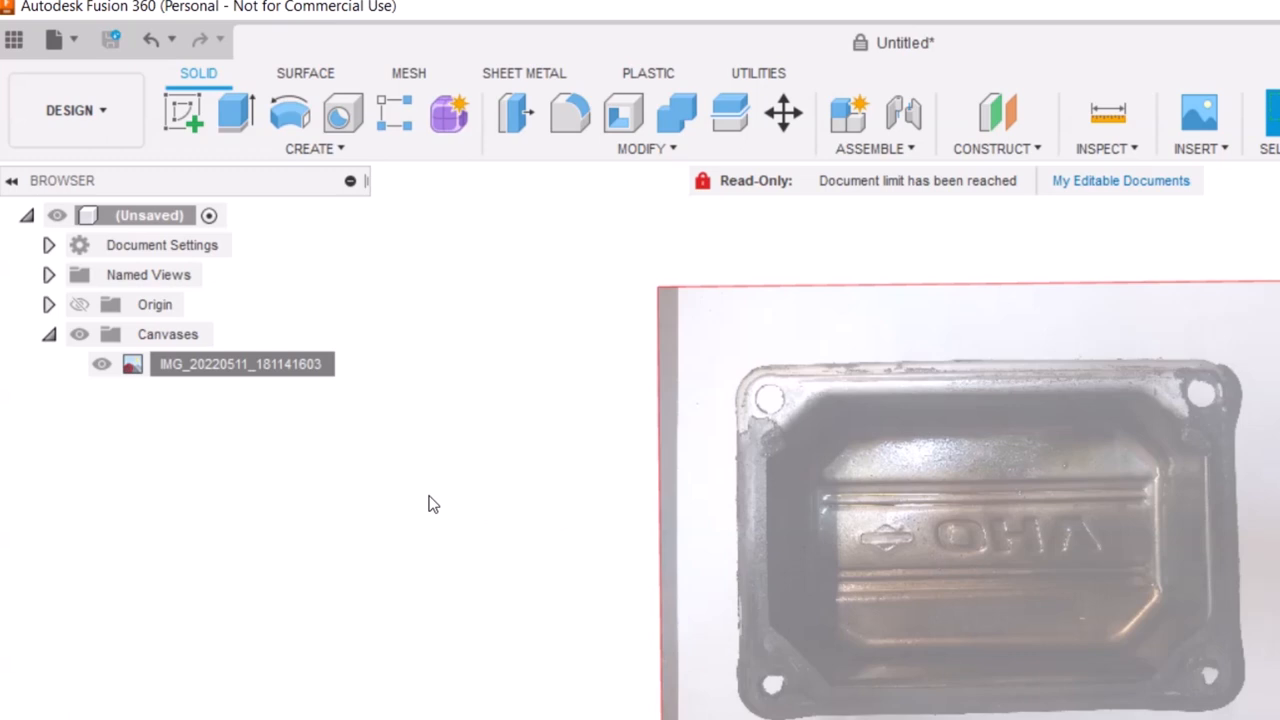
Step: Edit the photo canvas and lower its opacity to 50%
{"action": "right_click", "coordinate": [240, 364]}
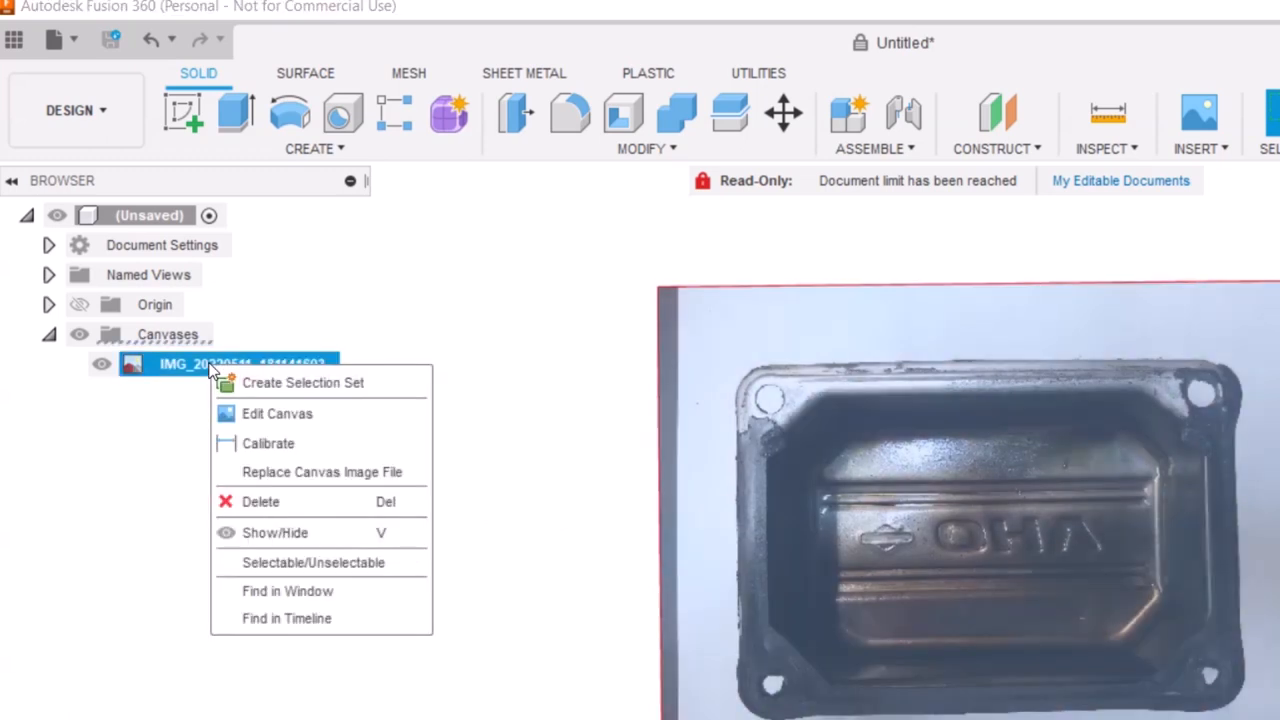
{"action": "mouse_move", "coordinate": [276, 412]}
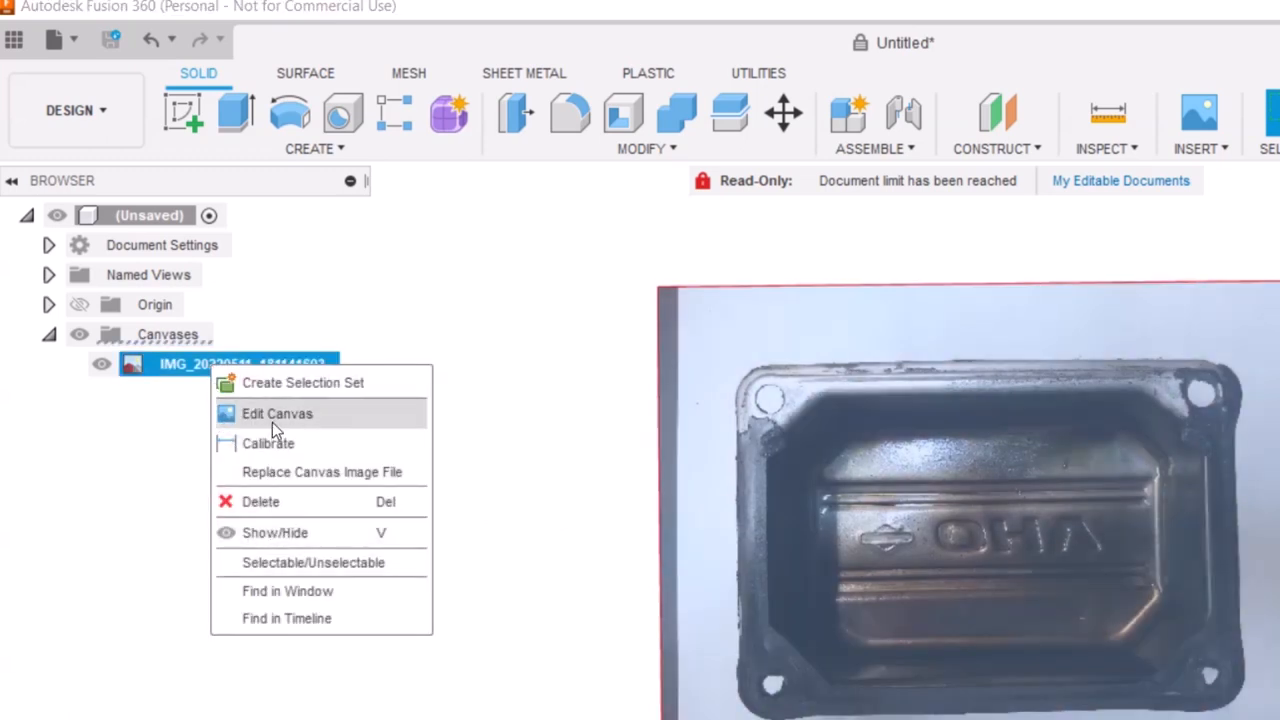
{"action": "left_click", "coordinate": [276, 412]}
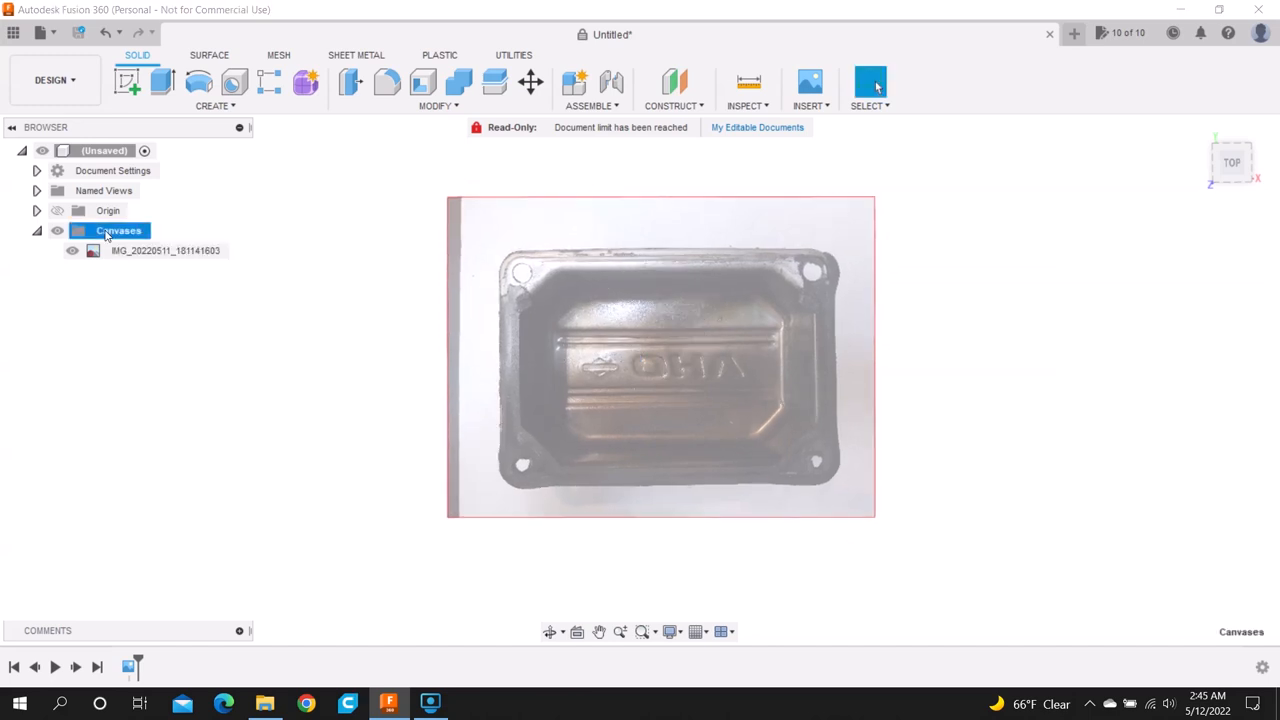
{"action": "right_click", "coordinate": [164, 250]}
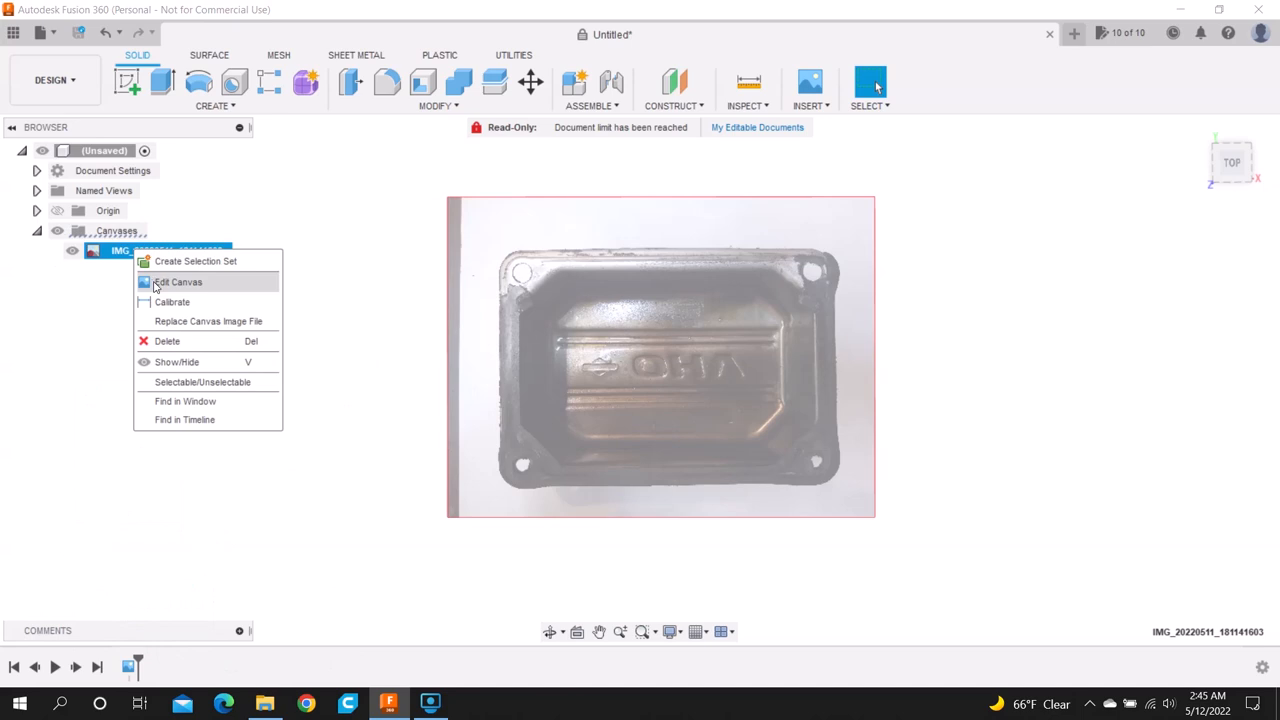
{"action": "left_click", "coordinate": [178, 280]}
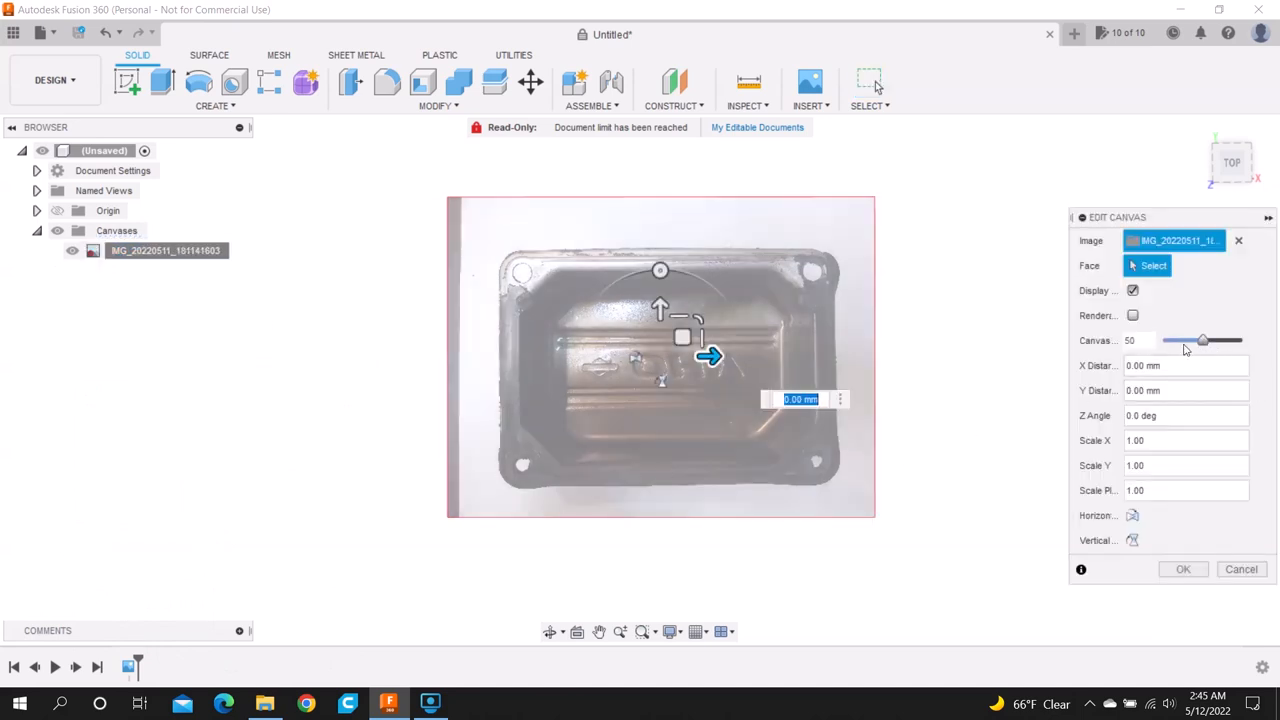
{"action": "left_click_drag", "start_coordinate": [1204, 340], "coordinate": [1244, 340]}
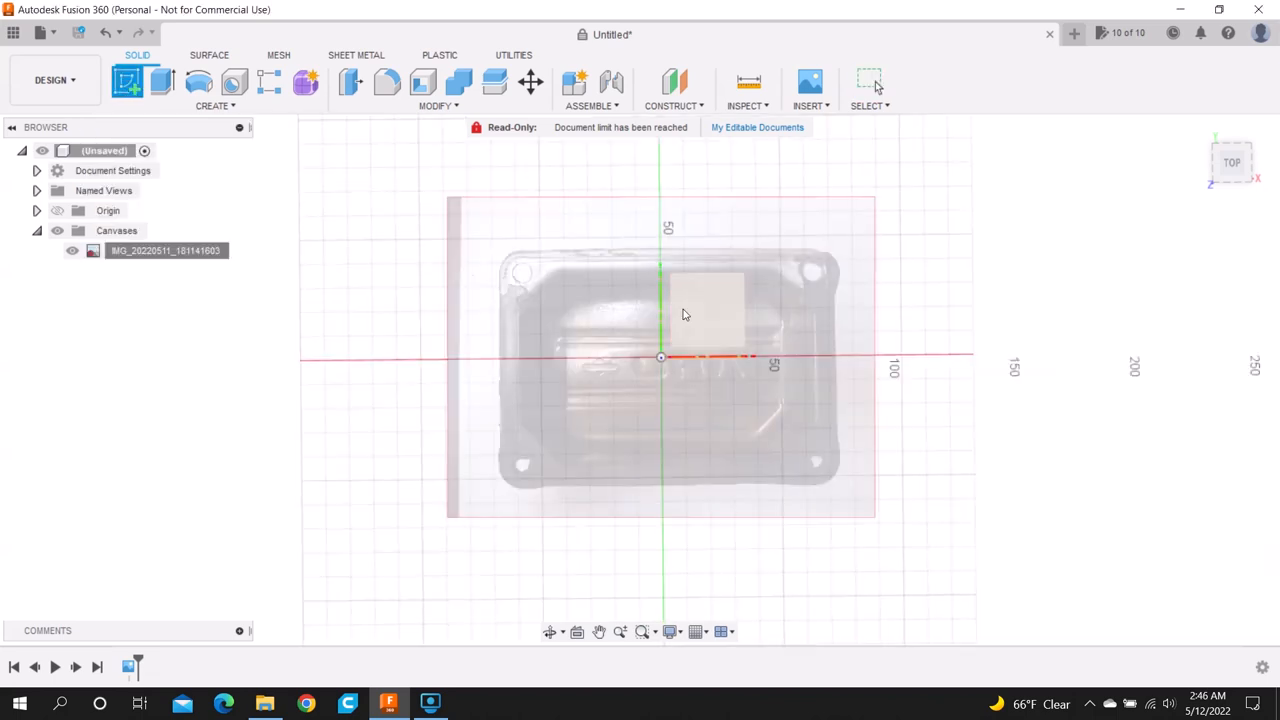
Step: In a new sketch, draw a centre rectangle from the origin over the gasket photo
{"action": "left_click", "coordinate": [128, 82]}
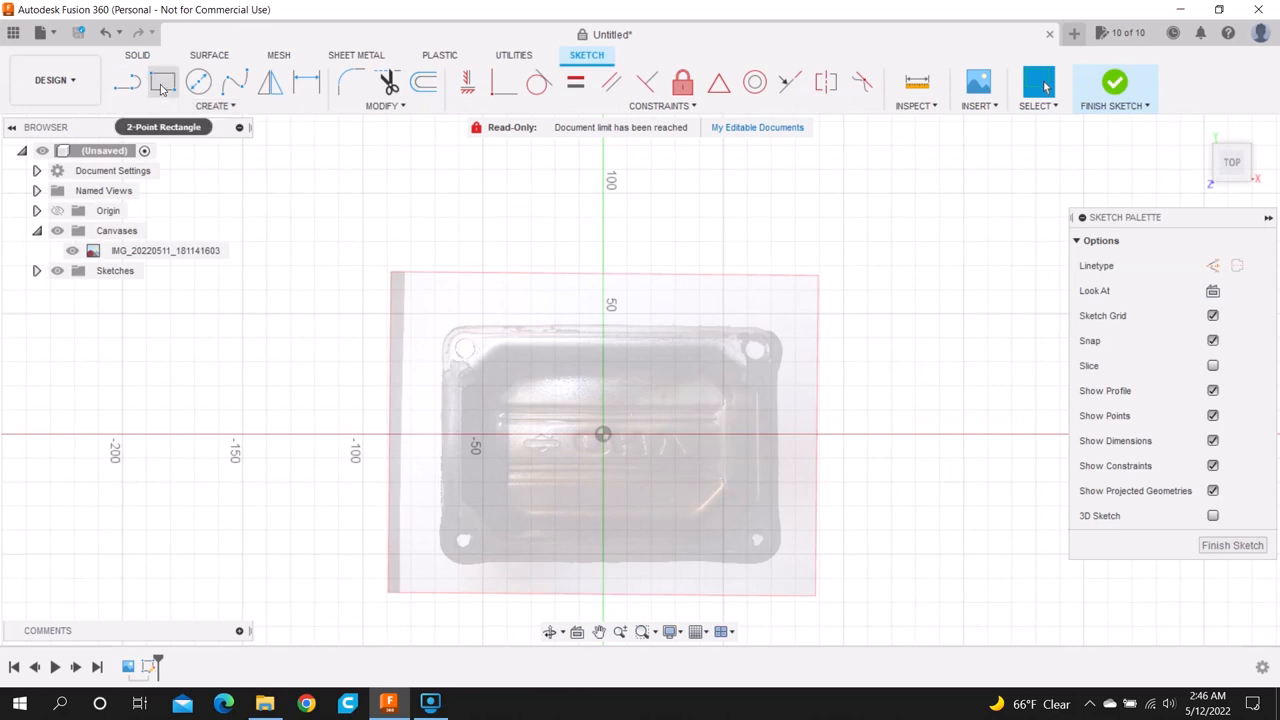
{"action": "left_click", "coordinate": [164, 82]}
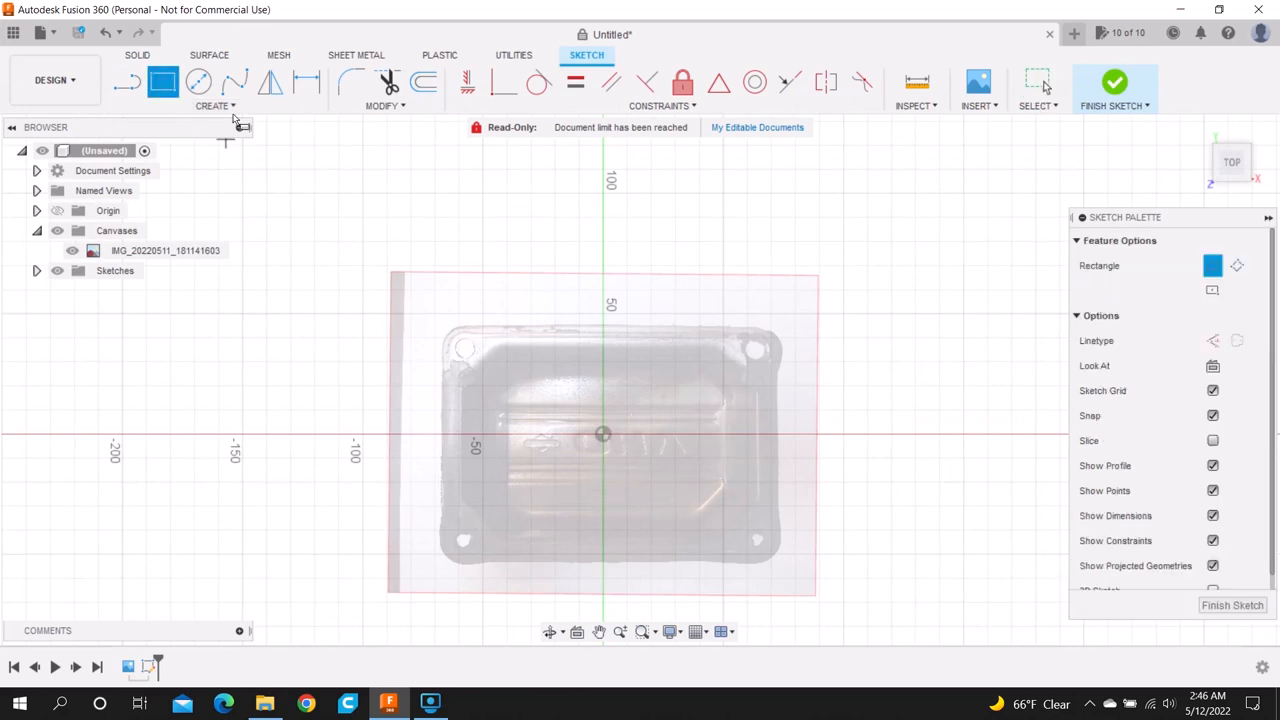
{"action": "left_click", "coordinate": [214, 104]}
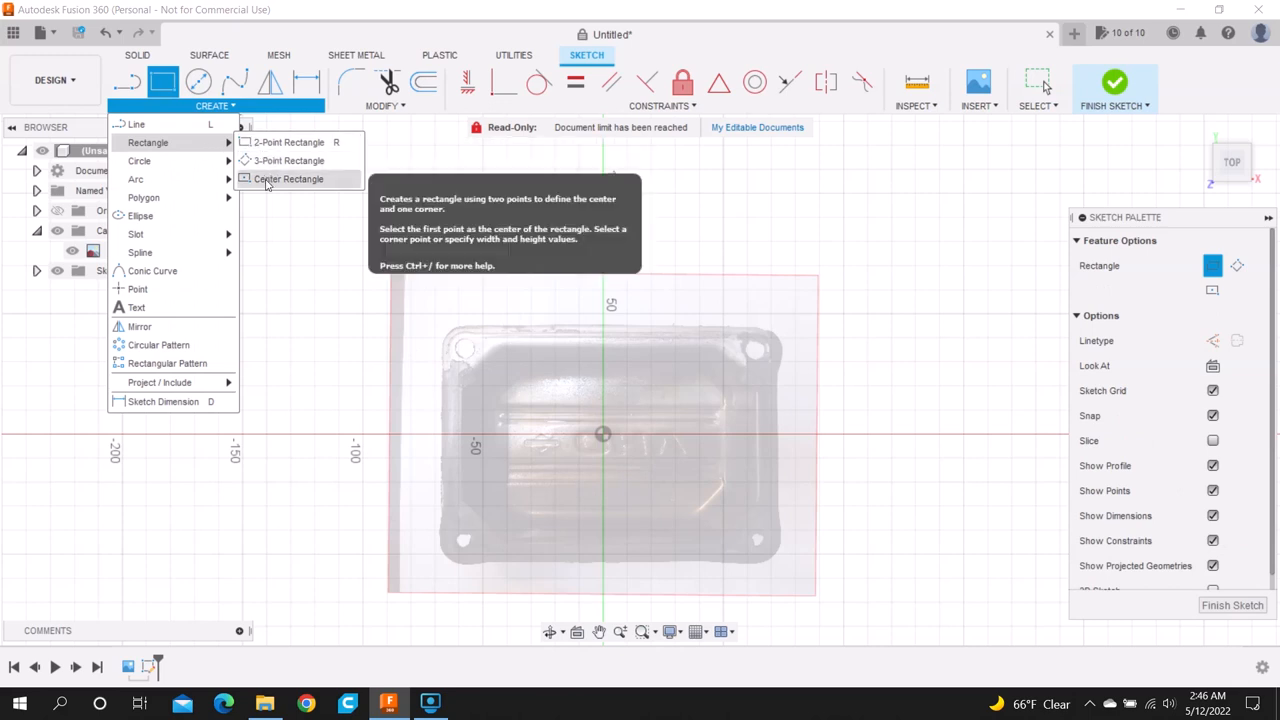
{"action": "left_click", "coordinate": [288, 178]}
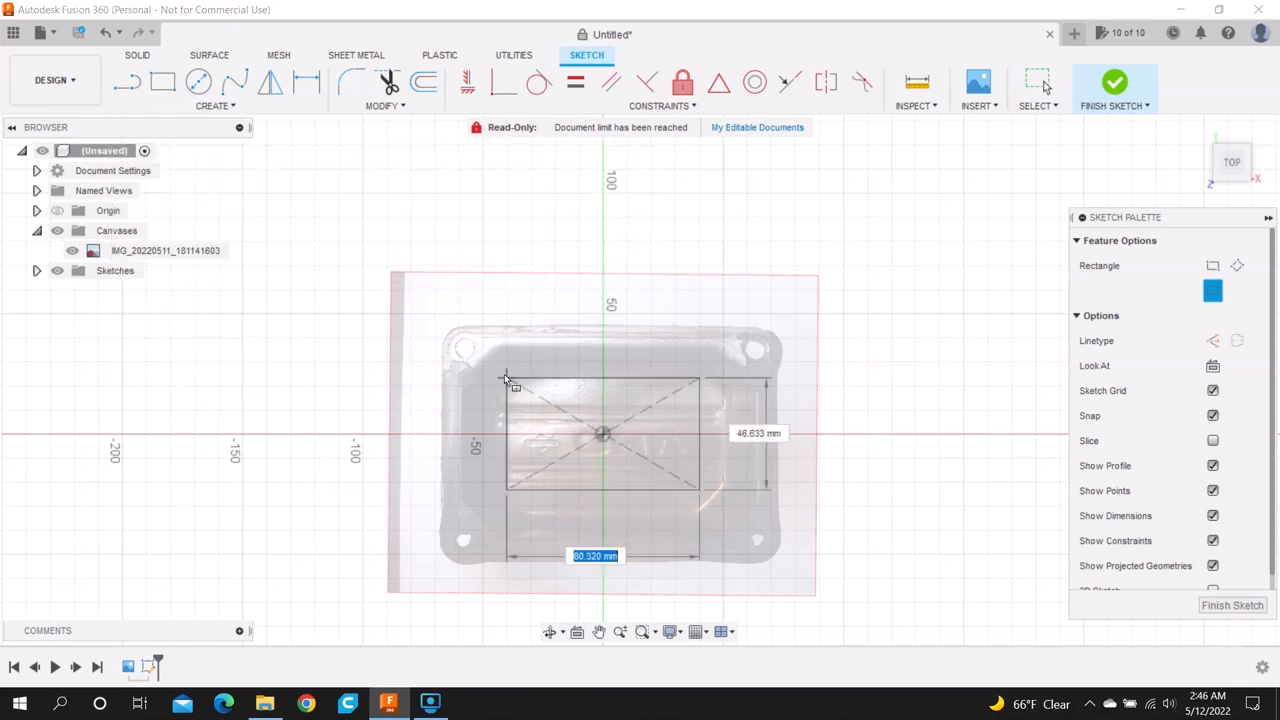
{"action": "left_click_drag", "start_coordinate": [508, 380], "coordinate": [444, 336]}
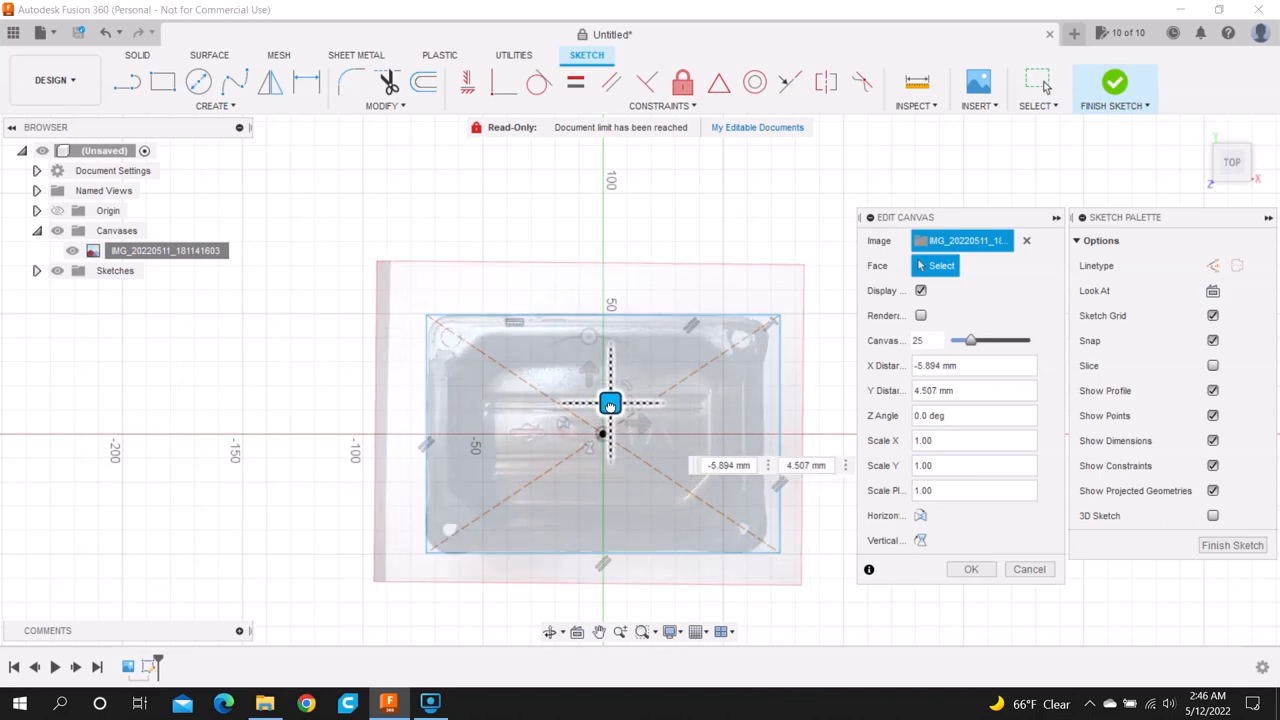
Step: Confirm the canvas position and constrain the rectangle's right and left edges until they turn black
{"action": "left_click", "coordinate": [968, 568]}
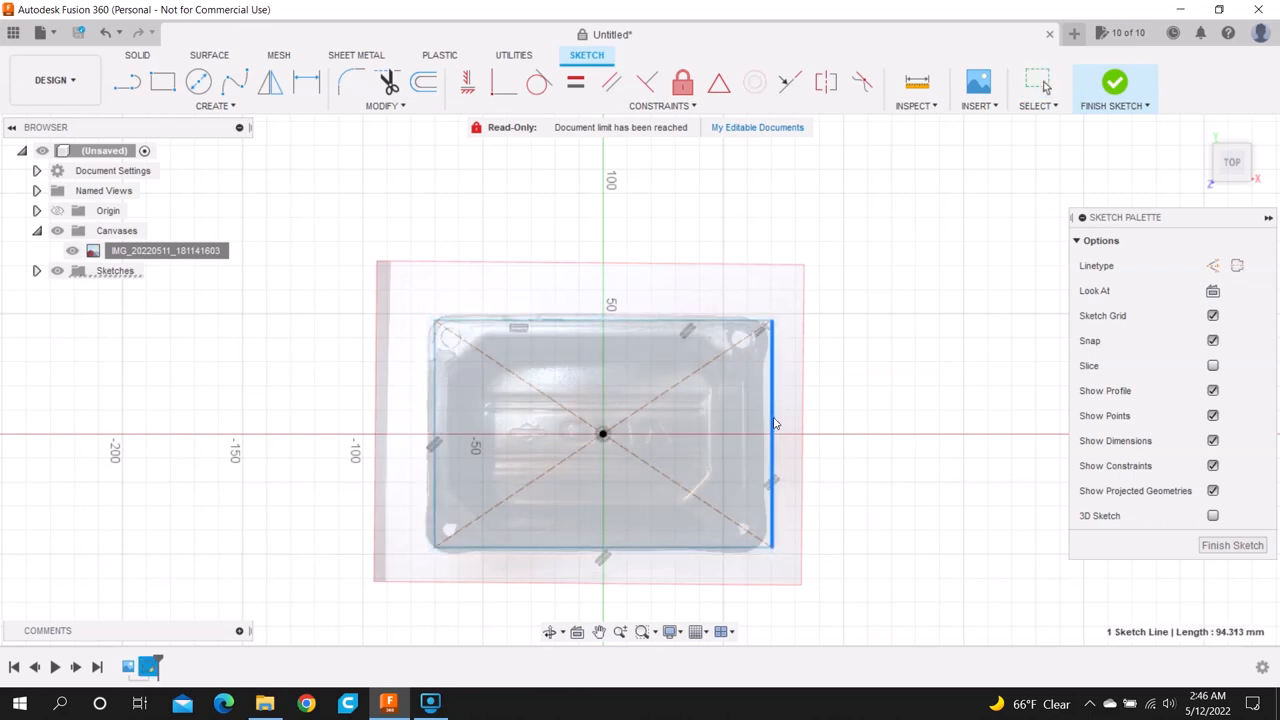
{"action": "left_click", "coordinate": [1036, 82]}
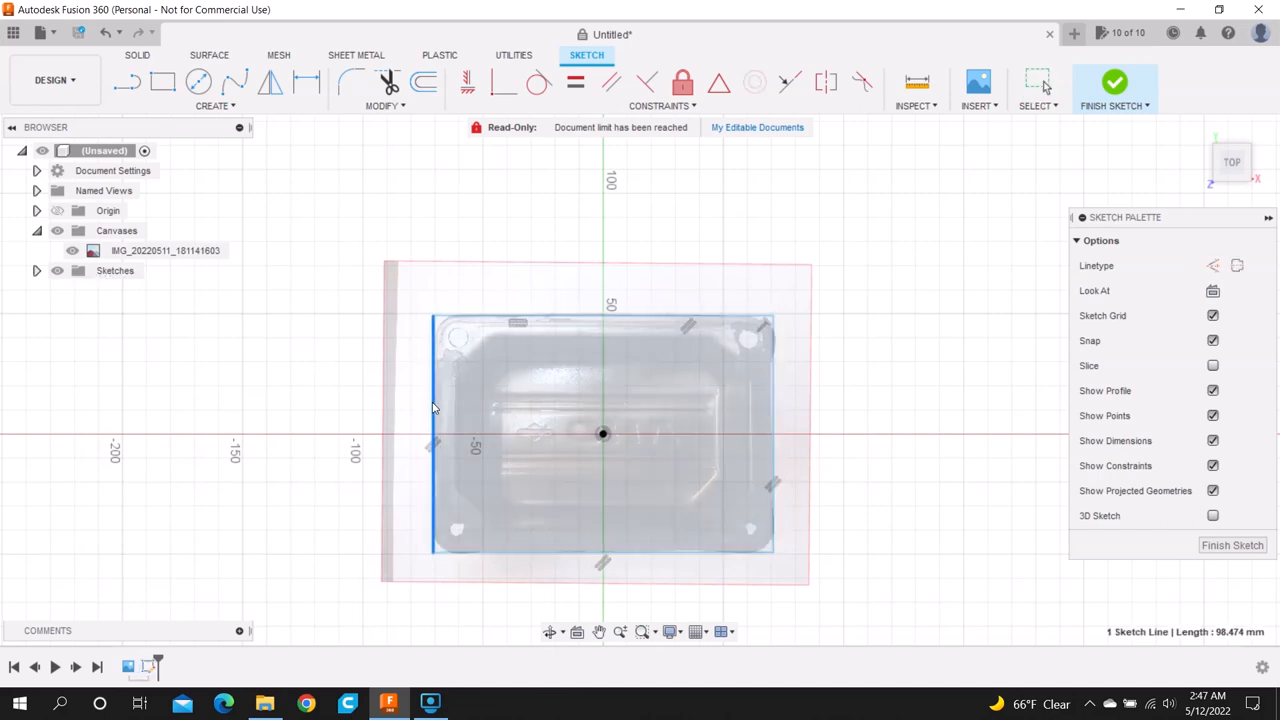
{"action": "left_click", "coordinate": [1038, 82]}
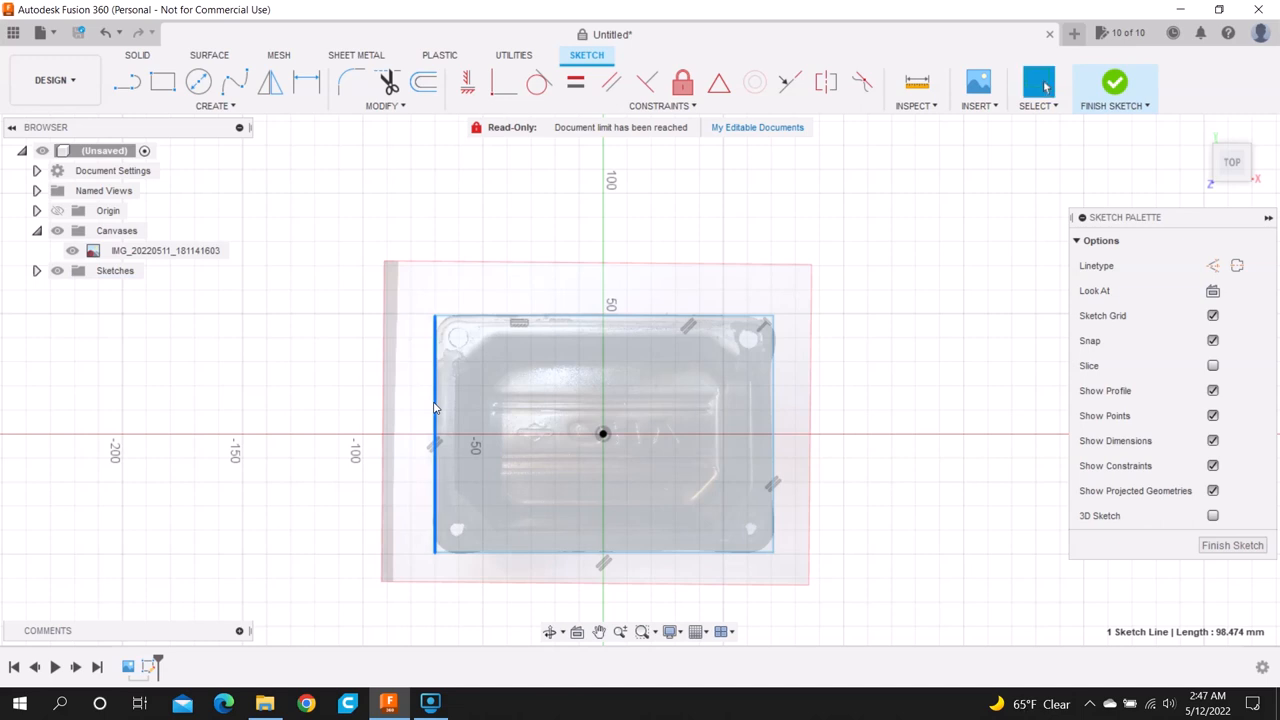
{"action": "mouse_move", "coordinate": [782, 448]}
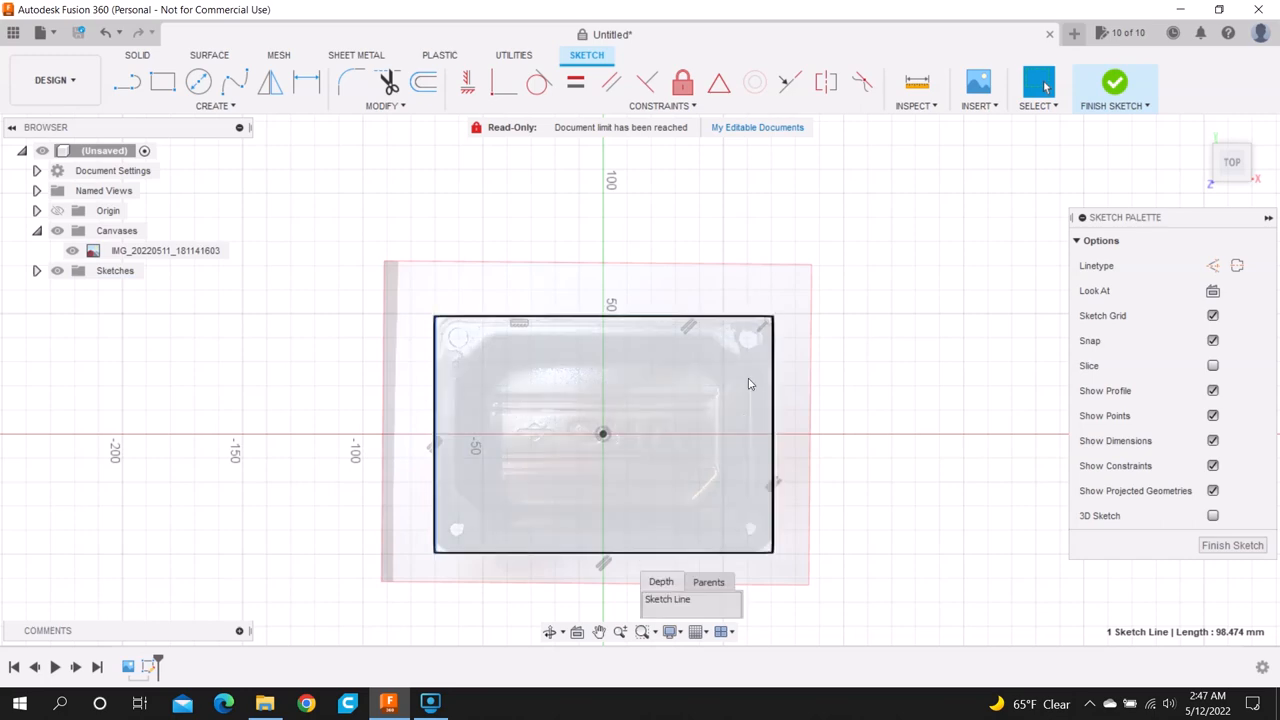
Step: Draw center-diameter circles over the photo's corner bolt holes, adjusting grid and snap settings along the way
{"action": "left_click", "coordinate": [198, 82]}
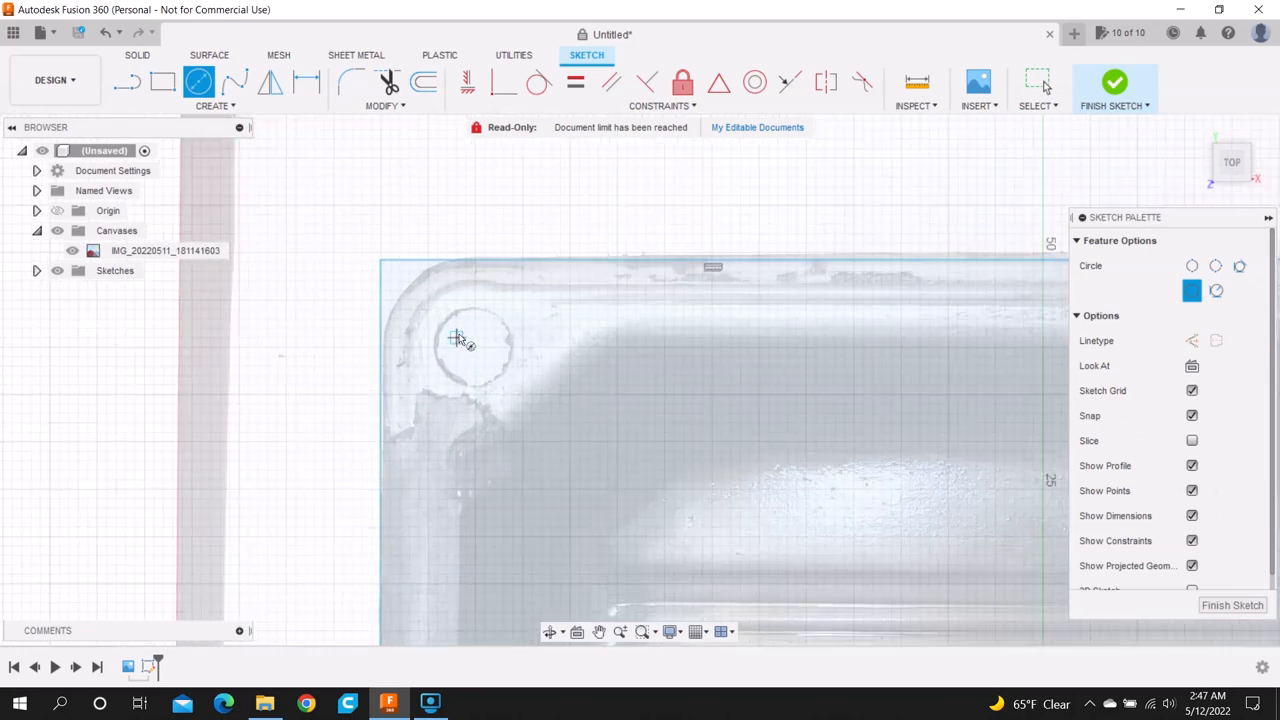
{"action": "mouse_move", "coordinate": [476, 348]}
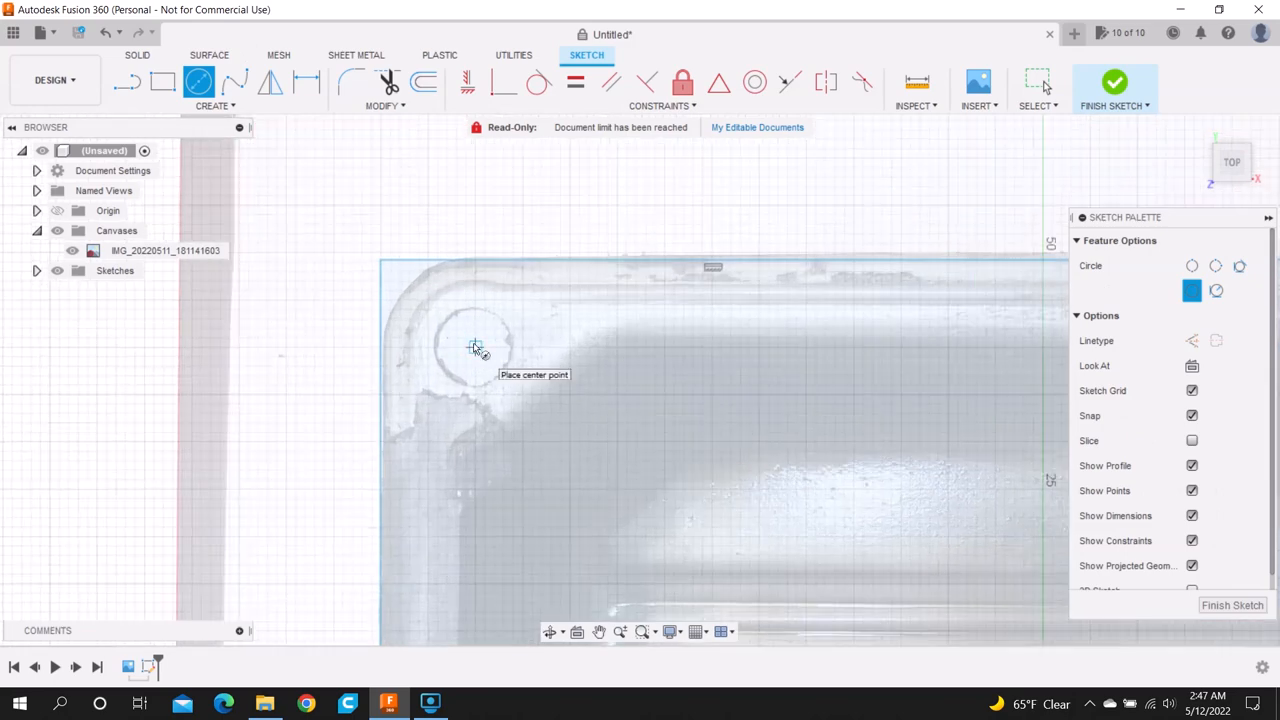
{"action": "left_click", "coordinate": [476, 344]}
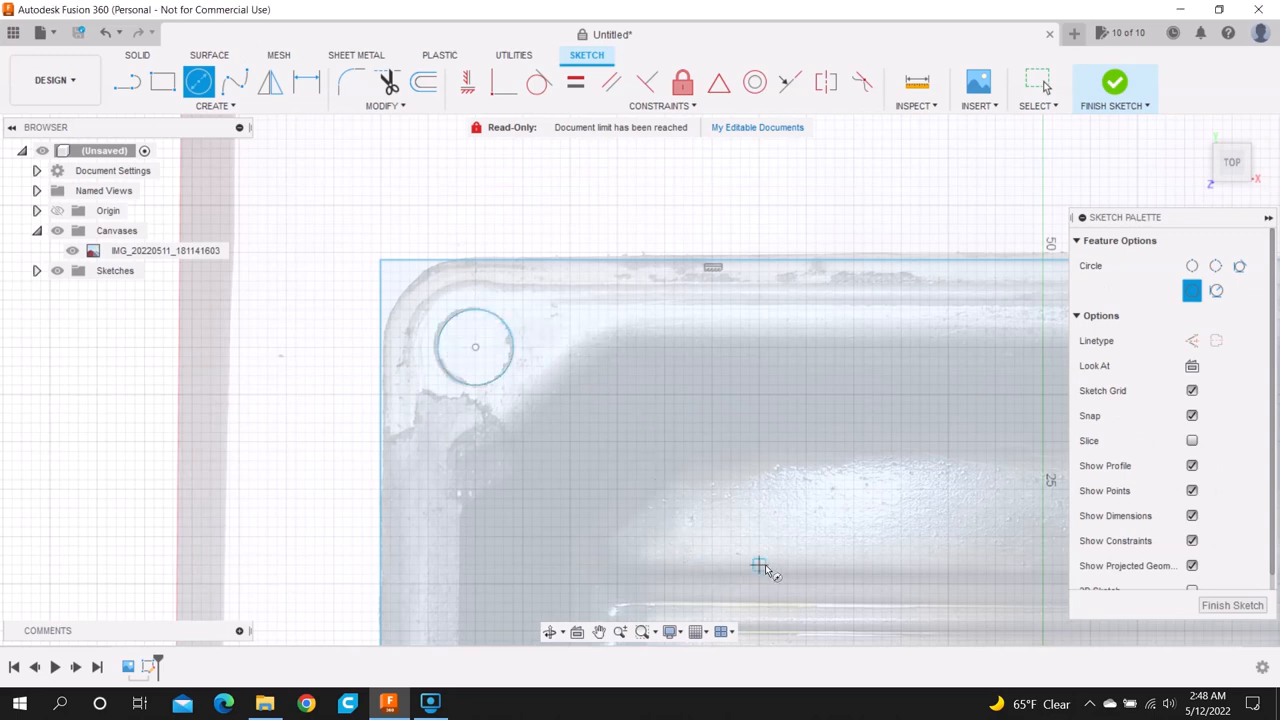
{"action": "mouse_move", "coordinate": [968, 462]}
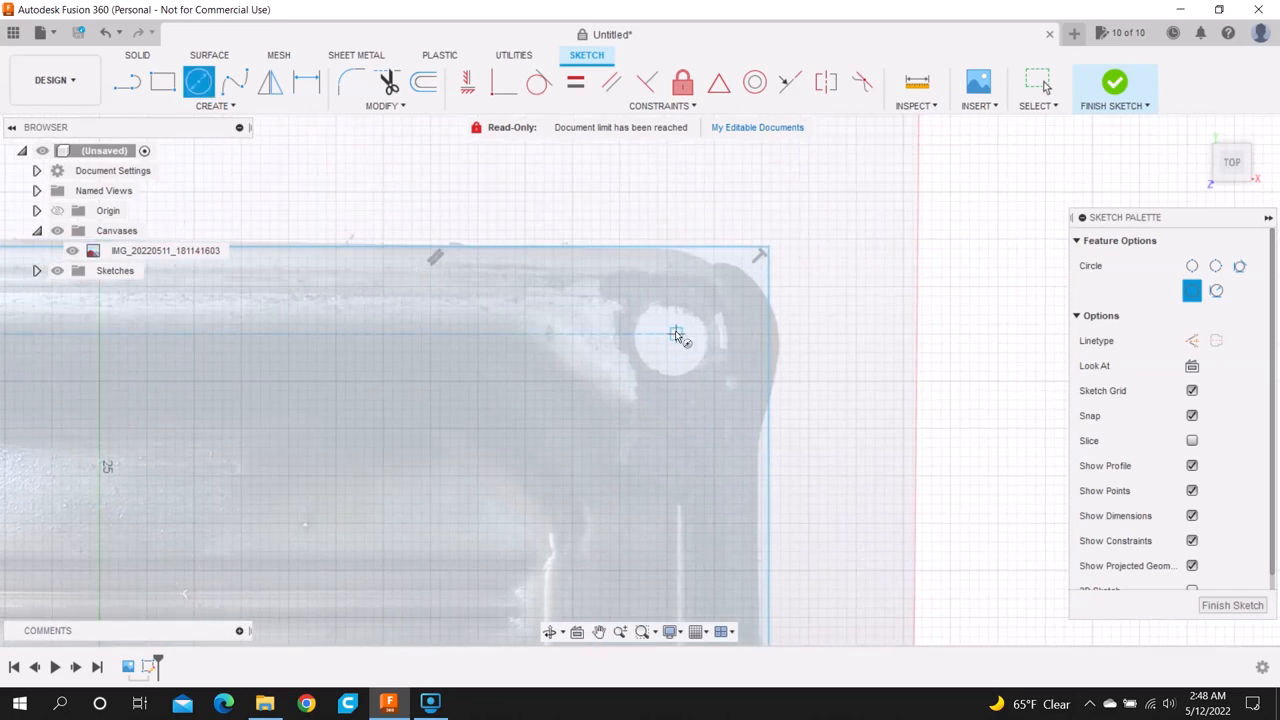
{"action": "left_click", "coordinate": [676, 332]}
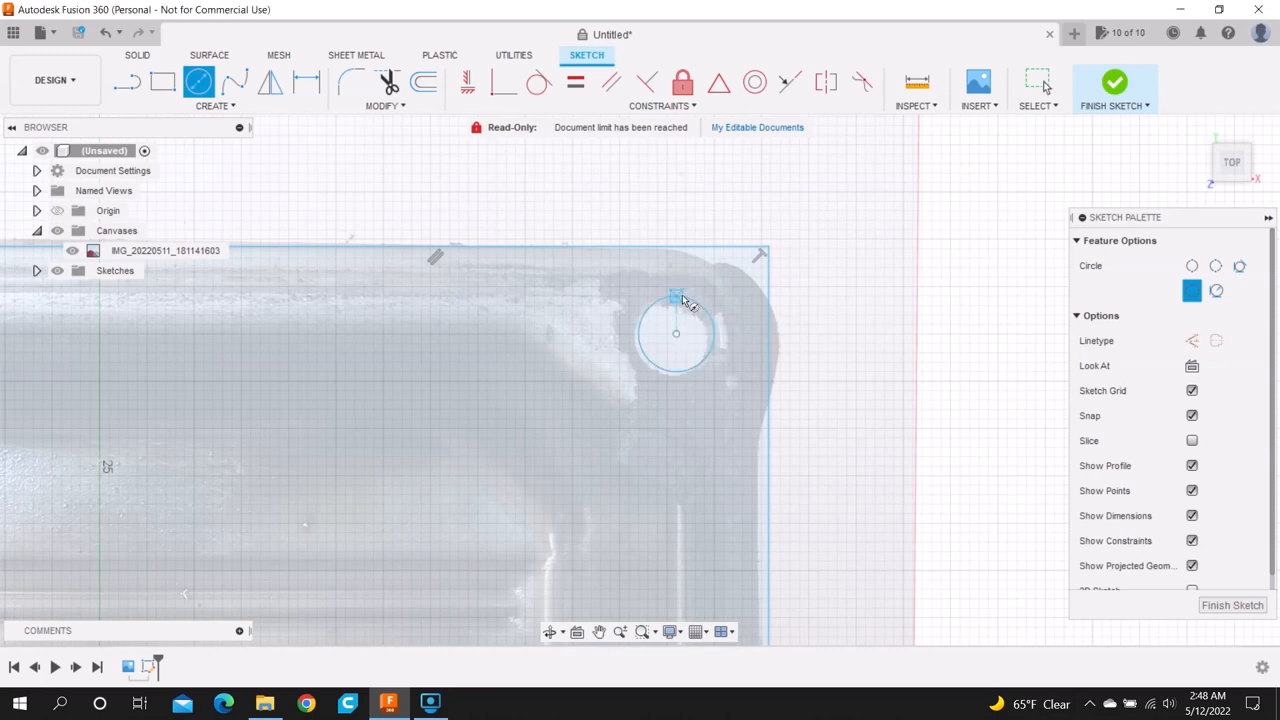
{"action": "mouse_move", "coordinate": [756, 128]}
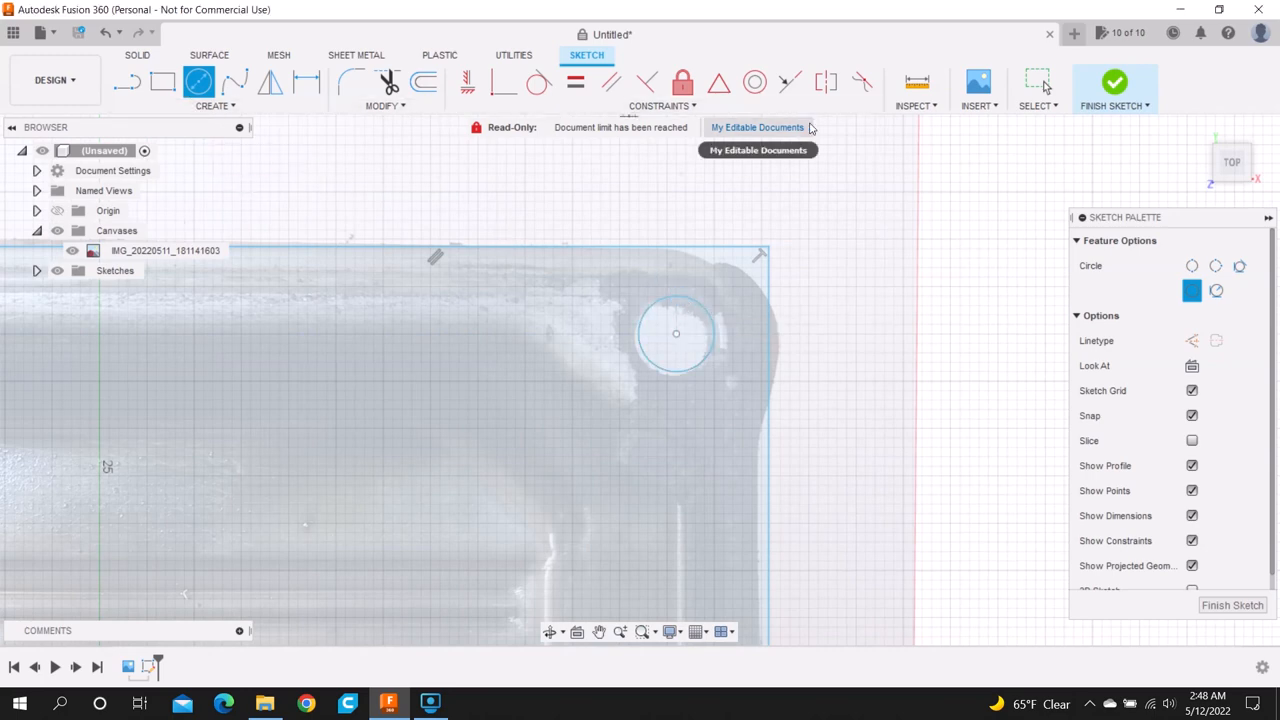
{"action": "mouse_move", "coordinate": [696, 632]}
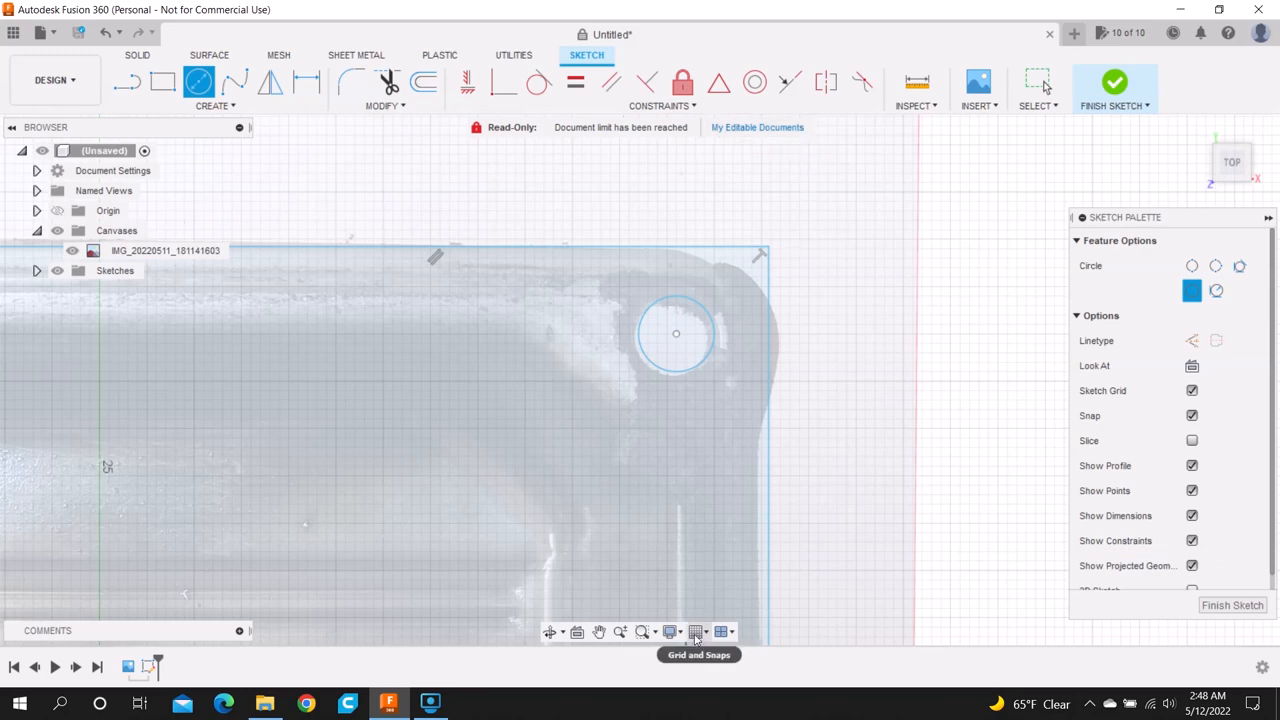
{"action": "left_click", "coordinate": [698, 632]}
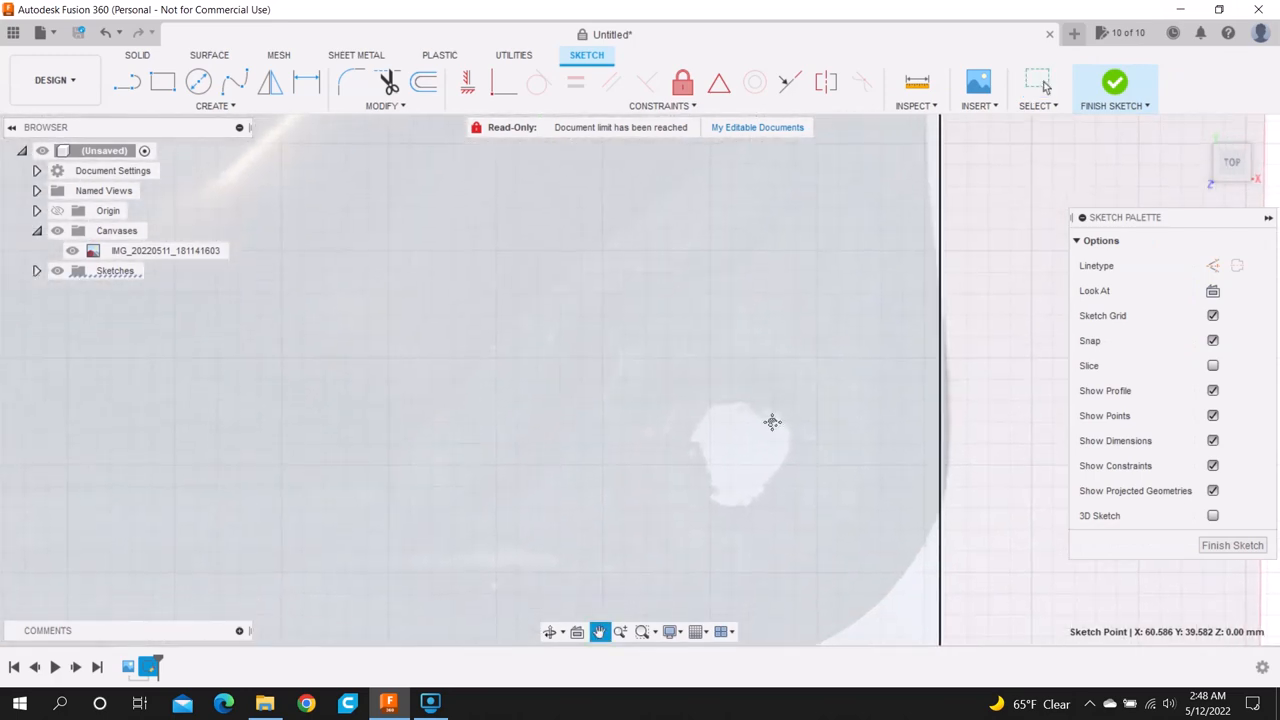
{"action": "left_click", "coordinate": [1038, 82]}
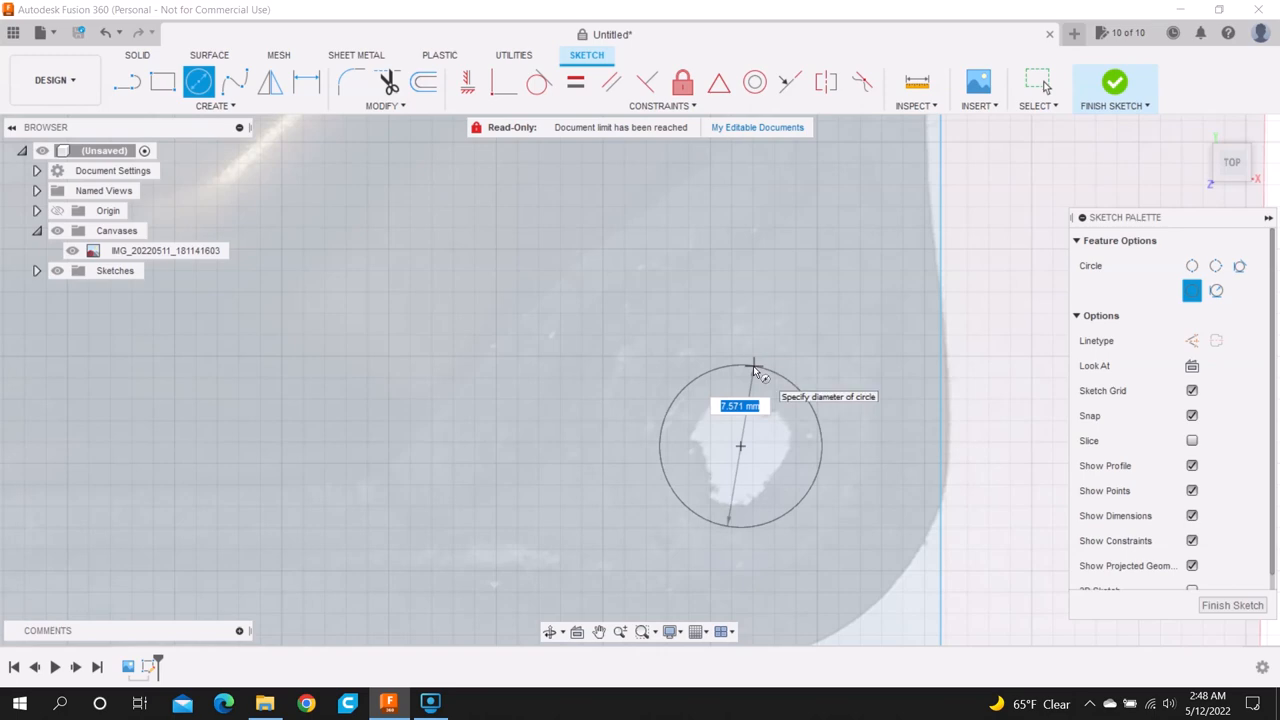
{"action": "mouse_move", "coordinate": [756, 364]}
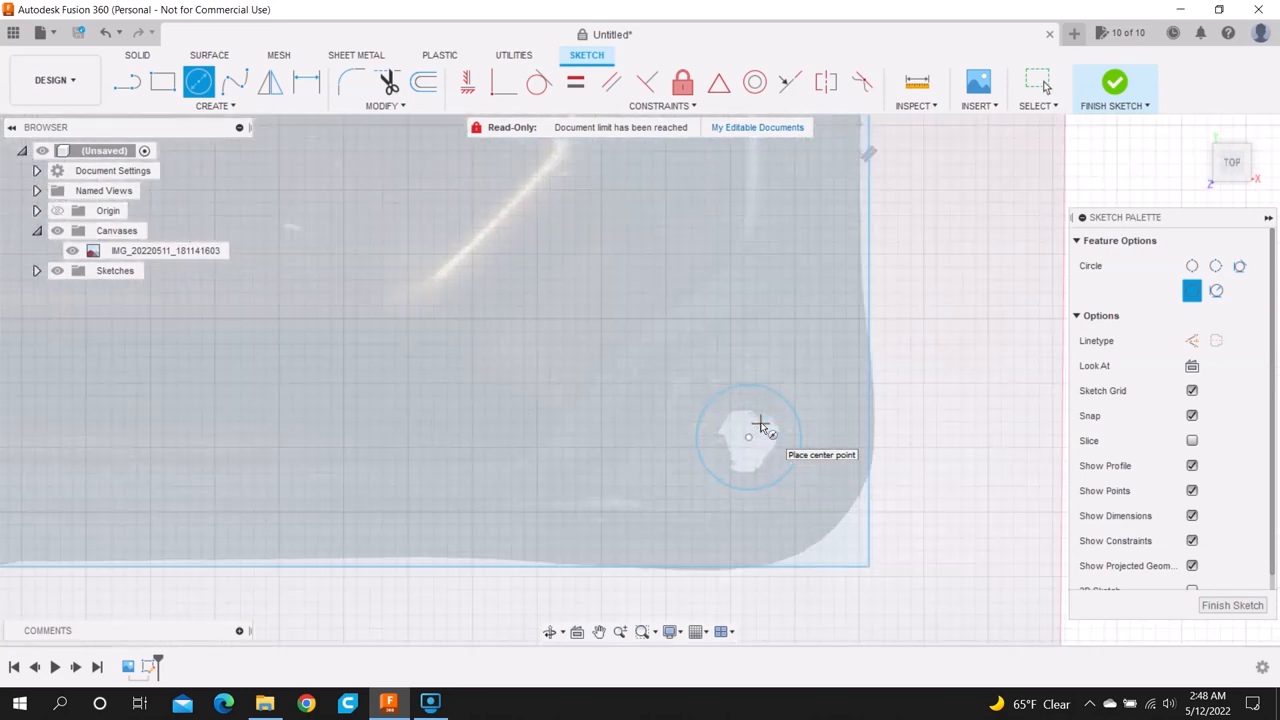
{"action": "mouse_move", "coordinate": [880, 496]}
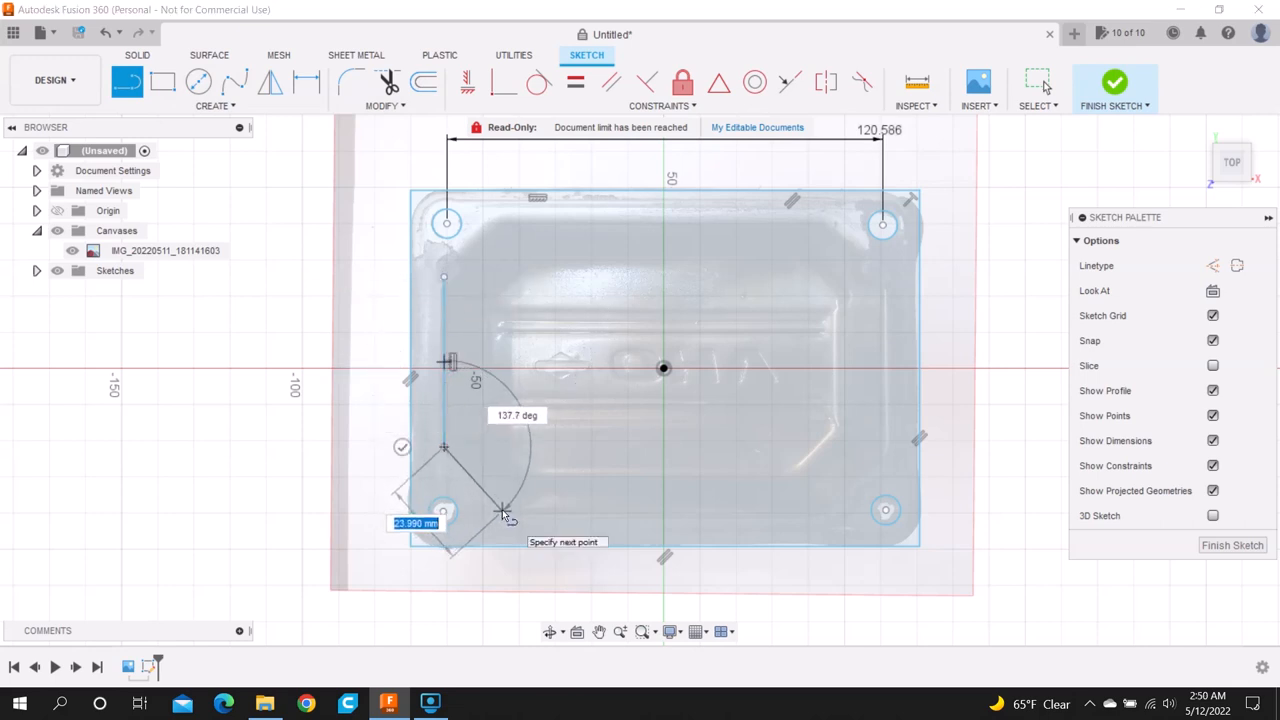
{"action": "mouse_move", "coordinate": [504, 512]}
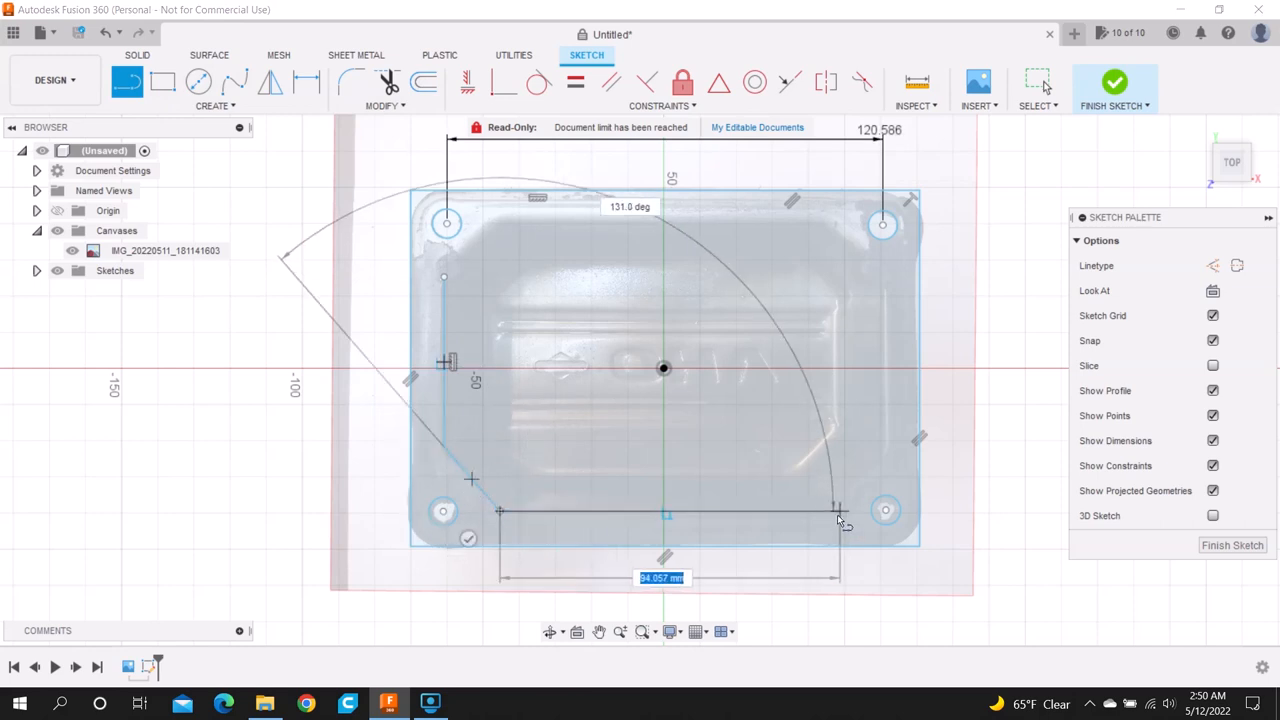
Step: Draw the bottom edge of the chamfered inner cutout with the Line tool
{"action": "left_click_drag", "start_coordinate": [844, 520], "coordinate": [824, 520]}
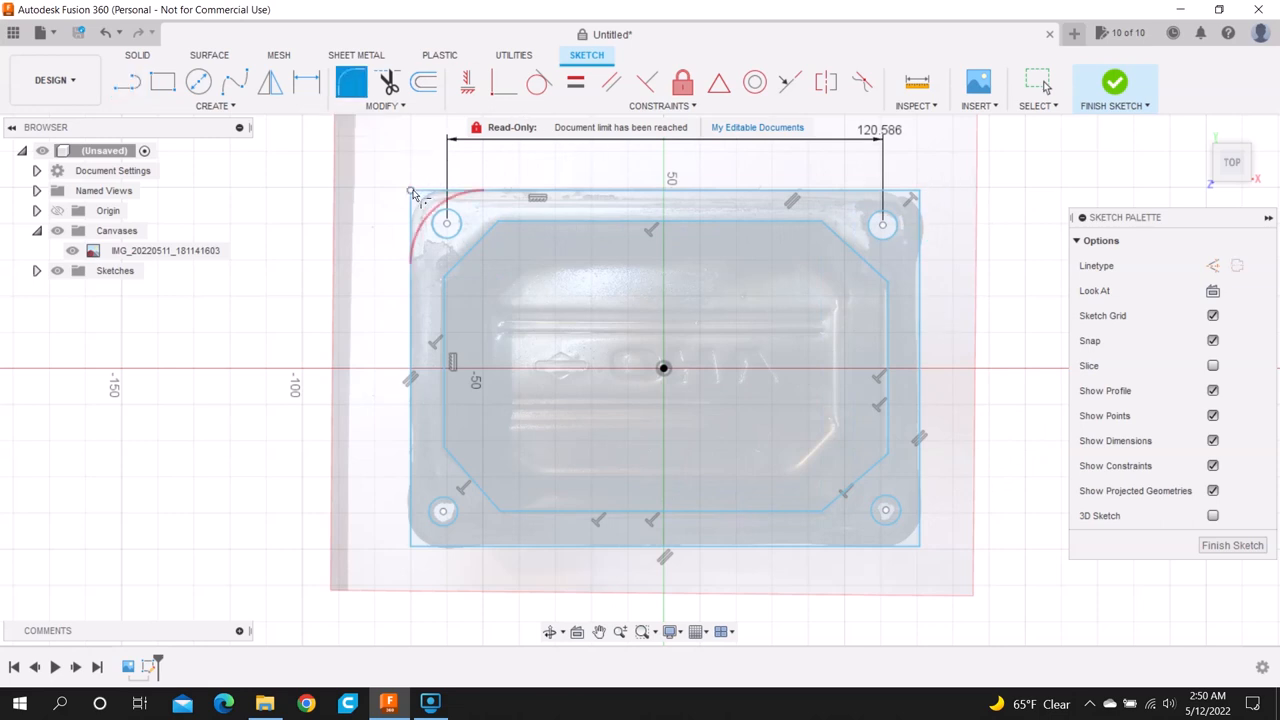
Step: Round the outer rectangle's corners to 10 mm and finish the gasket sketch
{"action": "left_click", "coordinate": [420, 200]}
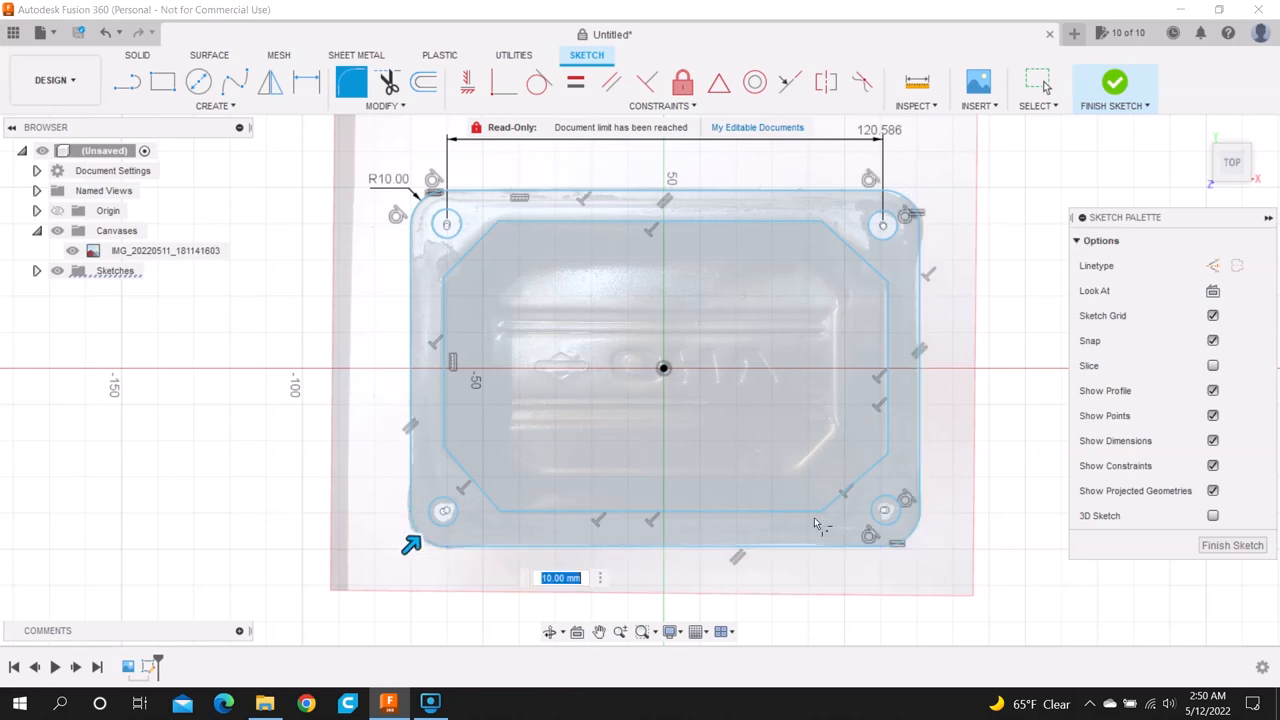
{"action": "mouse_move", "coordinate": [984, 388]}
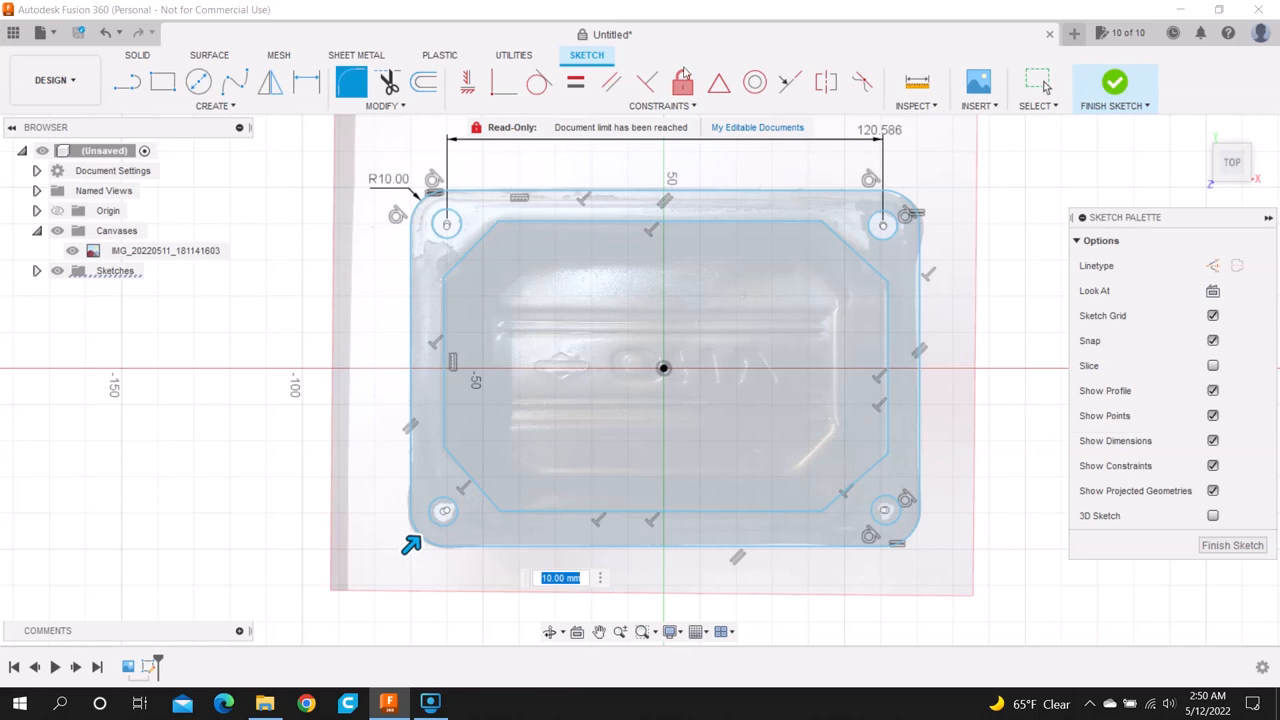
{"action": "mouse_move", "coordinate": [1038, 84]}
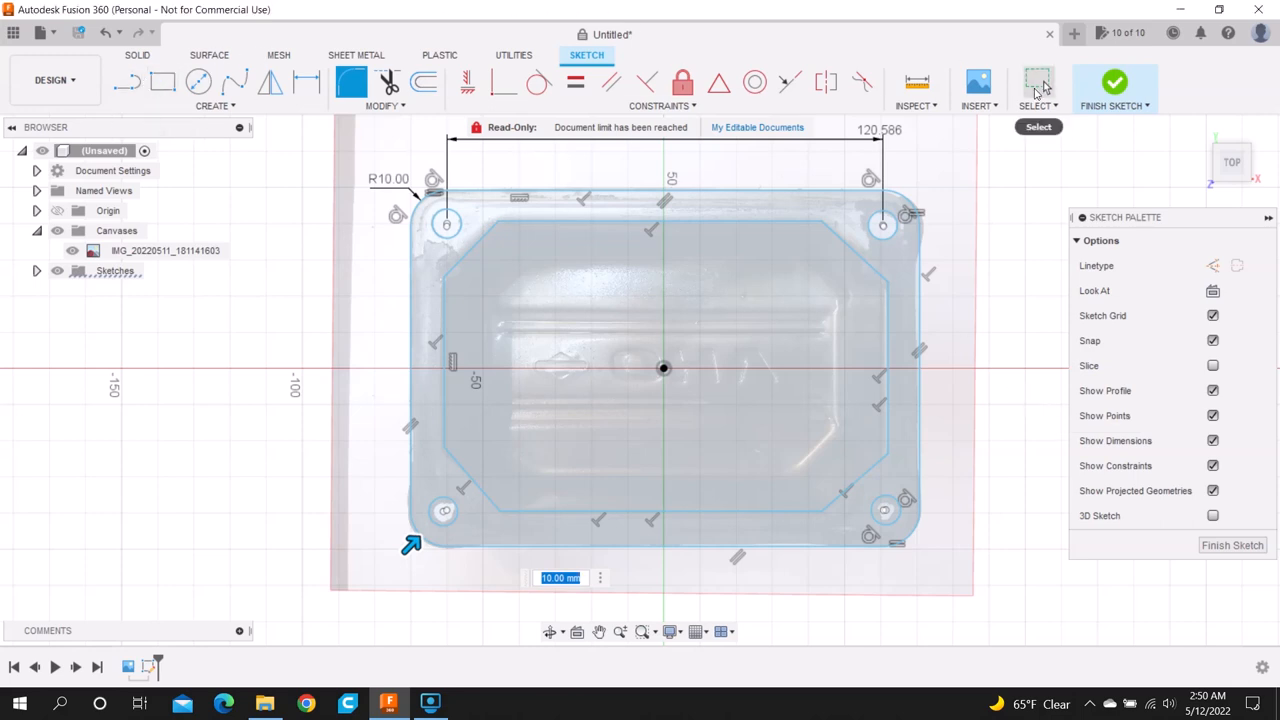
{"action": "left_click", "coordinate": [656, 218]}
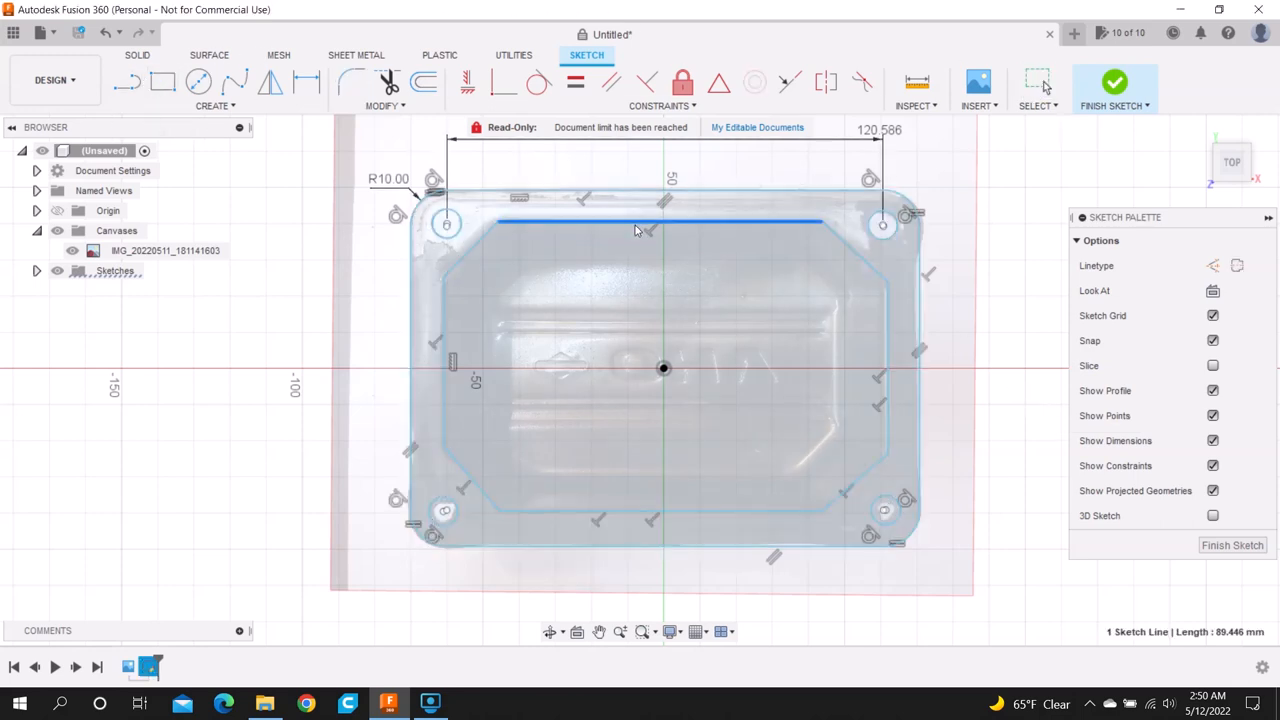
{"action": "left_click", "coordinate": [1114, 88]}
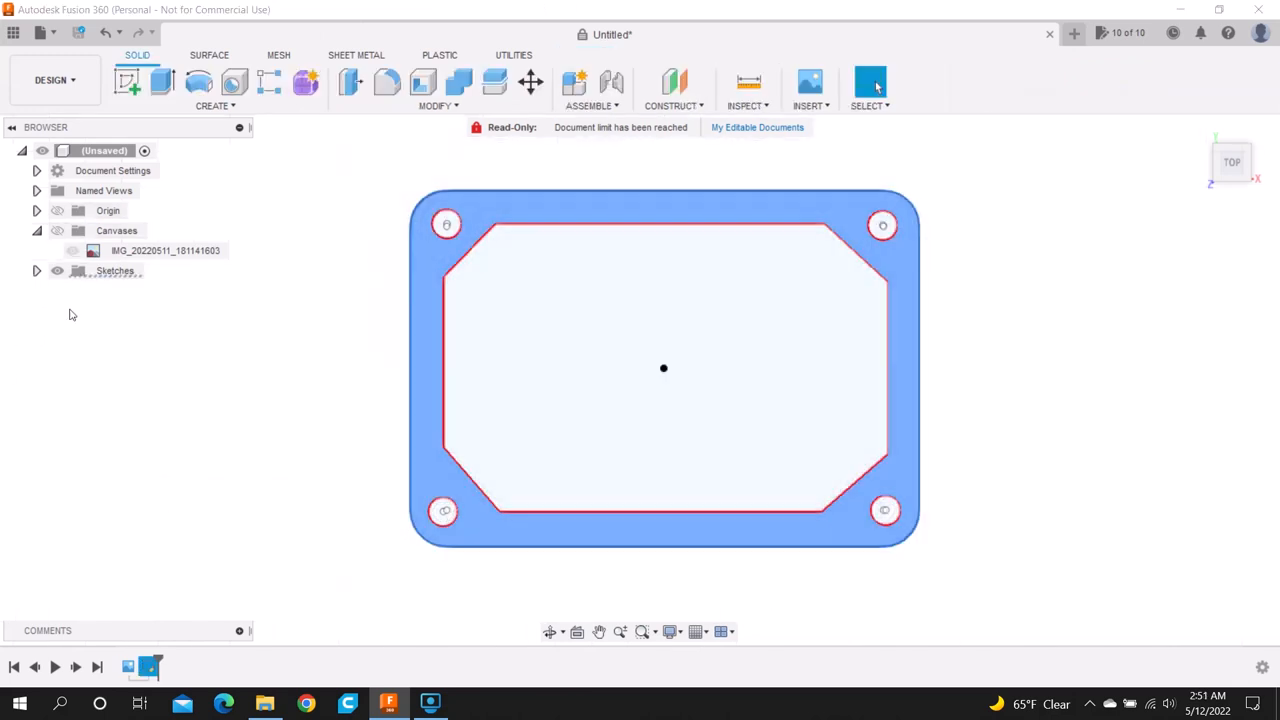
Step: Extrude the gasket profile 10 mm into a solid plate with holes and cutout
{"action": "left_click", "coordinate": [128, 82]}
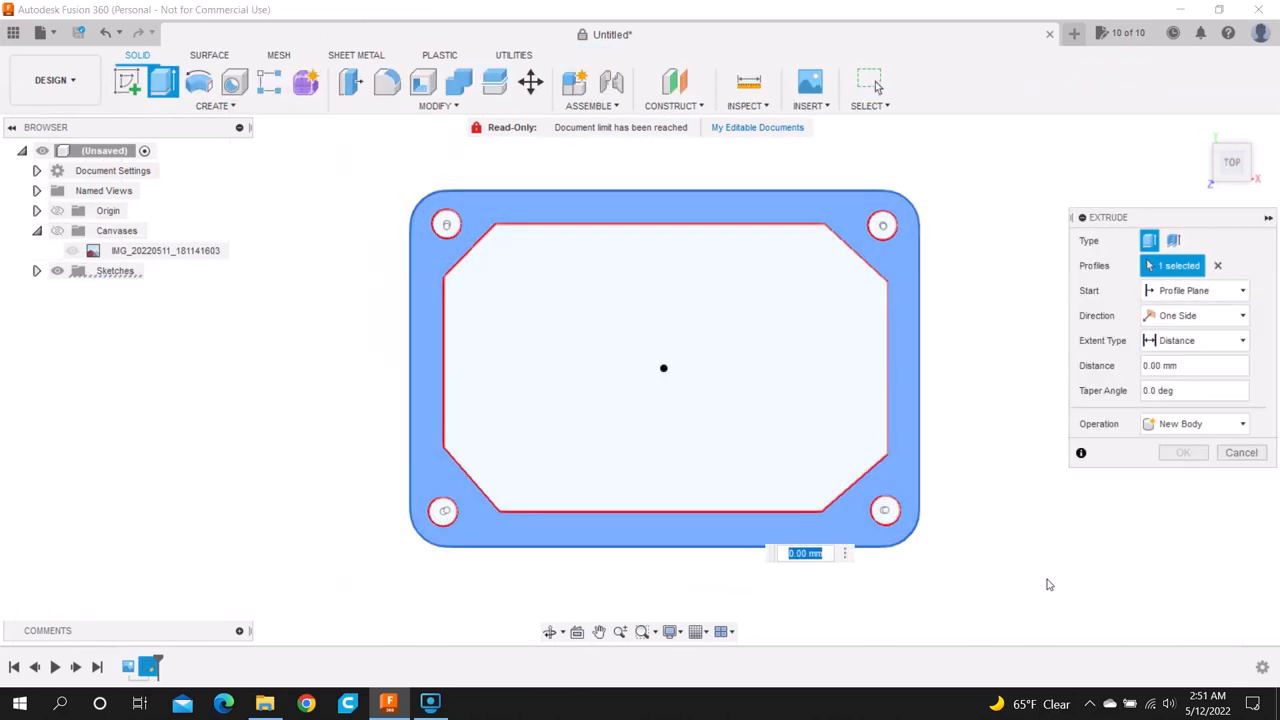
{"action": "mouse_move", "coordinate": [996, 540]}
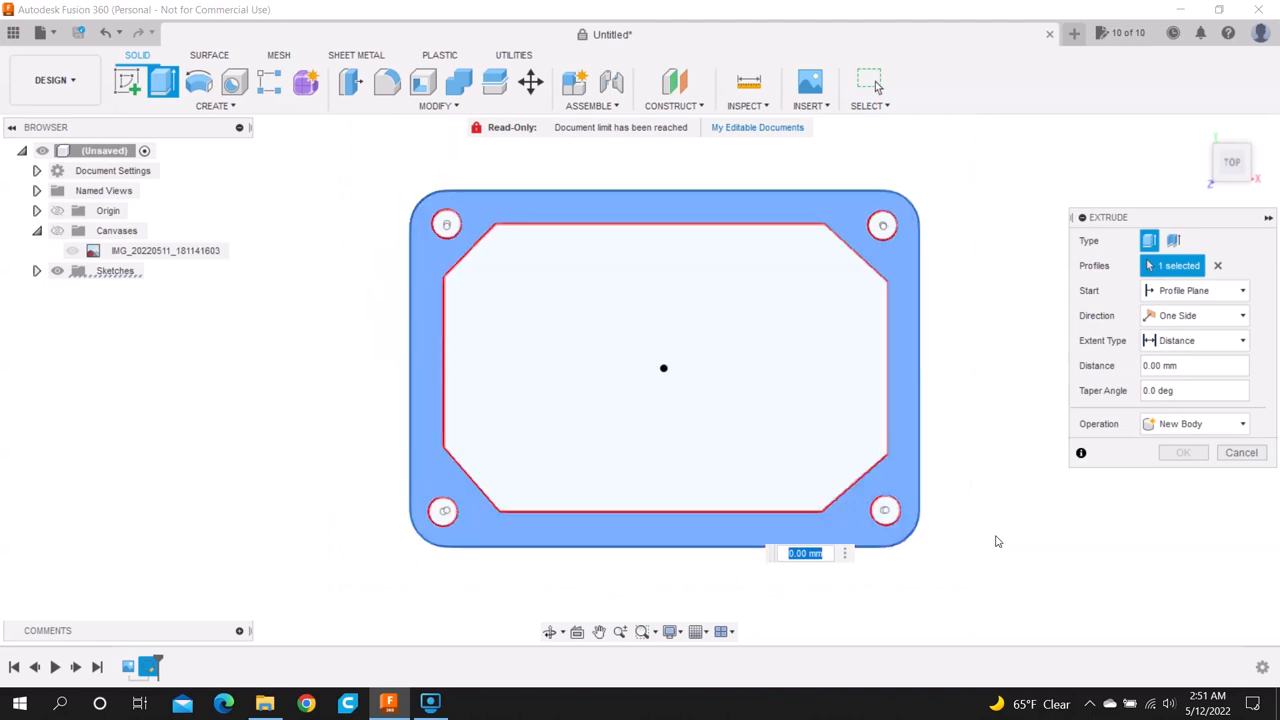
{"action": "left_click_drag", "start_coordinate": [664, 368], "coordinate": [644, 480]}
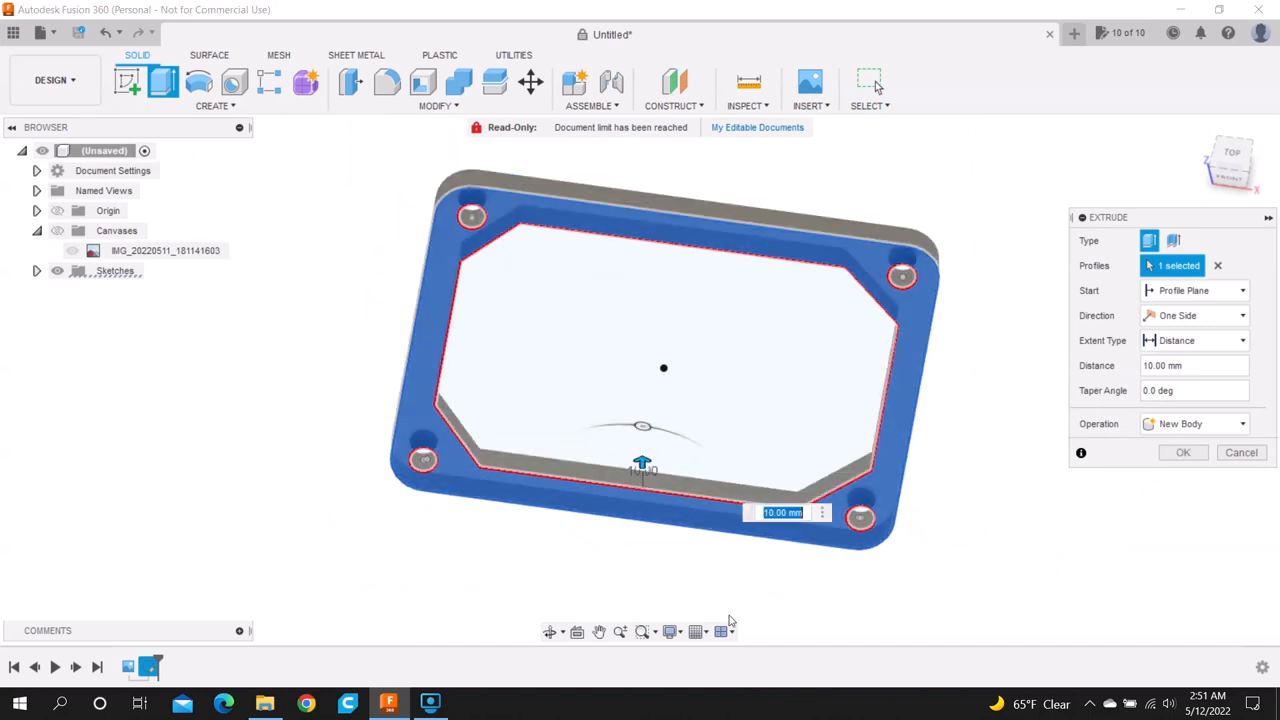
{"action": "left_click", "coordinate": [1184, 452]}
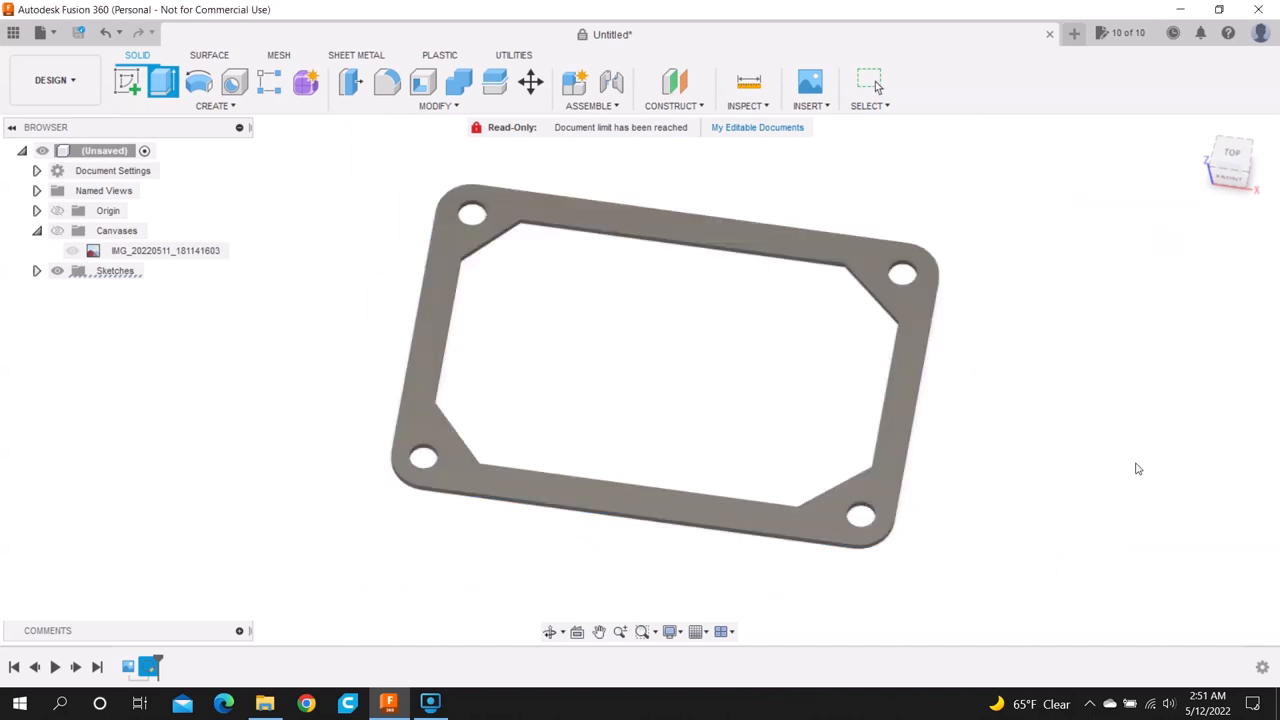